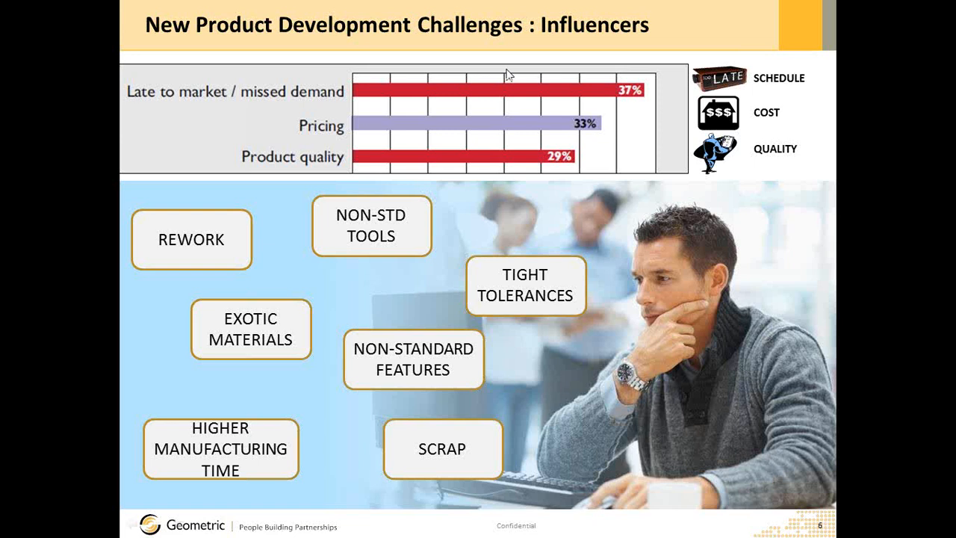
mouse_move(310, 263)
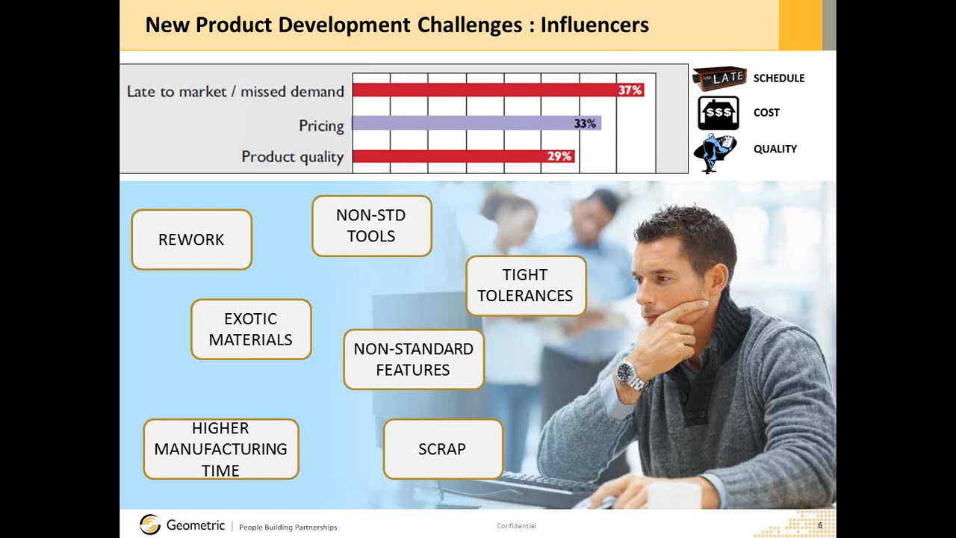
mouse_move(226, 332)
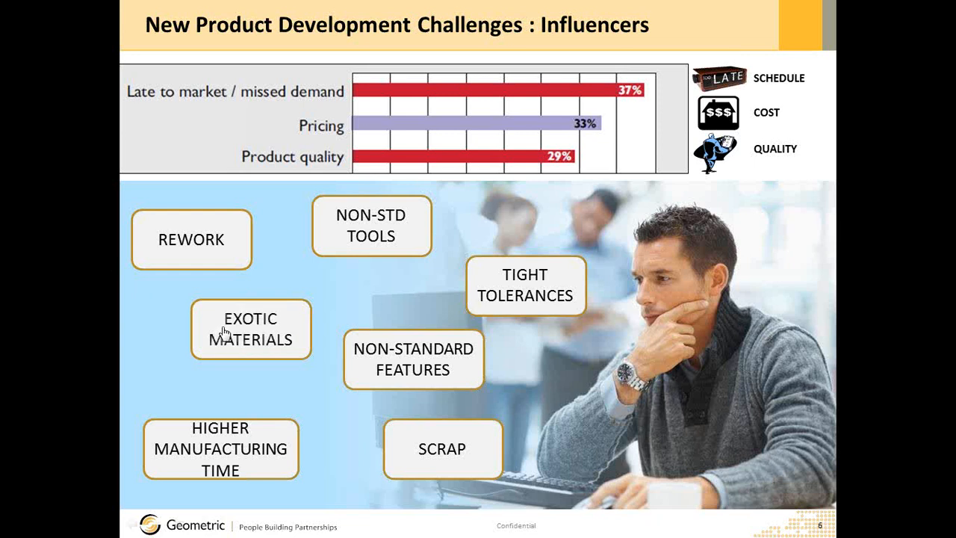
mouse_move(500, 302)
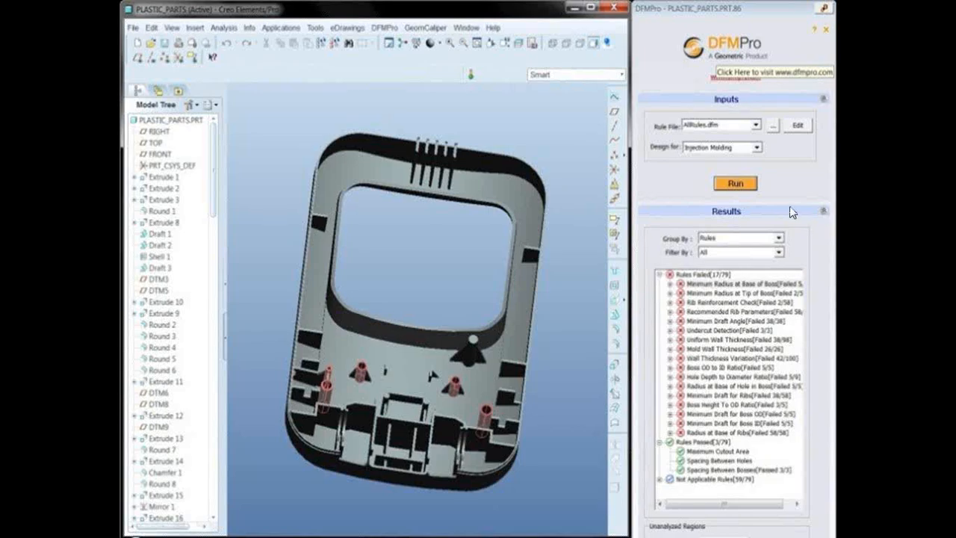
mouse_move(799, 150)
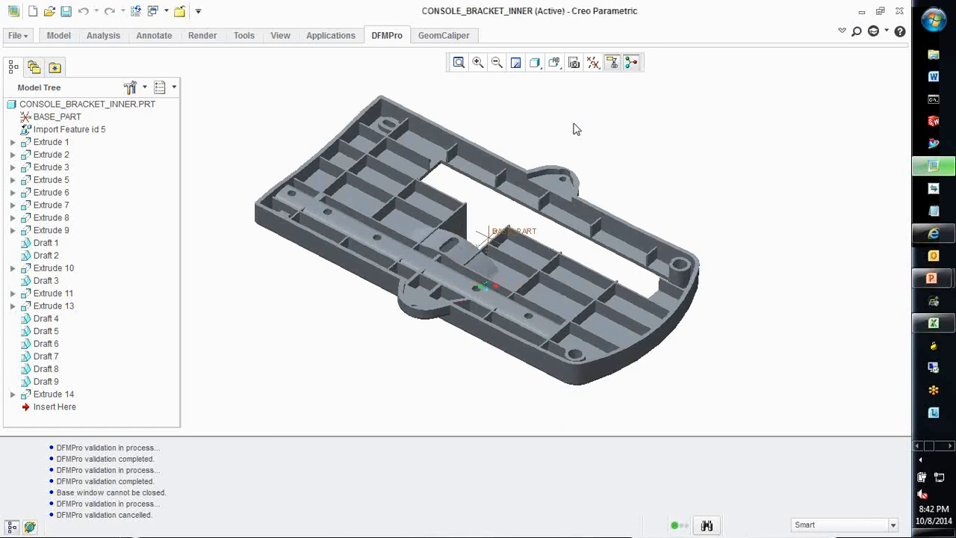
mouse_move(415, 45)
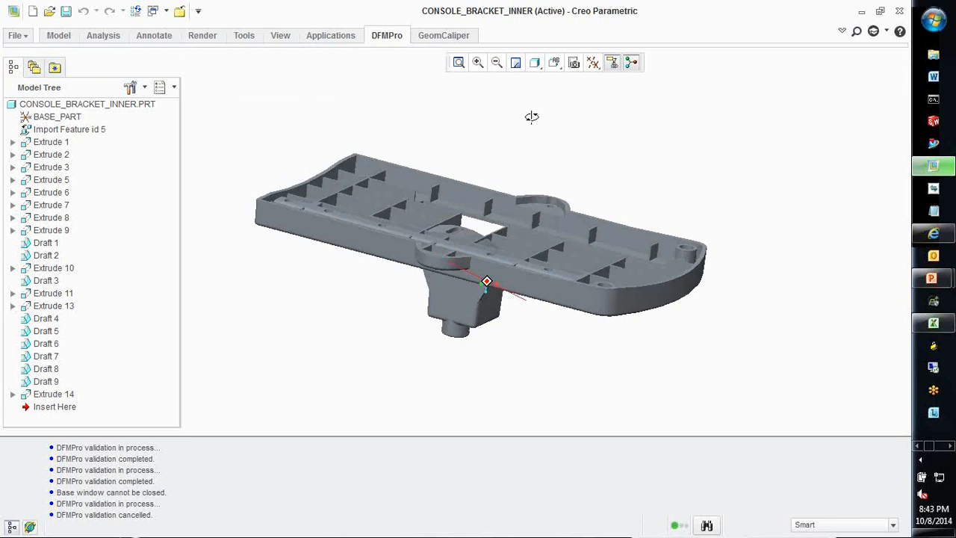
drag(532, 117, 321, 330)
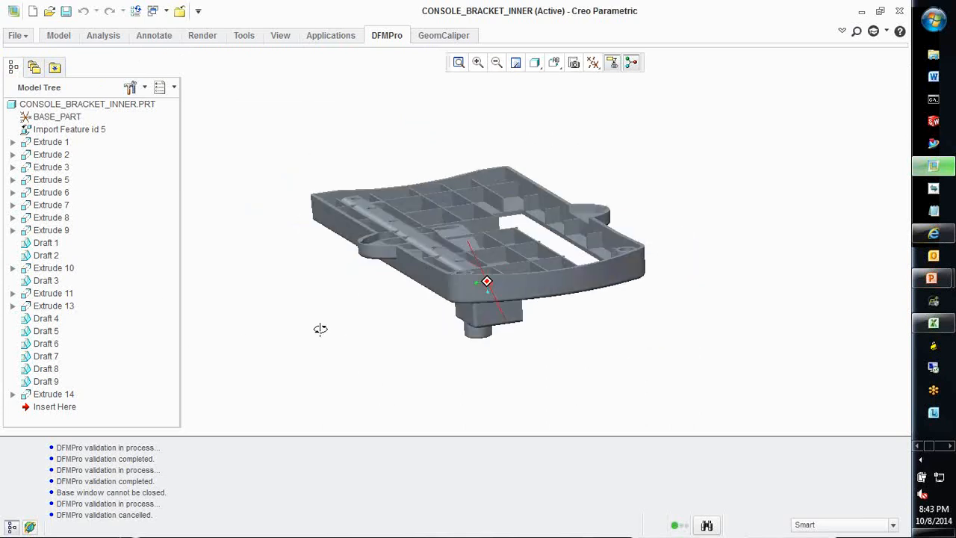
drag(486, 281, 340, 334)
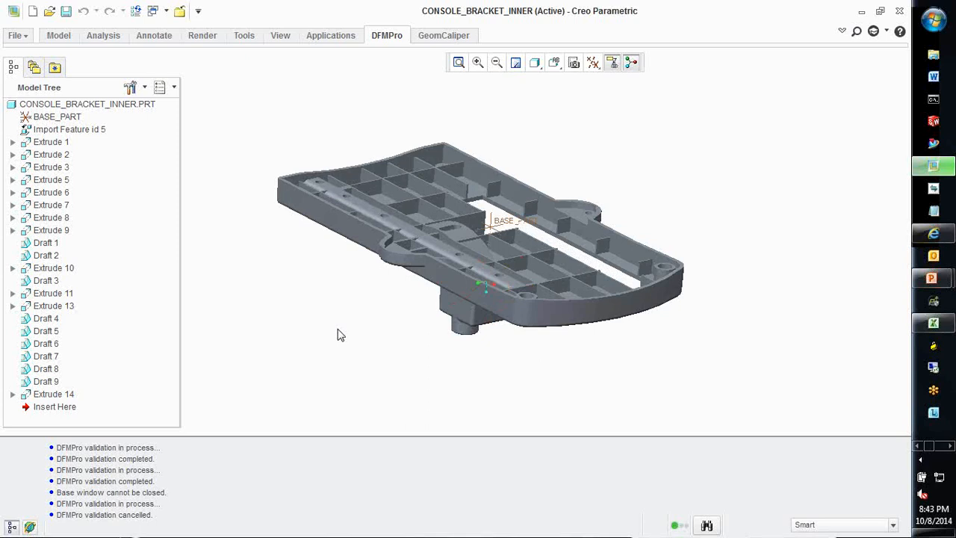
mouse_move(383, 52)
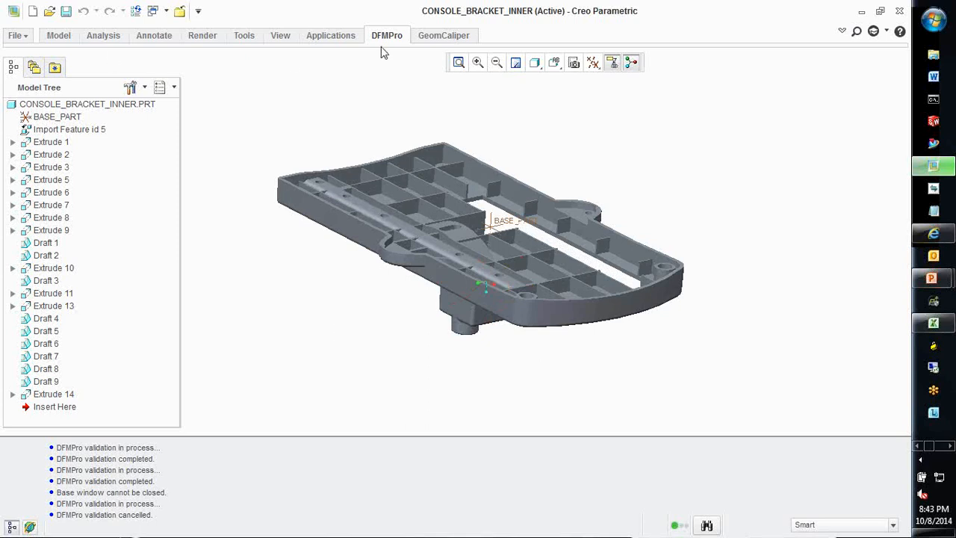
- Launch a DFMPro injection-molding run on the console bracket with pull direction flipped upward
click(386, 35)
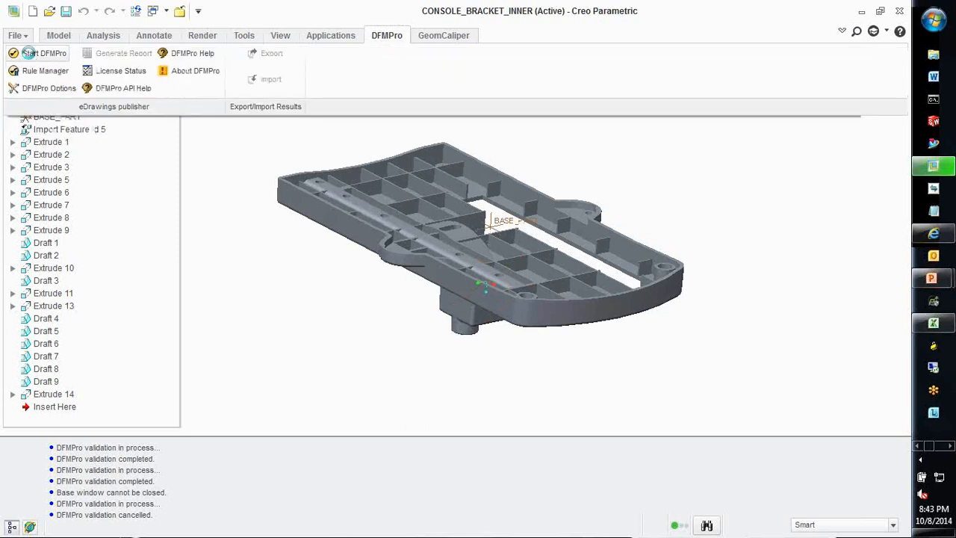
click(44, 53)
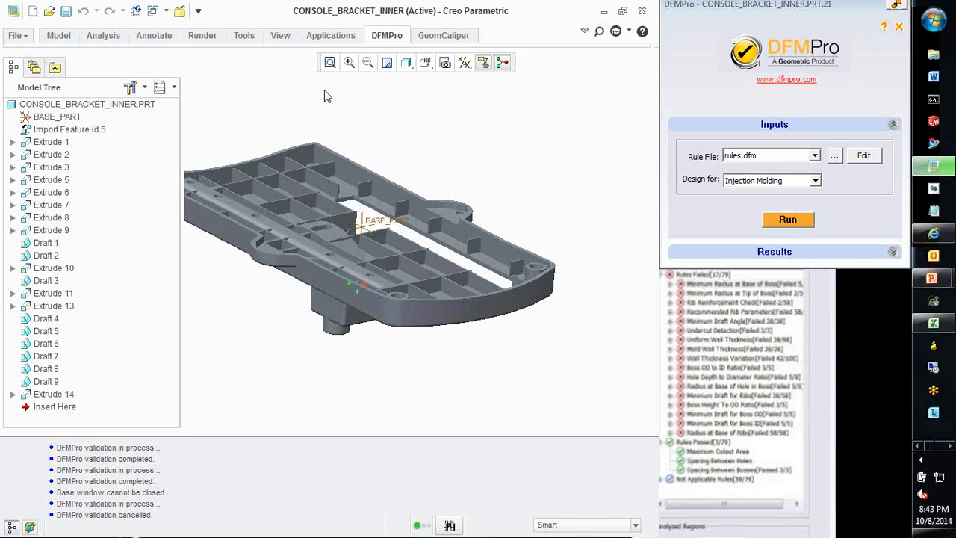
mouse_move(727, 162)
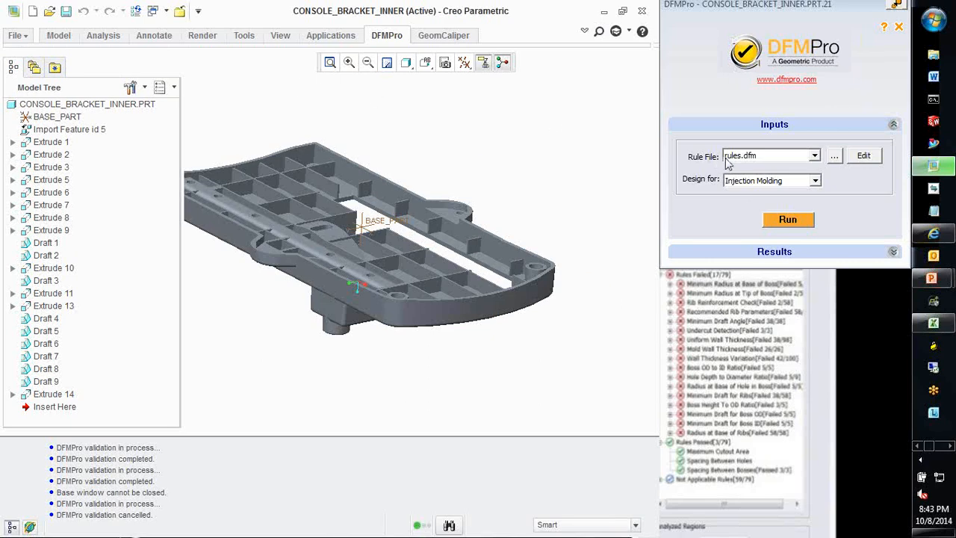
mouse_move(751, 189)
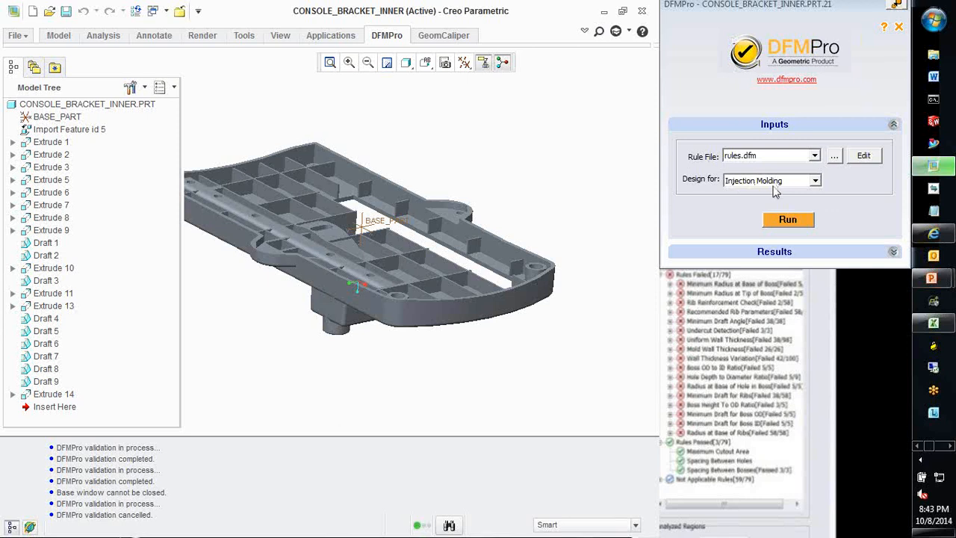
mouse_move(788, 220)
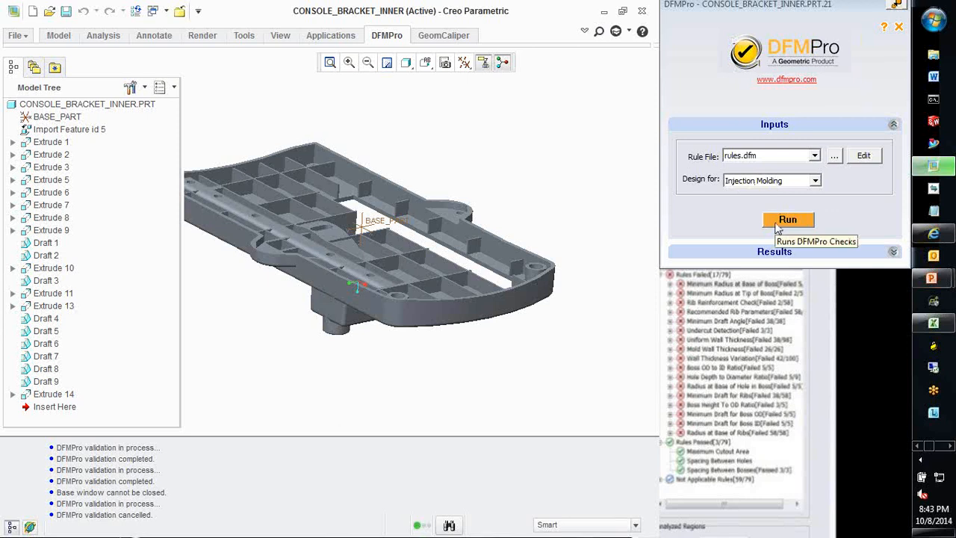
click(787, 220)
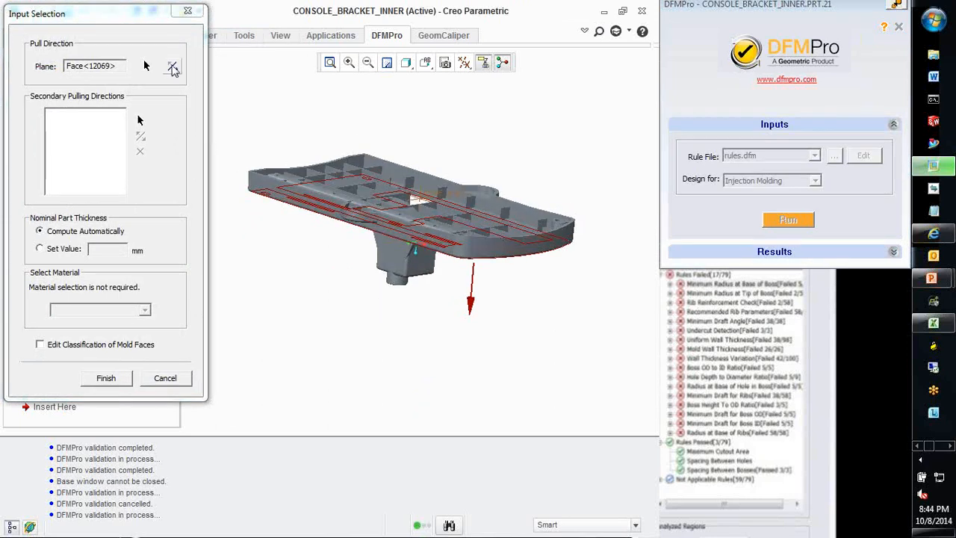
click(172, 65)
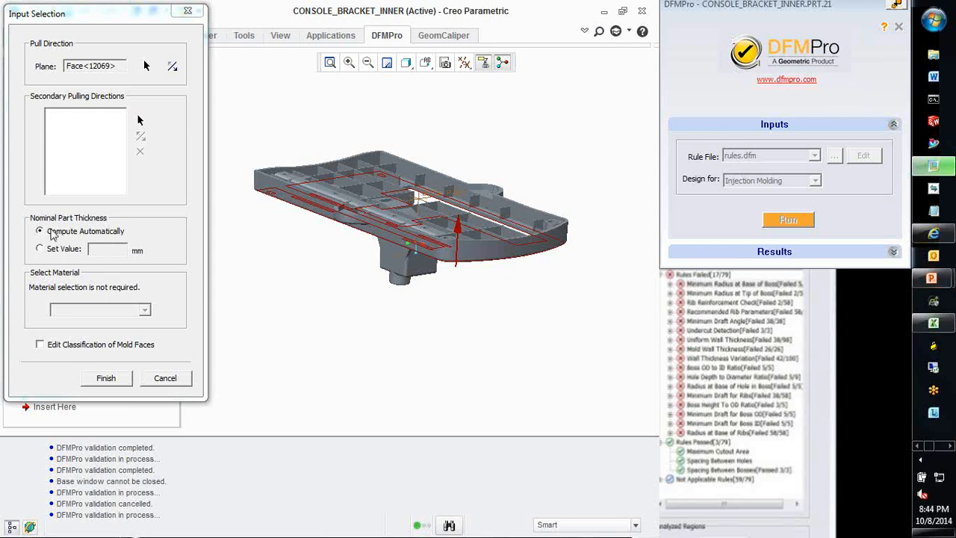
mouse_move(41, 251)
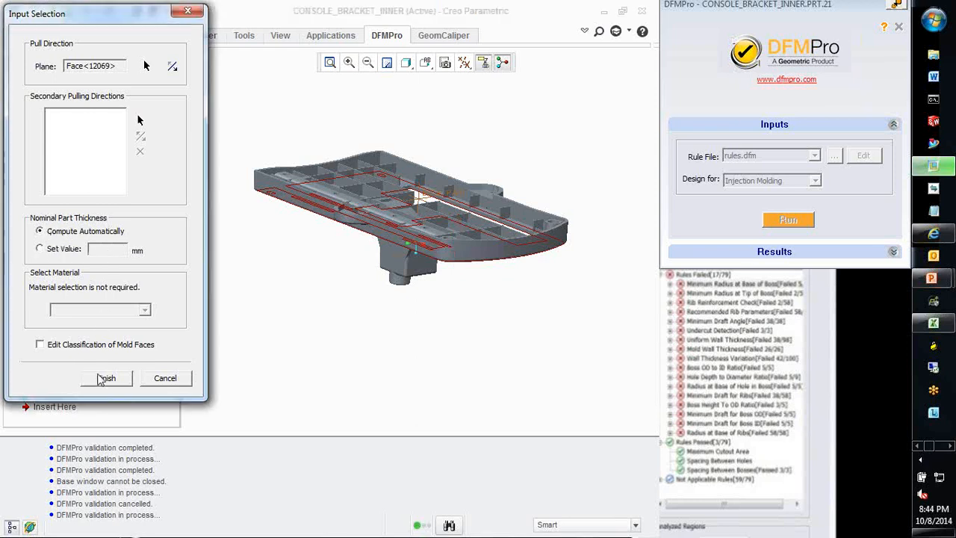
click(106, 378)
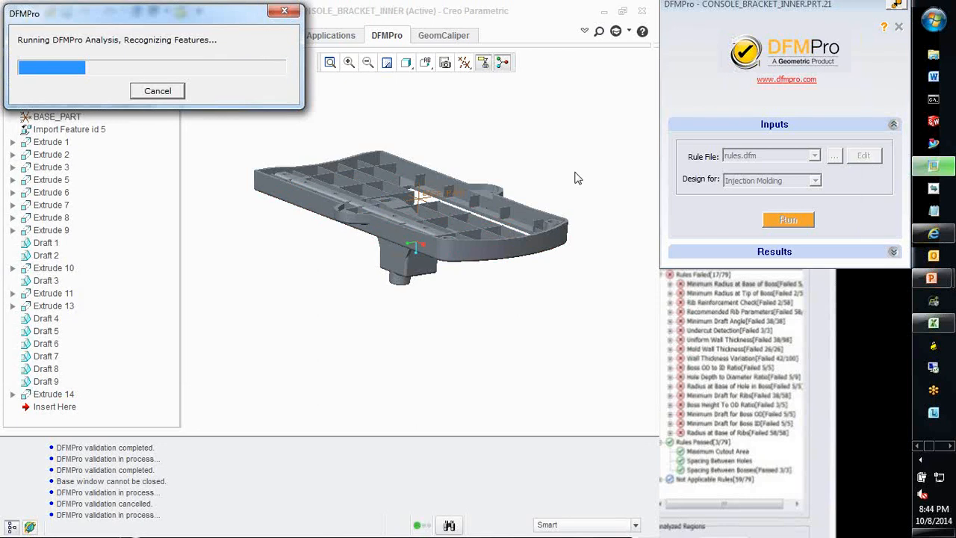
mouse_move(767, 166)
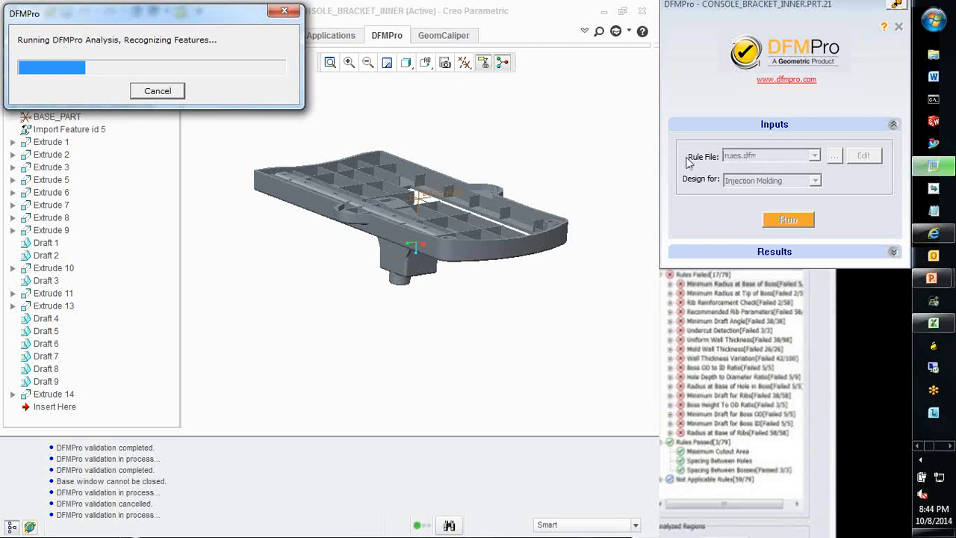
mouse_move(767, 166)
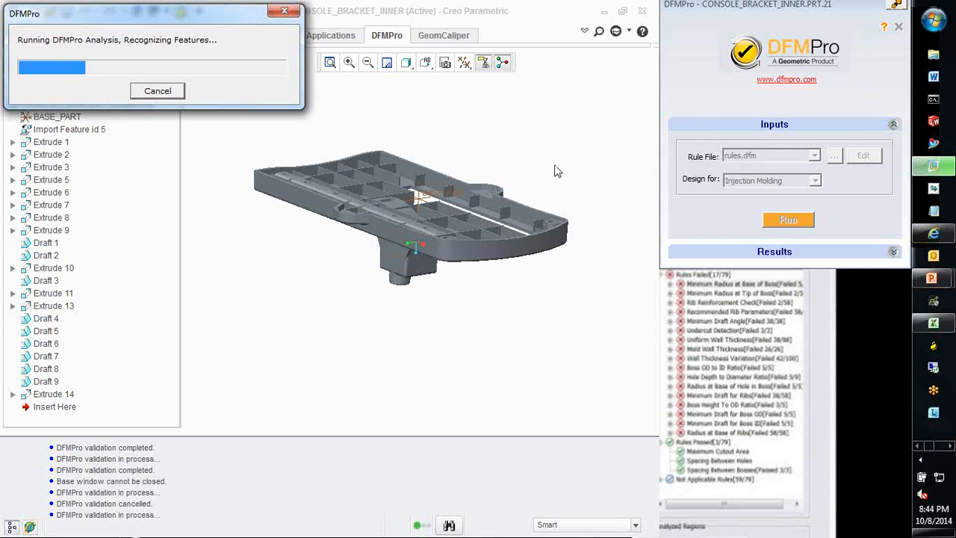
mouse_move(520, 183)
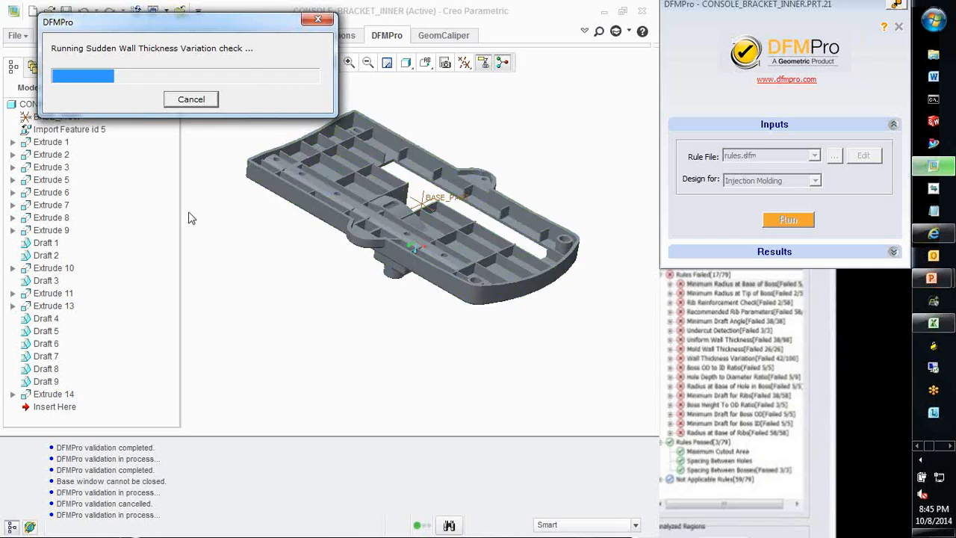
- Let DFMPro finish populating results, showing Rules Failed [6/38] for the bracket
drag(190, 217, 273, 261)
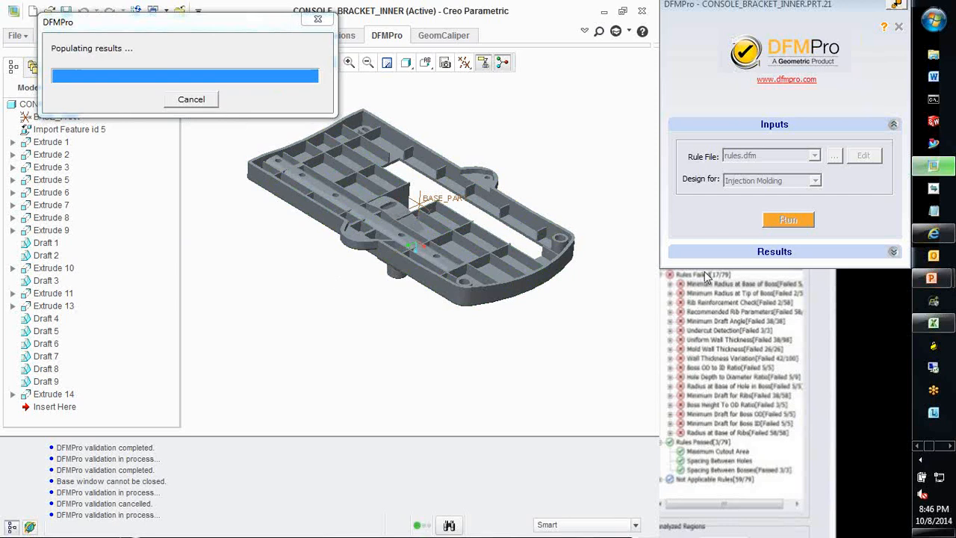
mouse_move(792, 267)
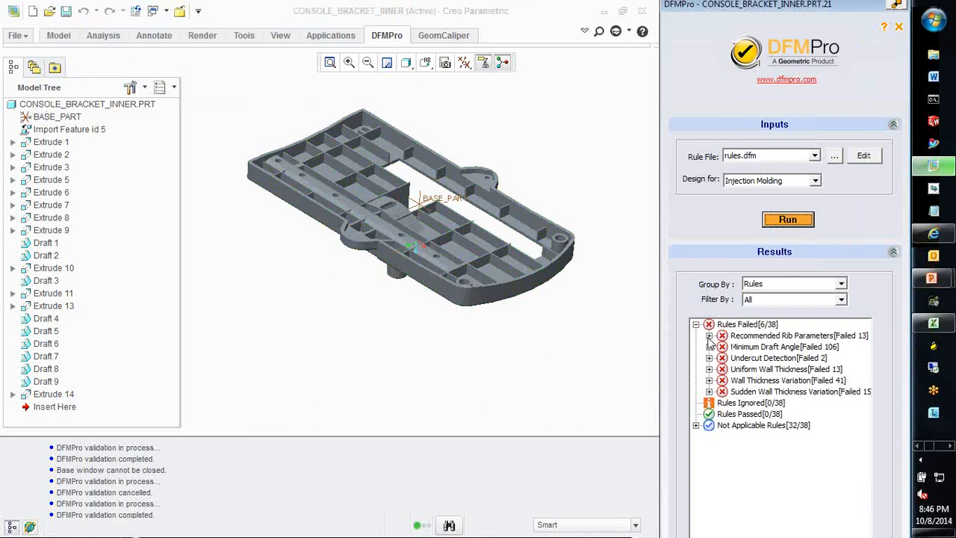
click(780, 335)
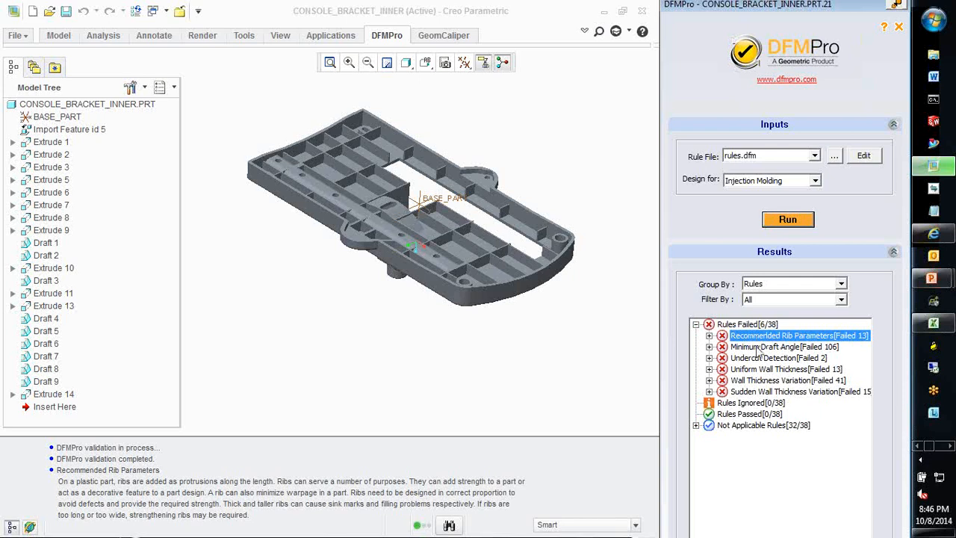
click(785, 346)
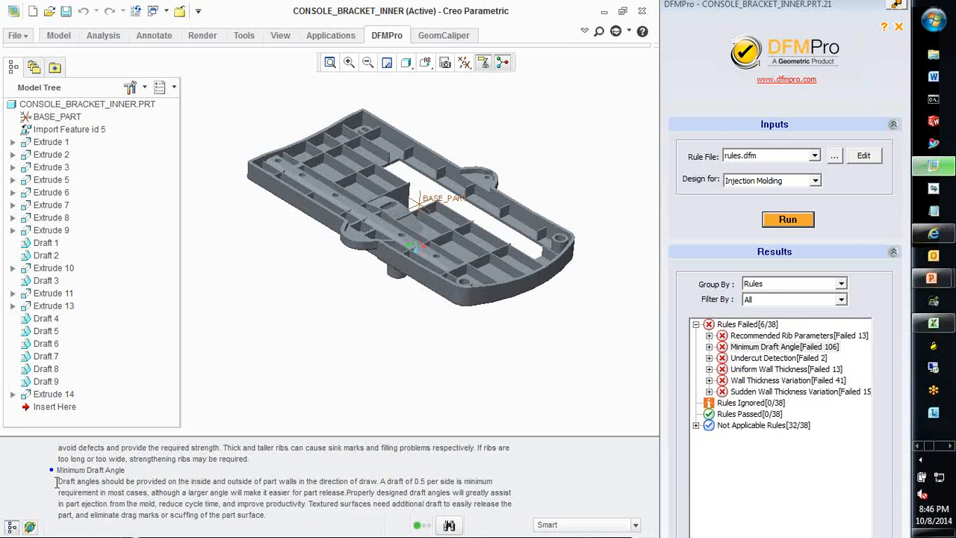
mouse_move(168, 446)
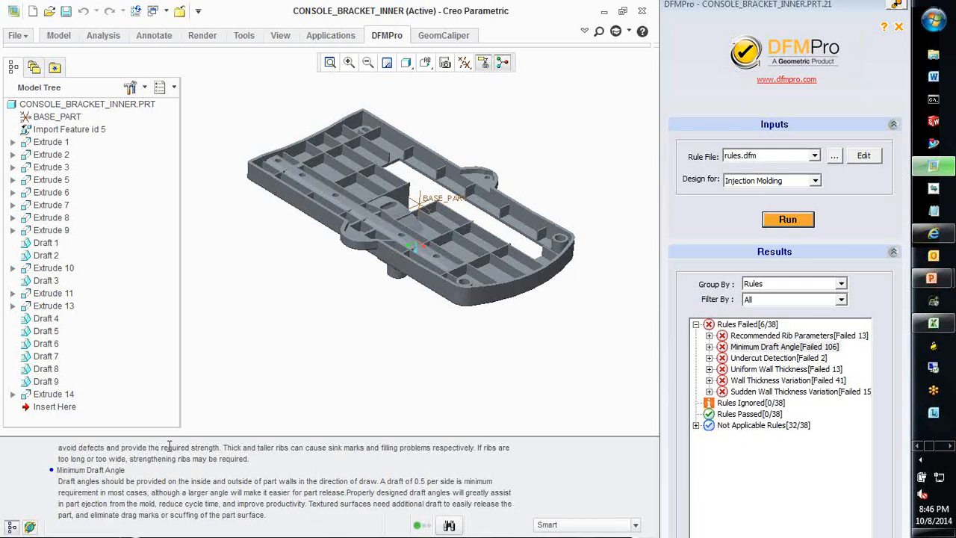
mouse_move(709, 342)
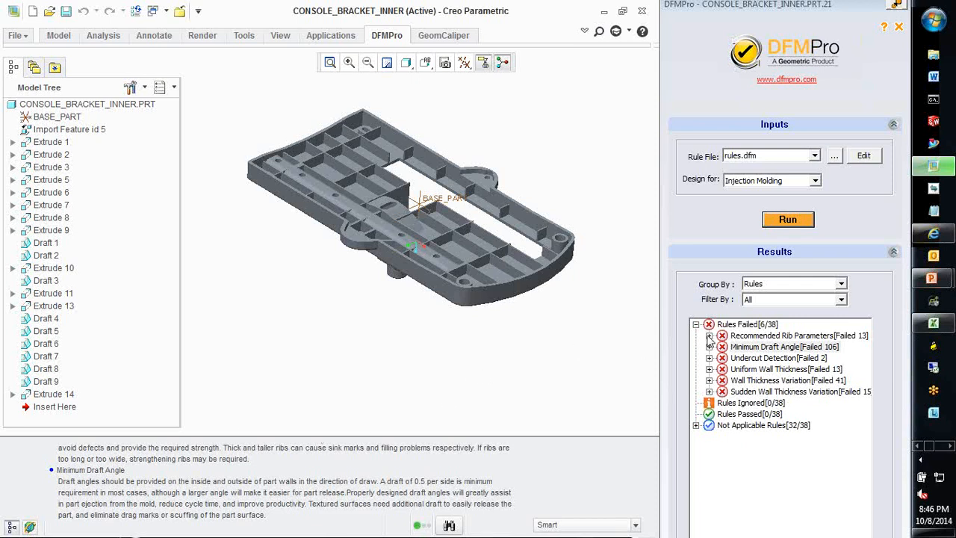
- Expand the 13 Recommended Rib Parameters failures, zoom out to the flagged rib, and open the DFM report
click(708, 335)
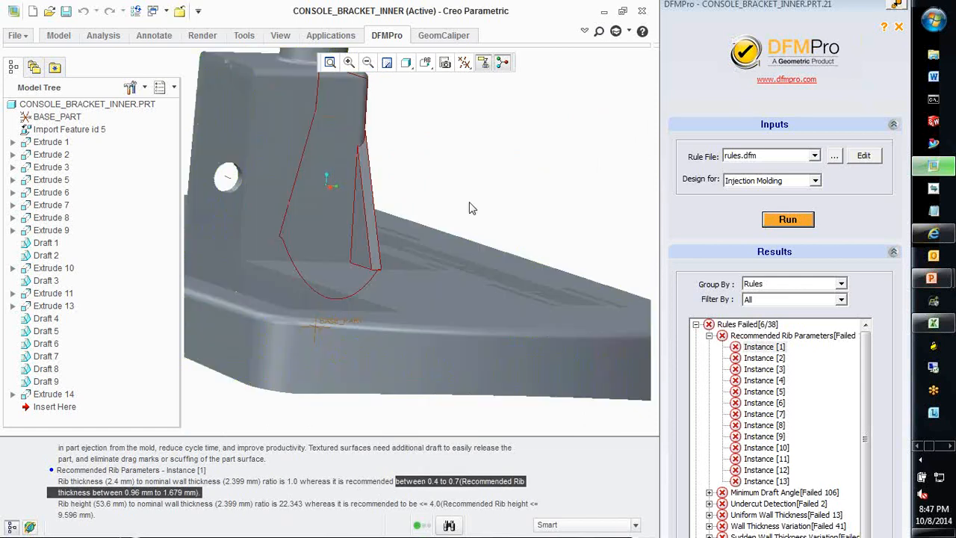
drag(470, 208, 523, 231)
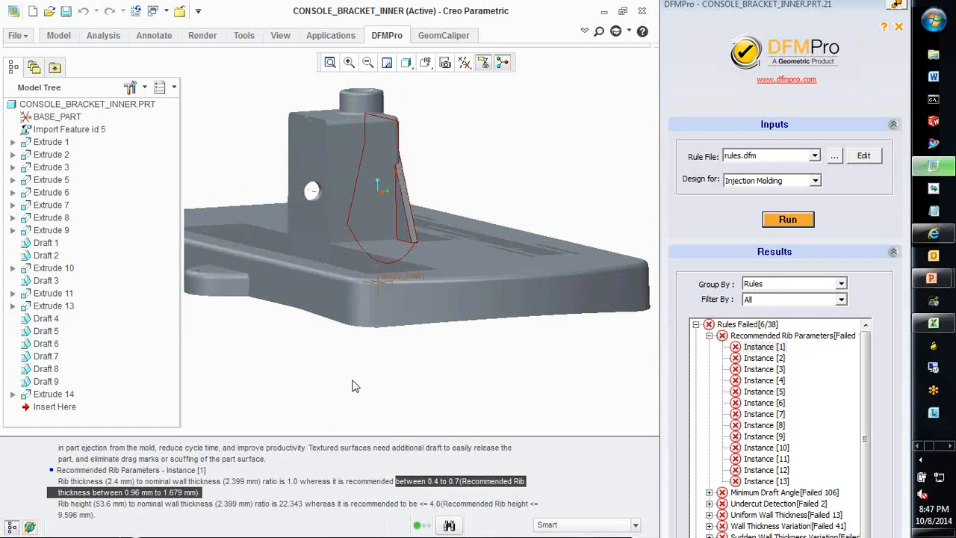
click(763, 346)
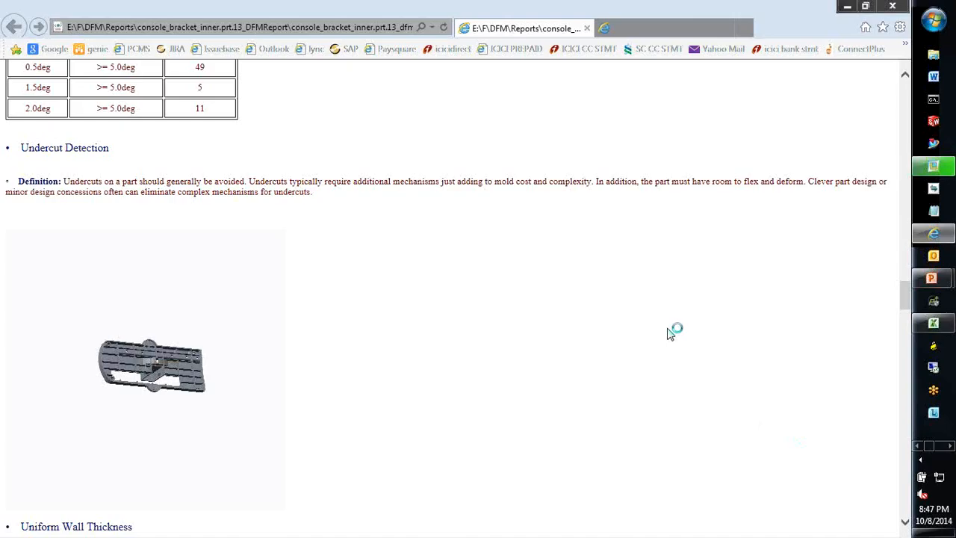
- Open DFMPro's user-guide page for the Recommended Rib Parameters rule in Internet Explorer
click(663, 27)
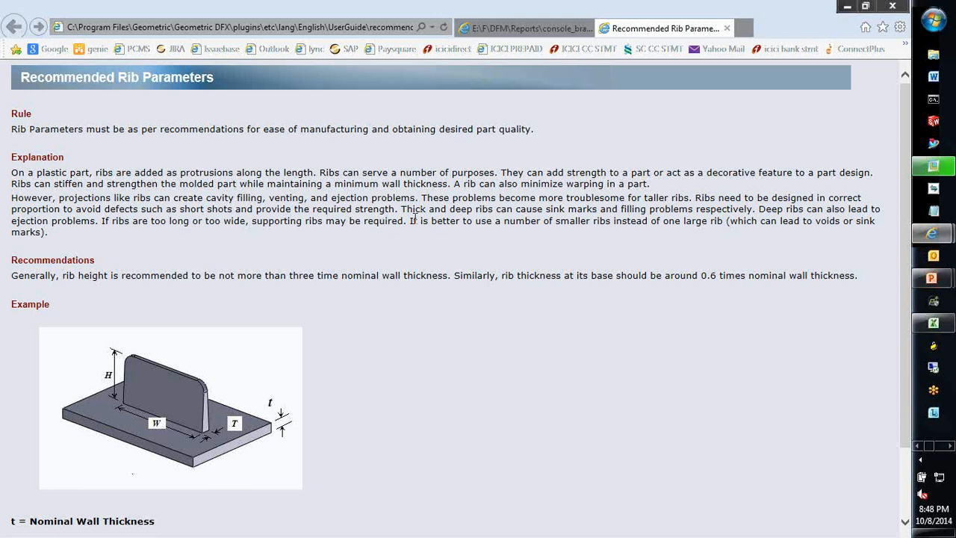
mouse_move(421, 251)
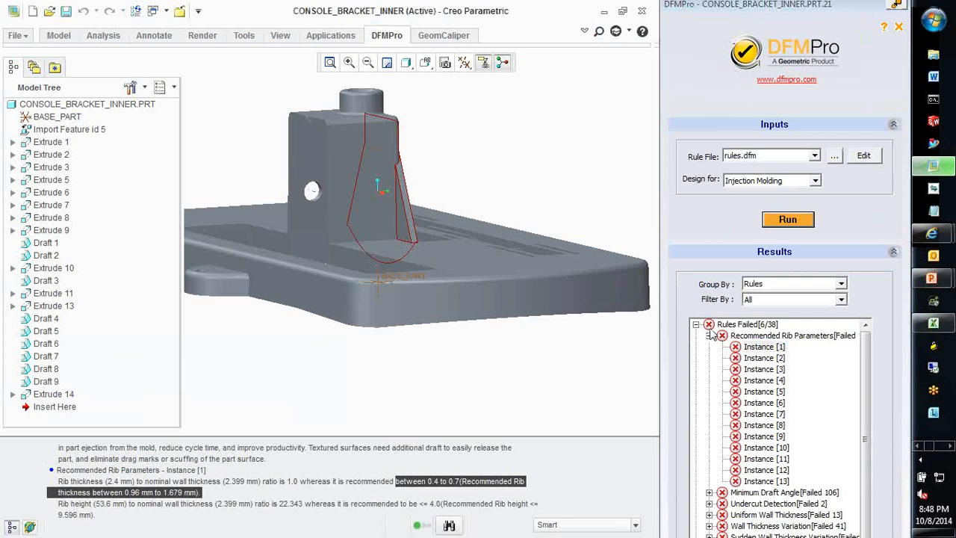
- Collapse the rib instances and expand Undercut Detection to list its two instances
click(697, 335)
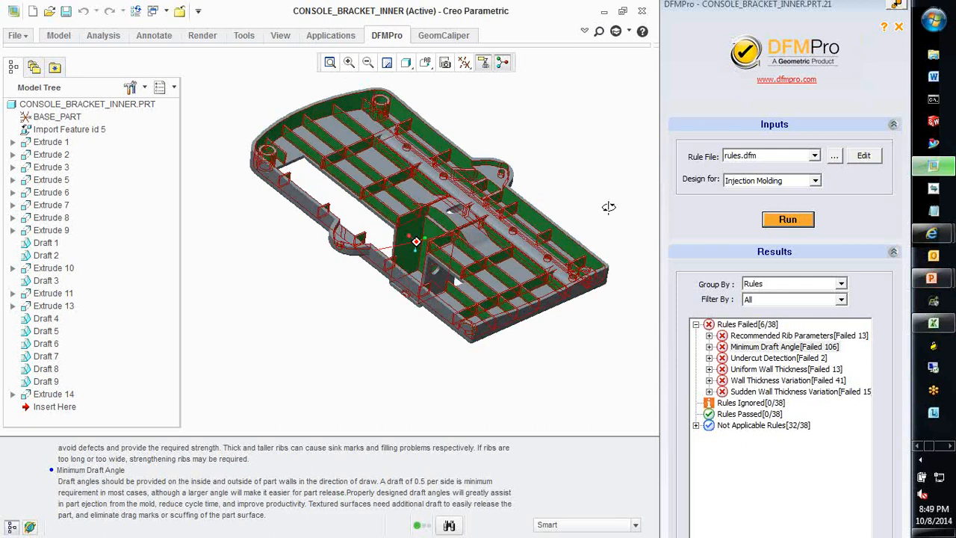
click(784, 346)
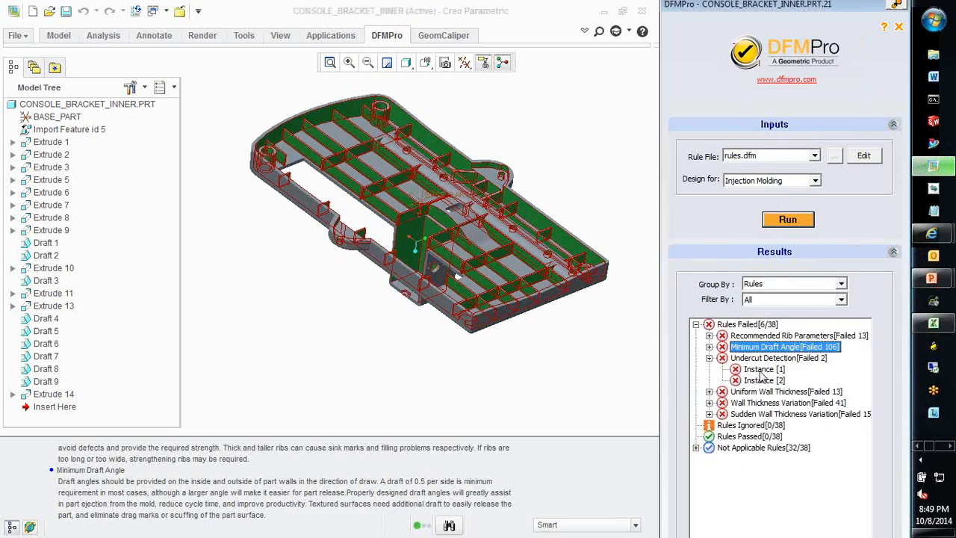
- Inspect undercut Instance [1] on the slotted wall, then display undercut Instance [2]
click(762, 369)
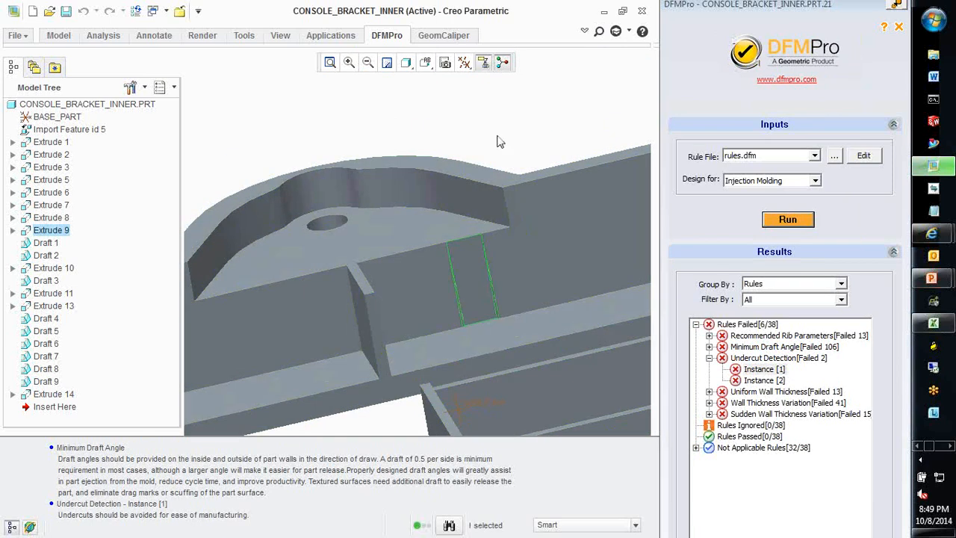
click(459, 283)
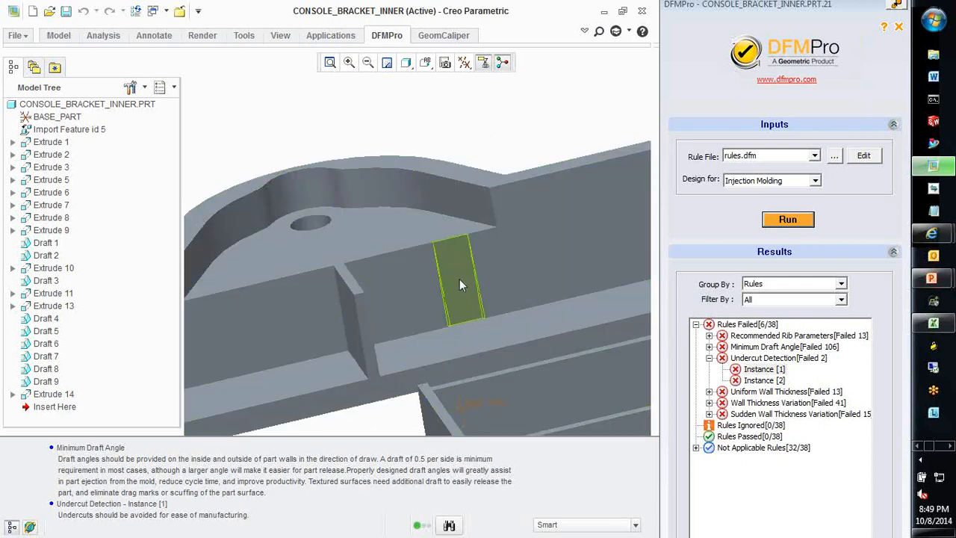
click(455, 281)
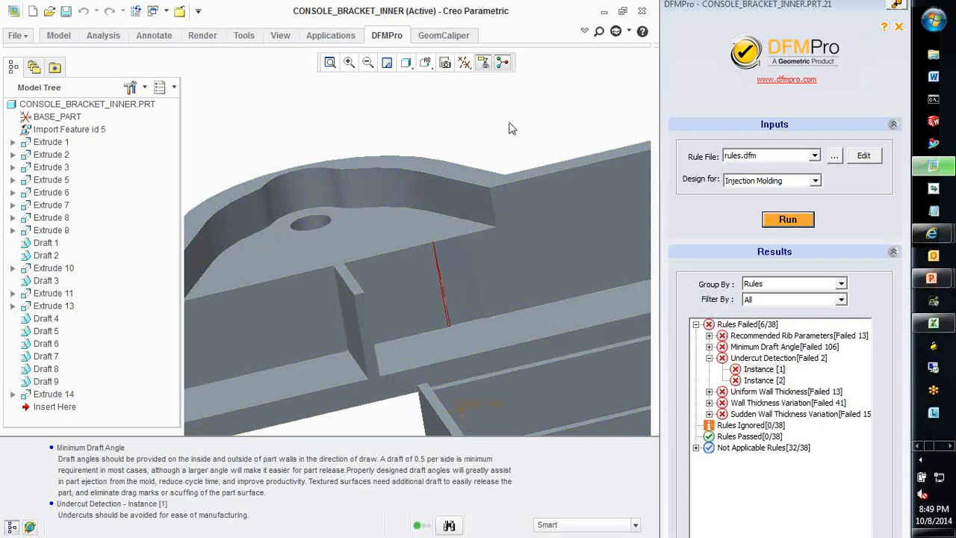
click(474, 235)
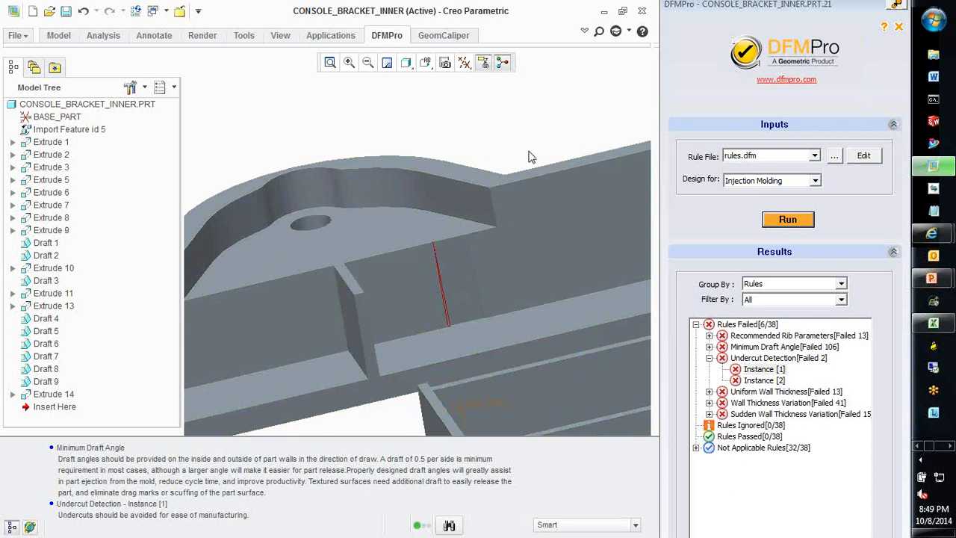
click(460, 280)
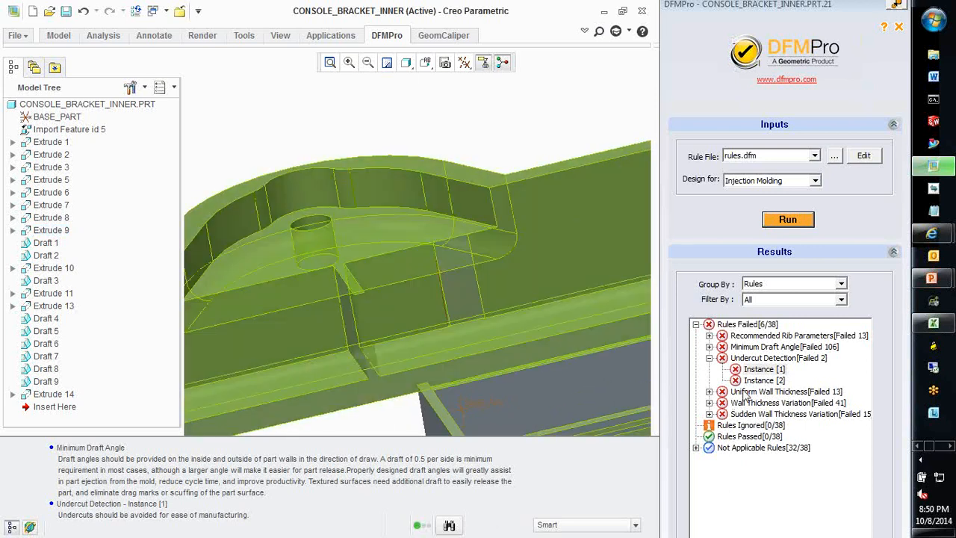
click(763, 380)
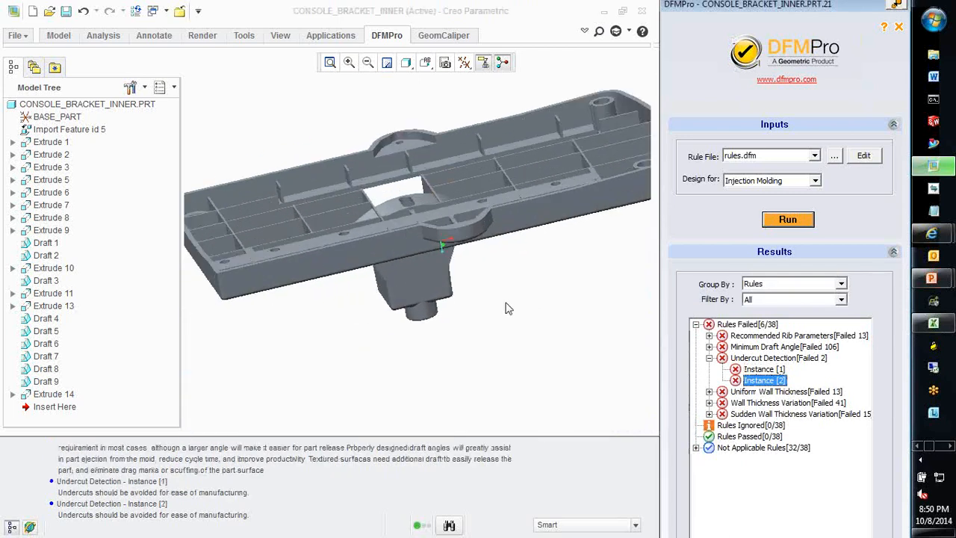
- Focus undercut Instance [2] at the boss hole and open its instance-detail capture
click(763, 381)
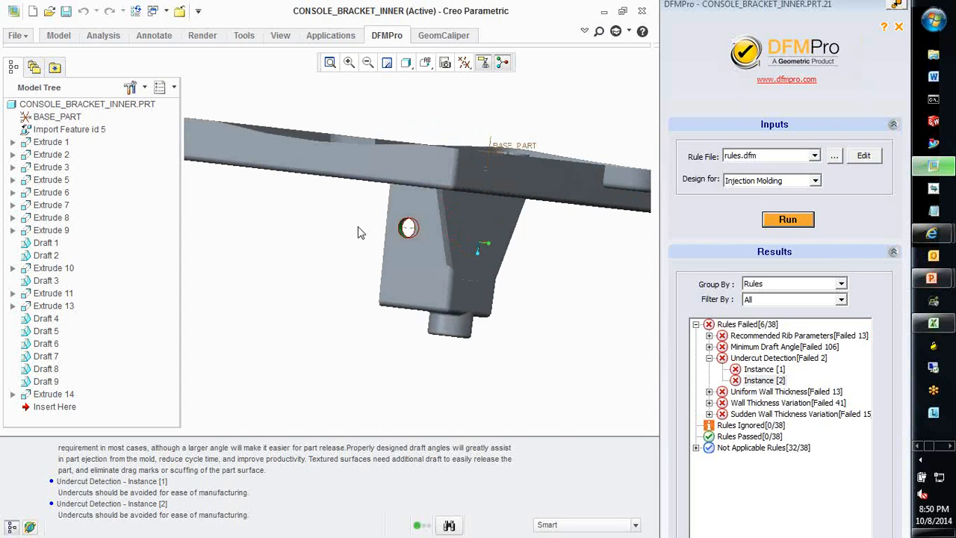
mouse_move(364, 254)
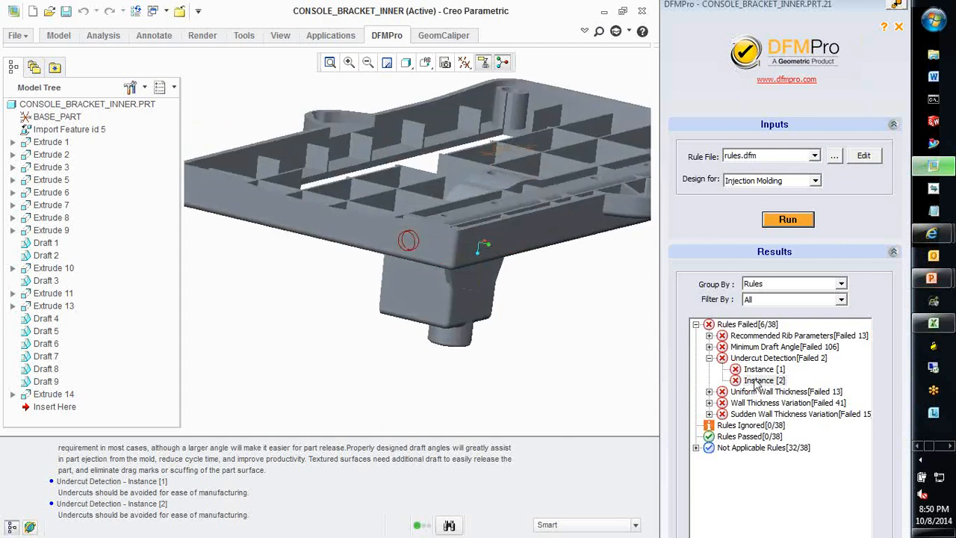
right_click(763, 381)
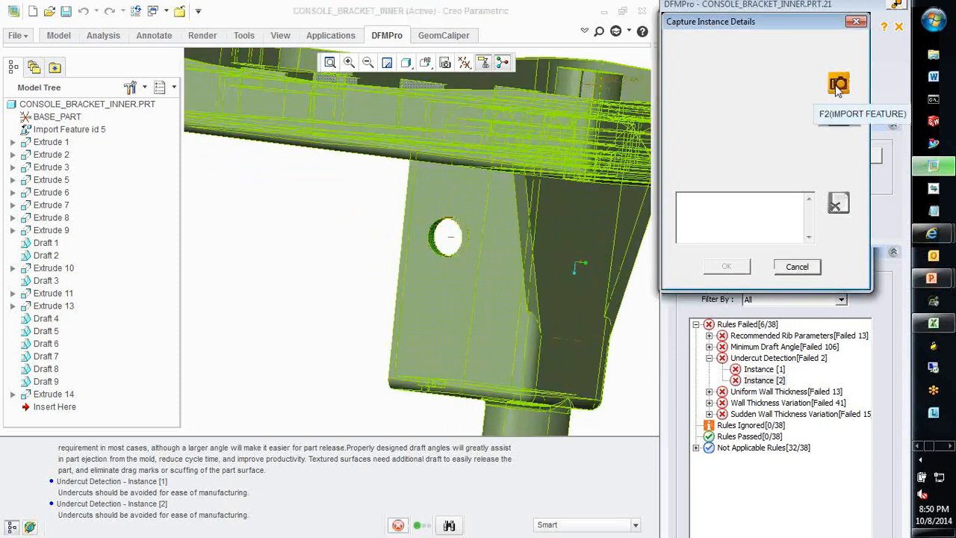
- Snapshot the view, add the note 'this is a design requirement', and ignore the undercut
click(838, 83)
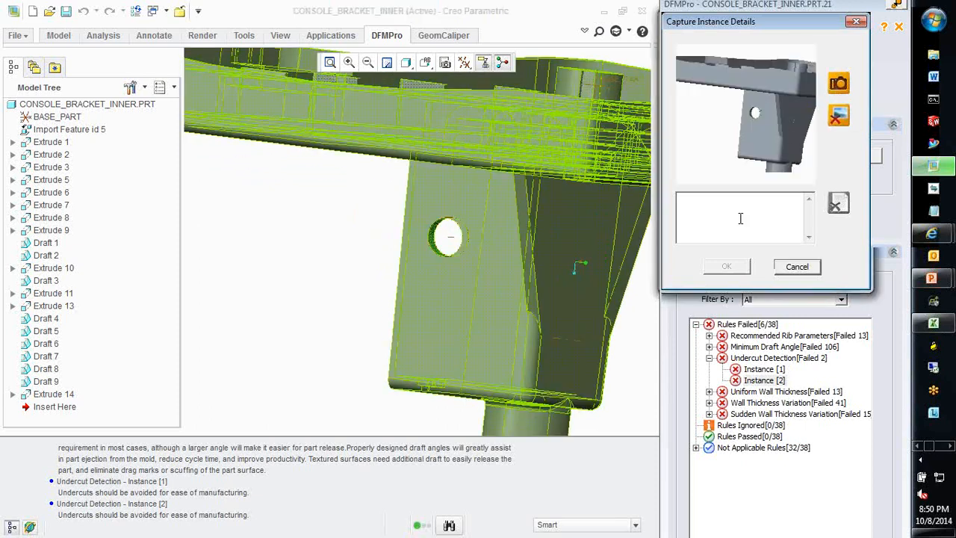
text(i)
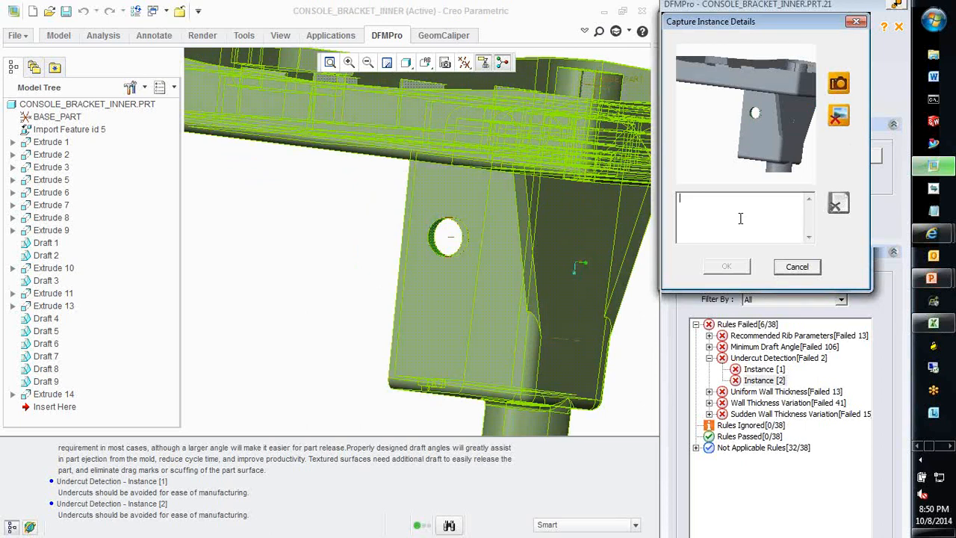
text(this:is a design requirement)
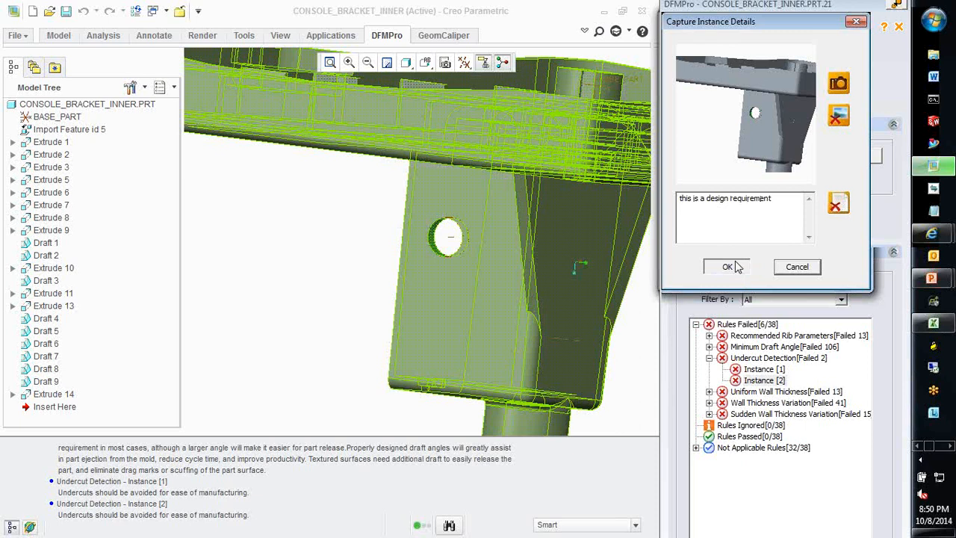
click(726, 267)
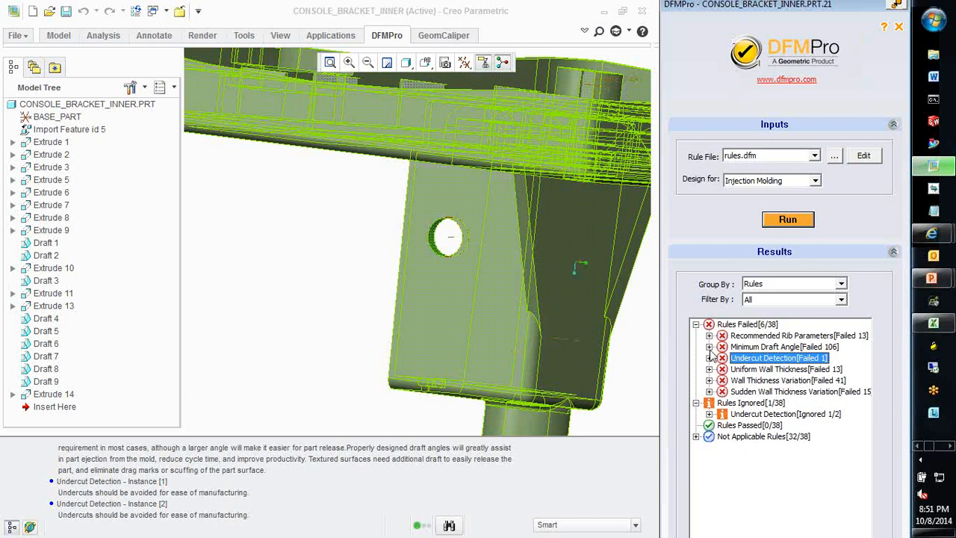
mouse_move(711, 375)
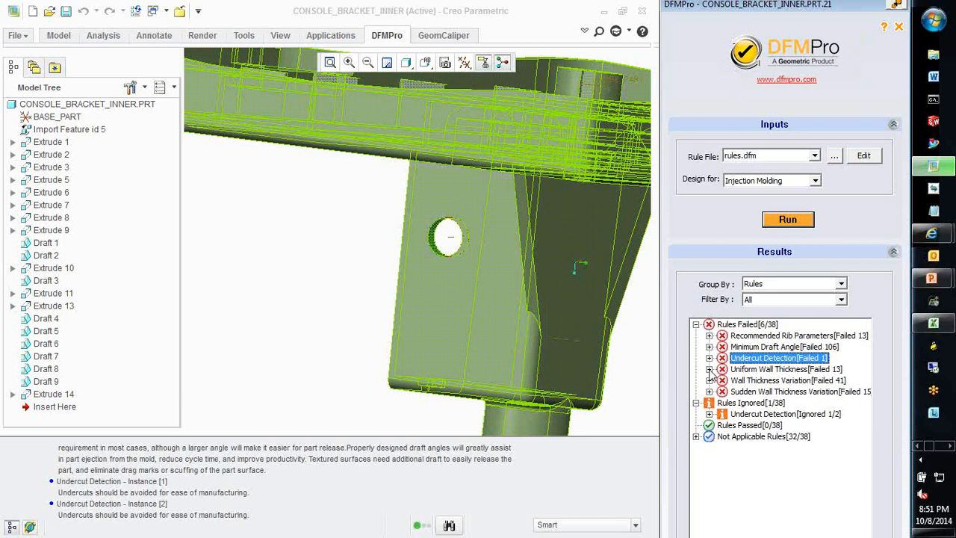
- Show Uniform Wall Thickness Instance [1], 0.138 mm against 0.5 mm minimum, and zoom and rotate to it
click(708, 369)
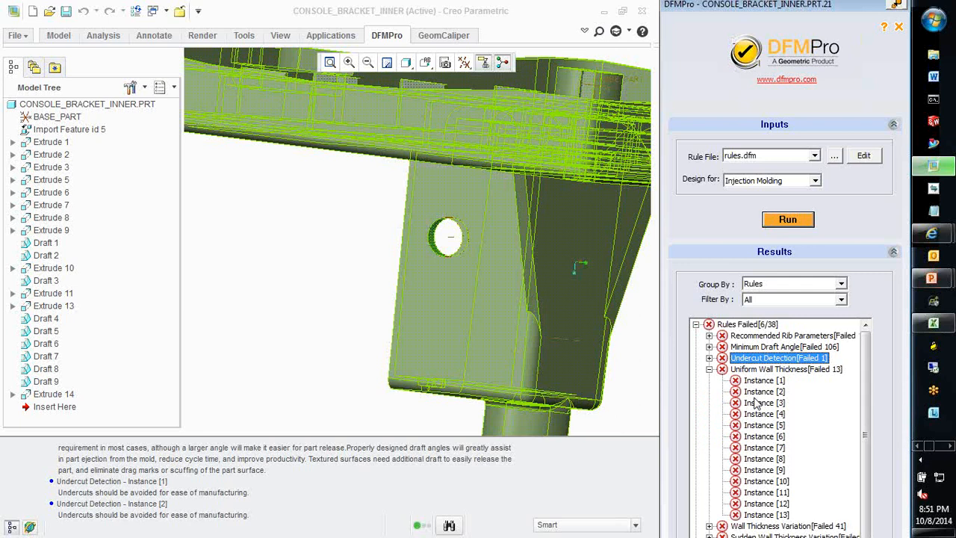
click(764, 380)
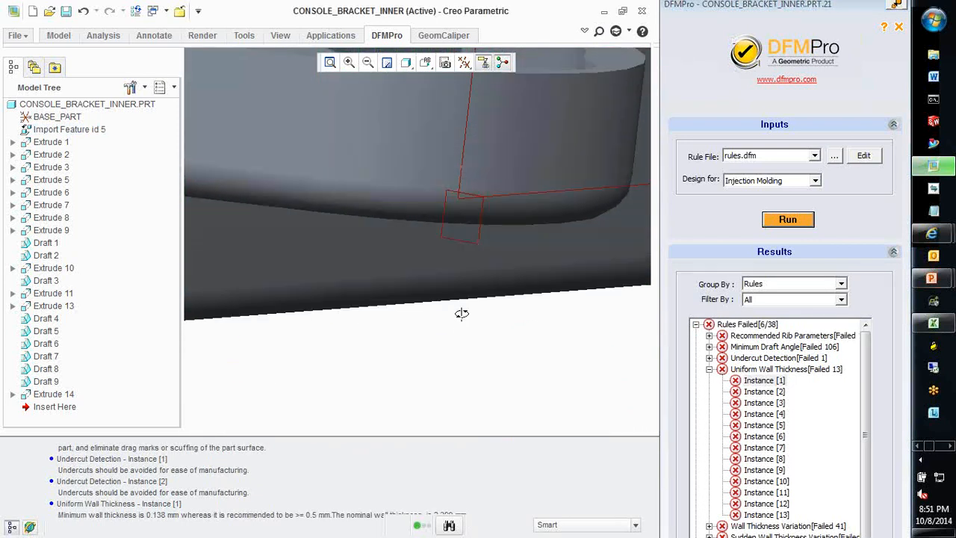
drag(461, 313, 481, 343)
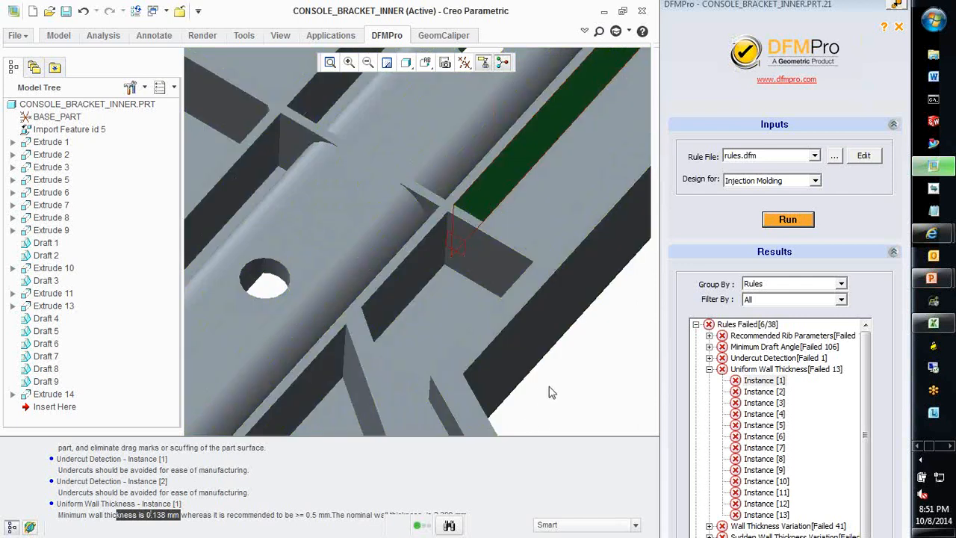
drag(553, 392, 545, 406)
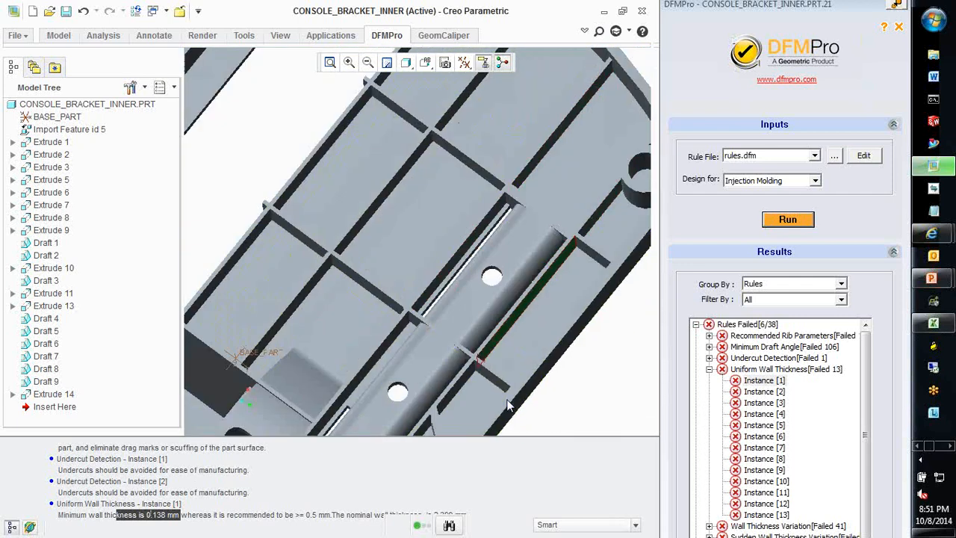
drag(508, 403, 539, 365)
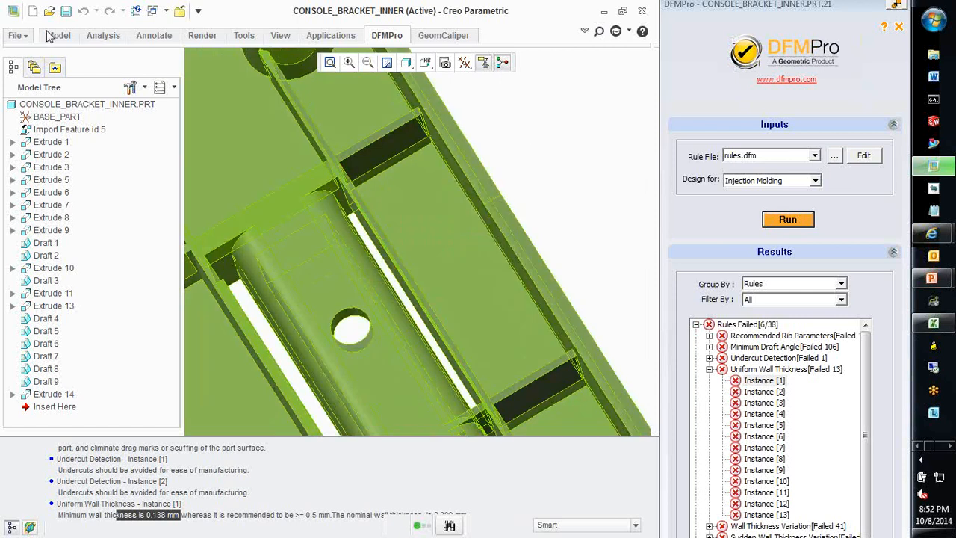
- Apply a Round feature to the thin slot's edges and save the bracket part
click(58, 35)
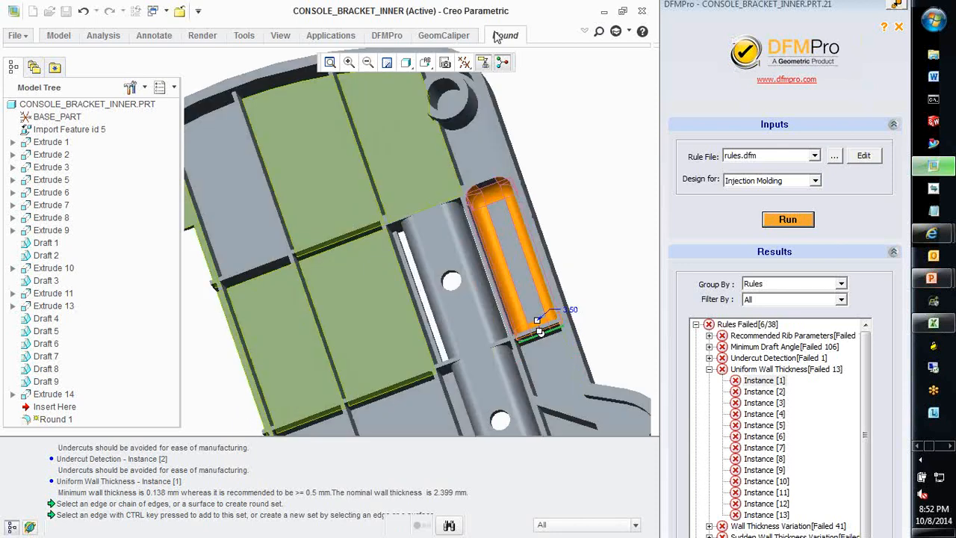
click(505, 34)
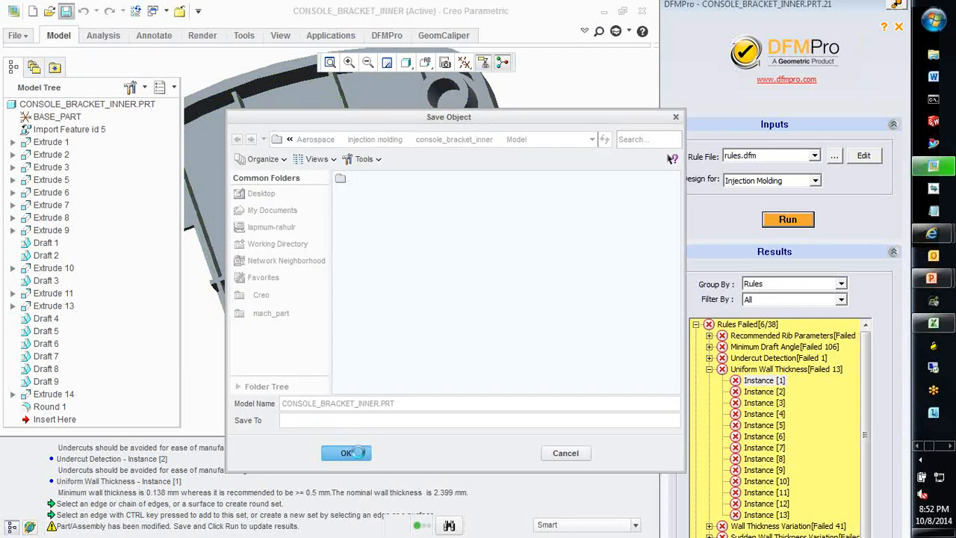
click(346, 452)
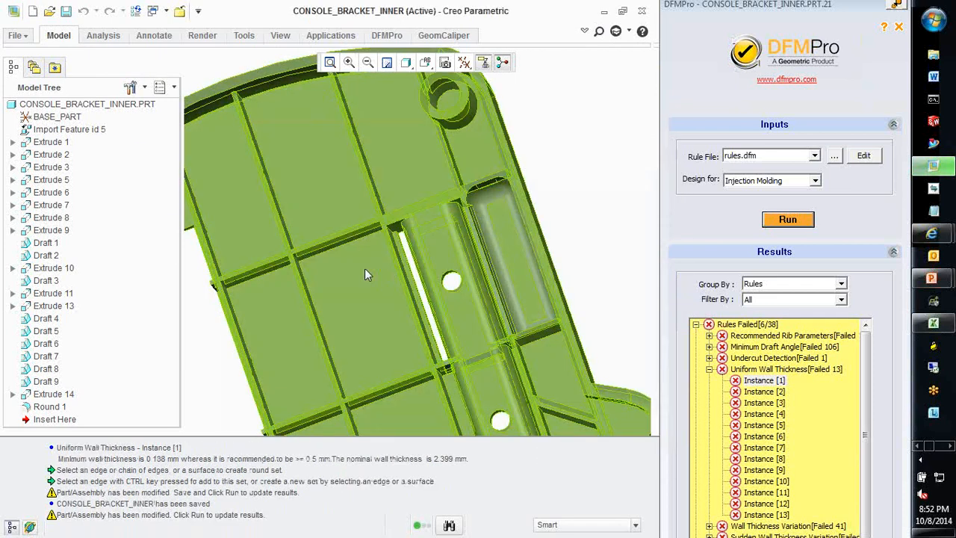
mouse_move(366, 274)
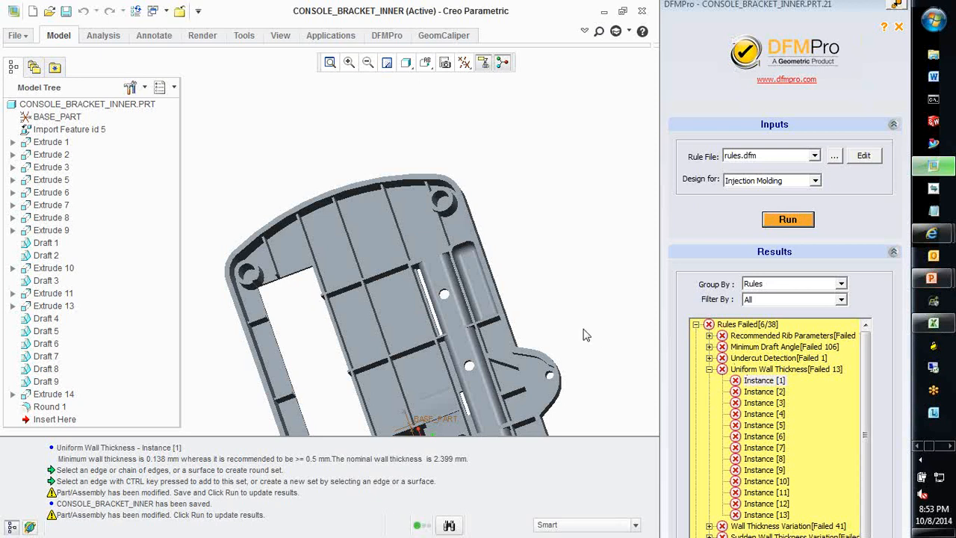
mouse_move(812, 234)
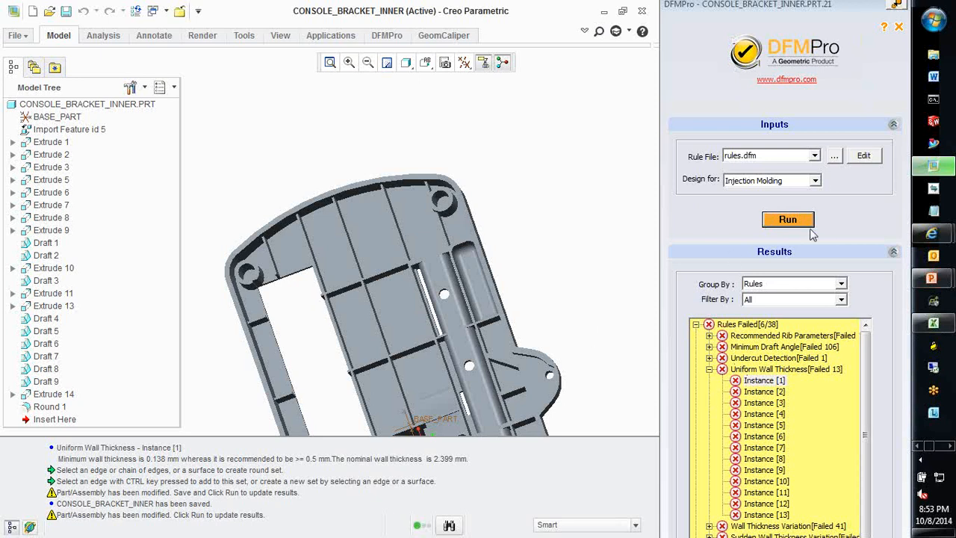
- Start a new DFMPro check on the modified bracket, opening pull-direction and thickness inputs
click(787, 219)
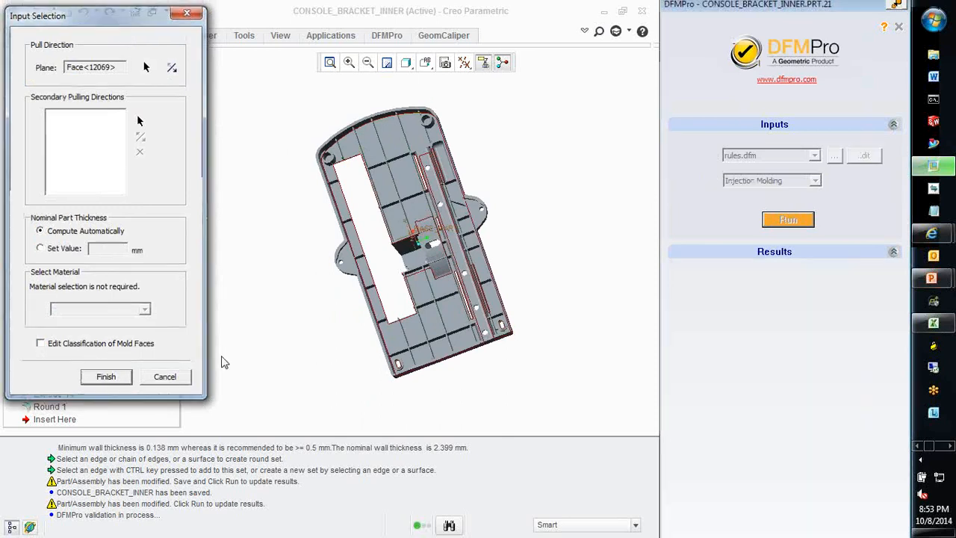
- Accept the inputs and rerun validation, cutting Uniform Wall Thickness failures from 13 to 10
click(105, 375)
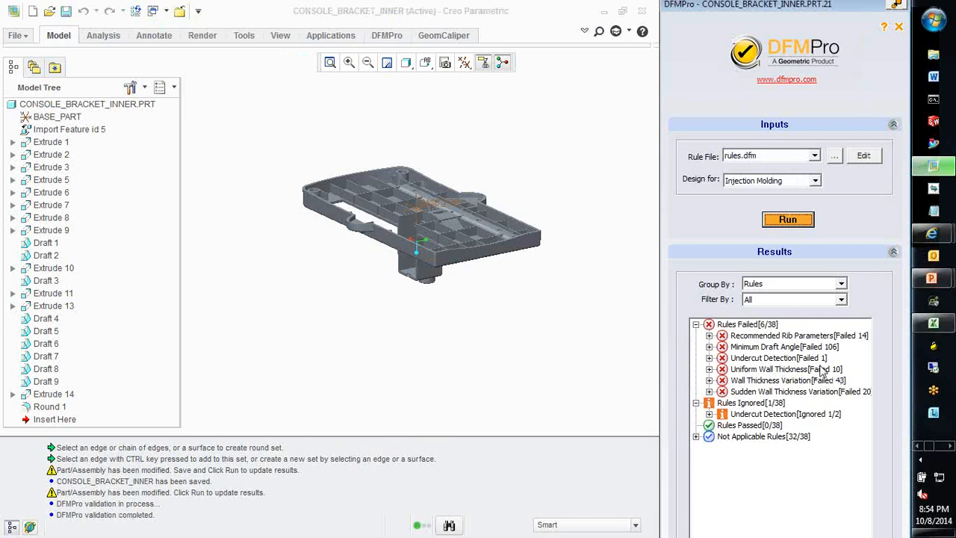
mouse_move(829, 376)
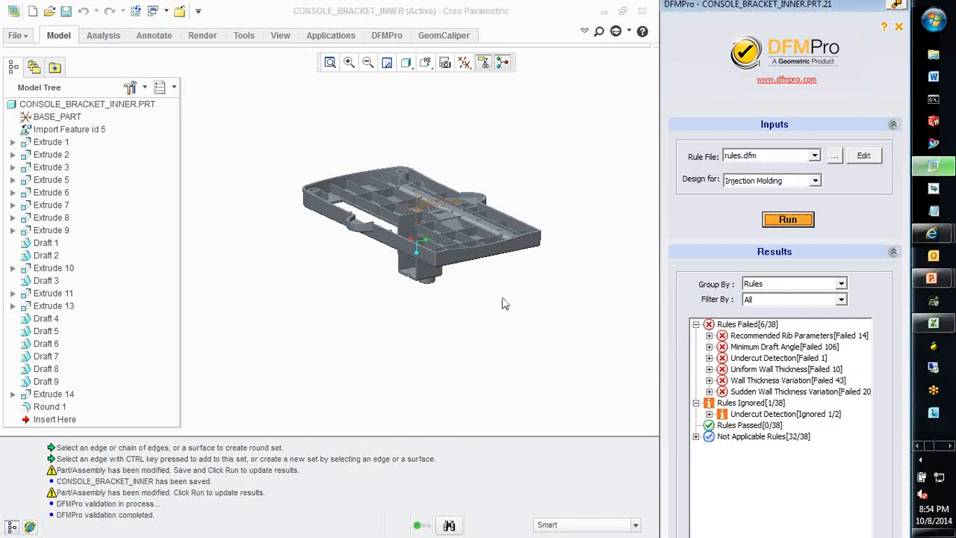
- Rotate the bracket so its ribbed inner side faces up
drag(422, 220, 387, 339)
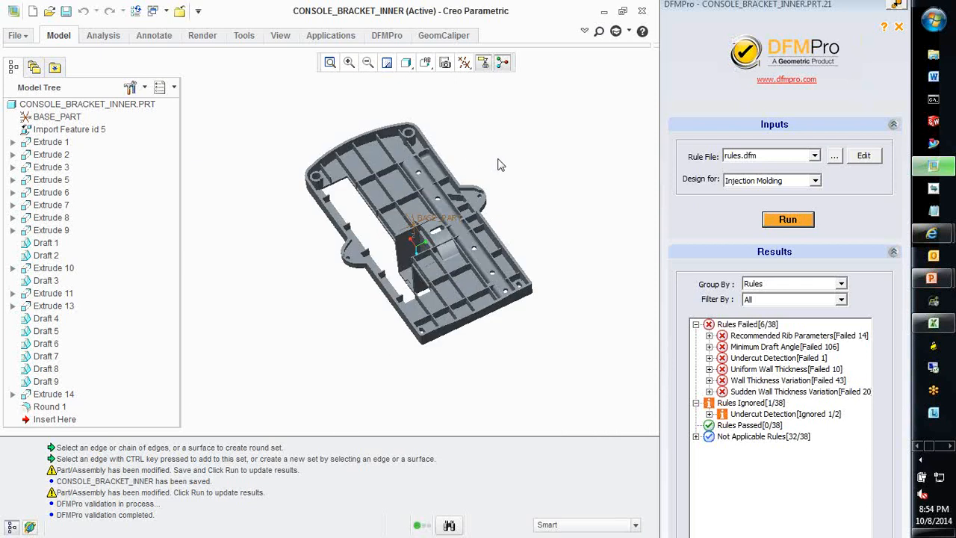
mouse_move(547, 186)
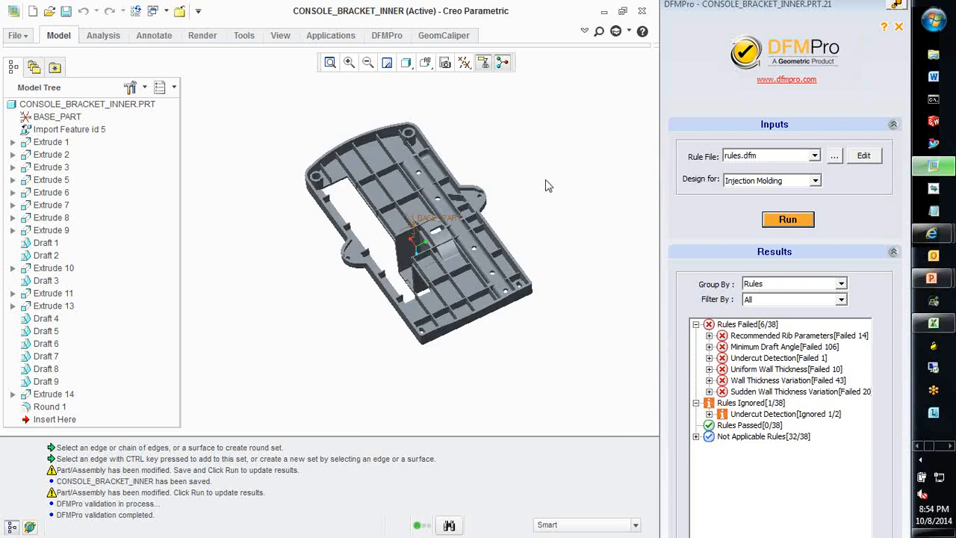
mouse_move(738, 164)
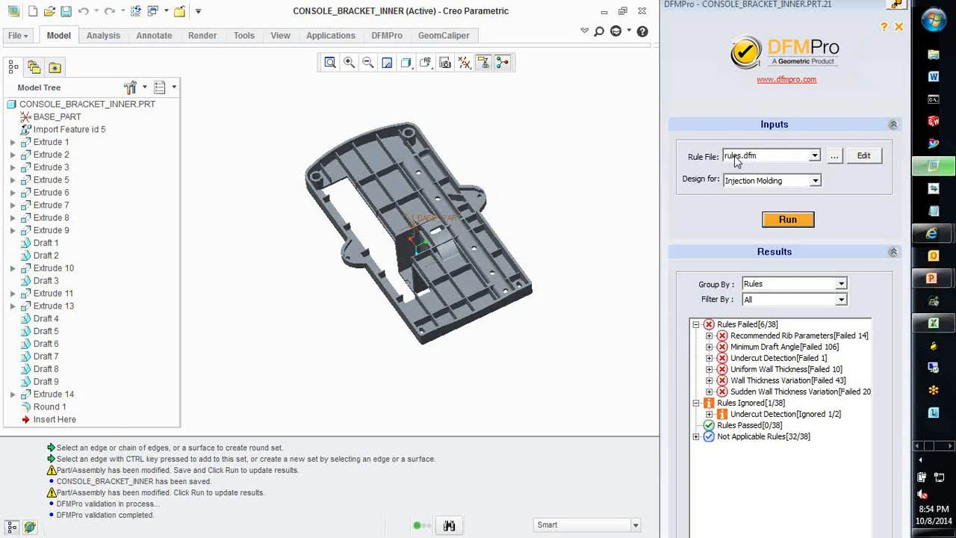
mouse_move(762, 169)
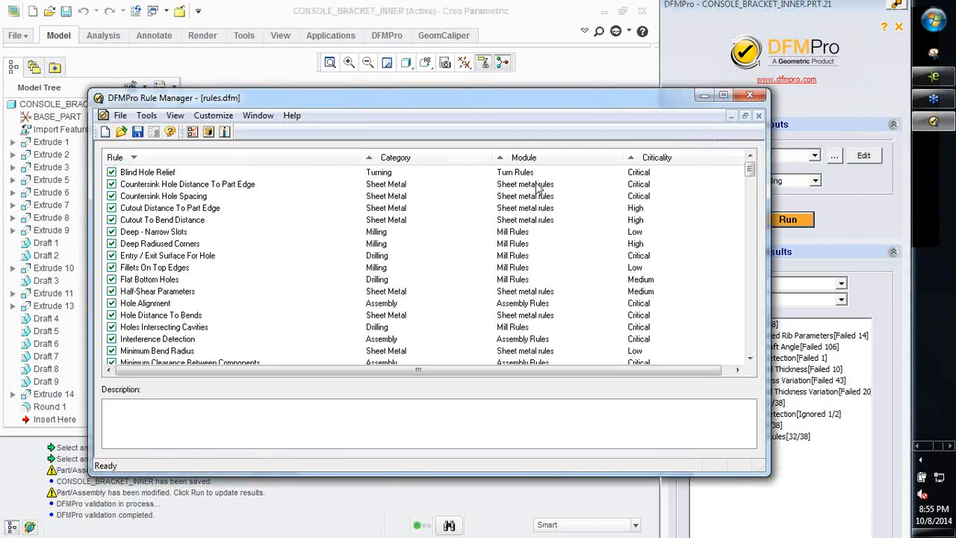
mouse_move(553, 184)
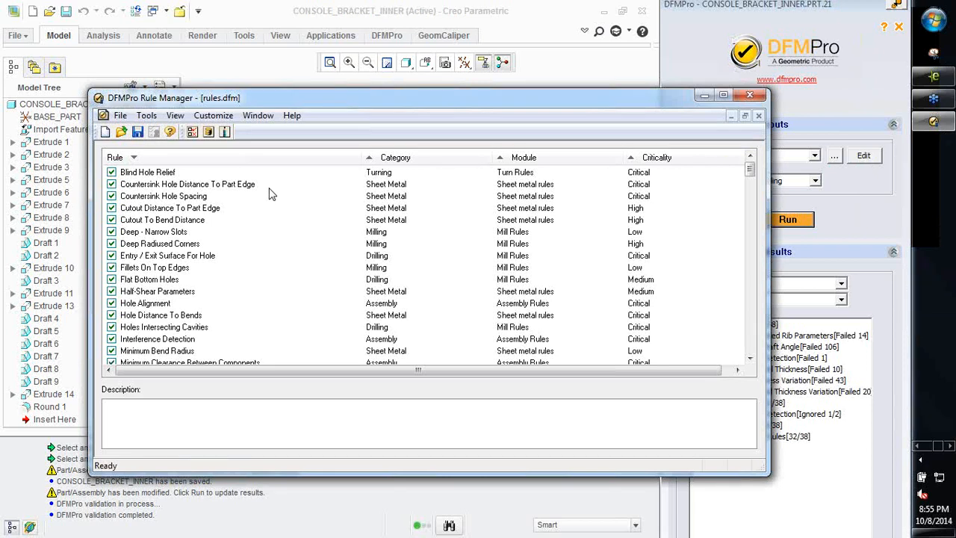
mouse_move(201, 227)
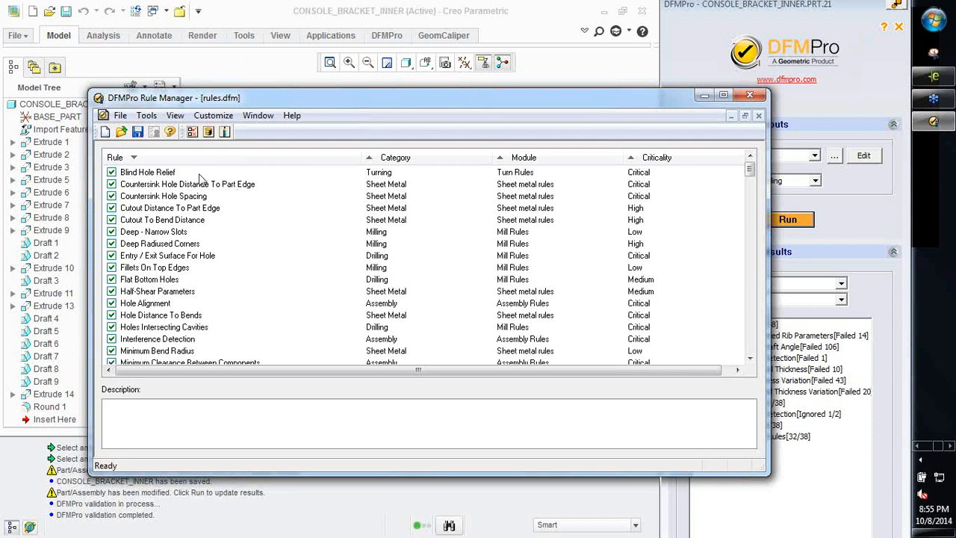
mouse_move(211, 202)
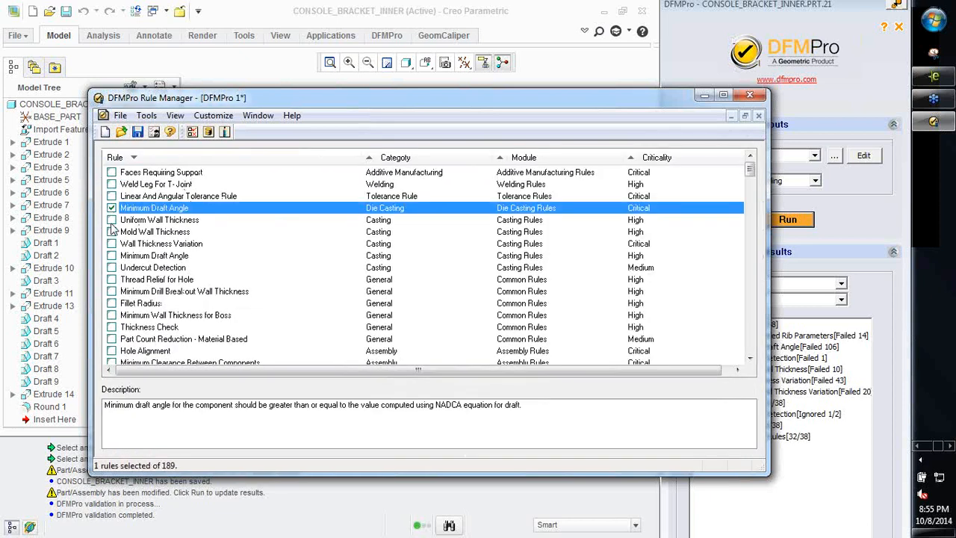
- Enable the Uniform Wall Thickness rule and view its settings
click(112, 267)
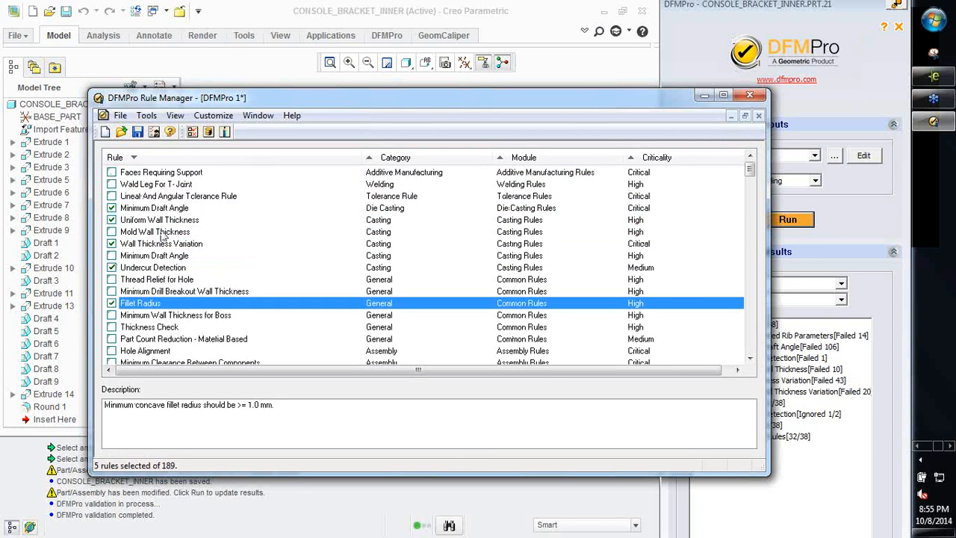
double_click(154, 208)
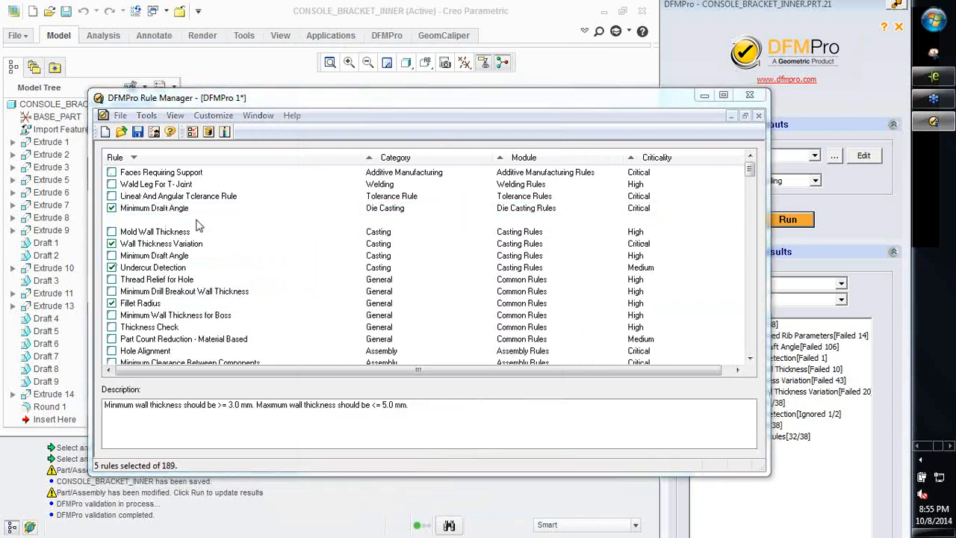
double_click(159, 220)
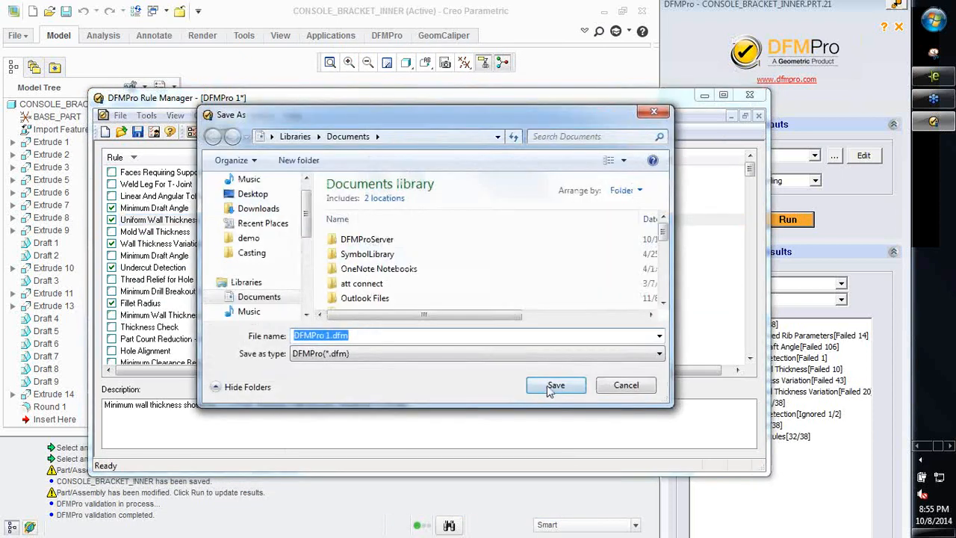
click(556, 385)
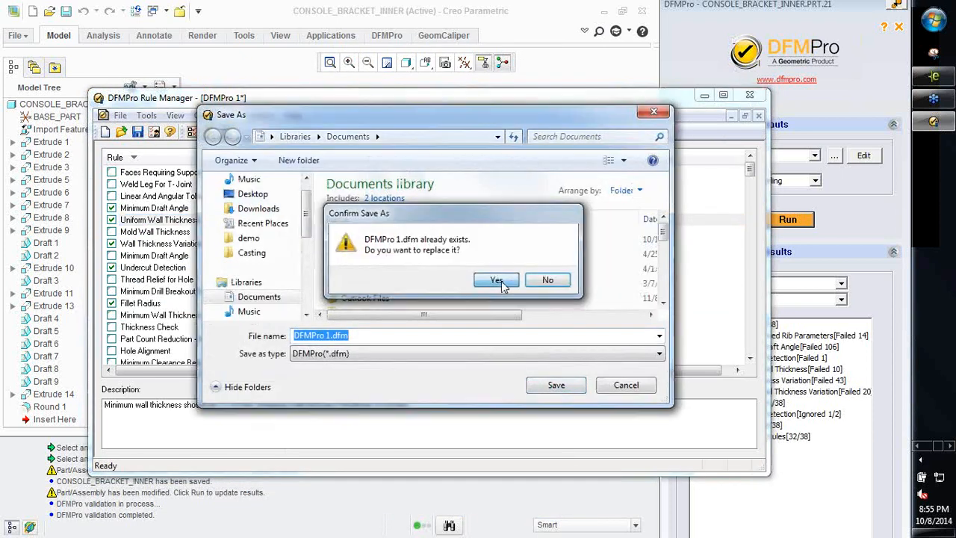
click(496, 280)
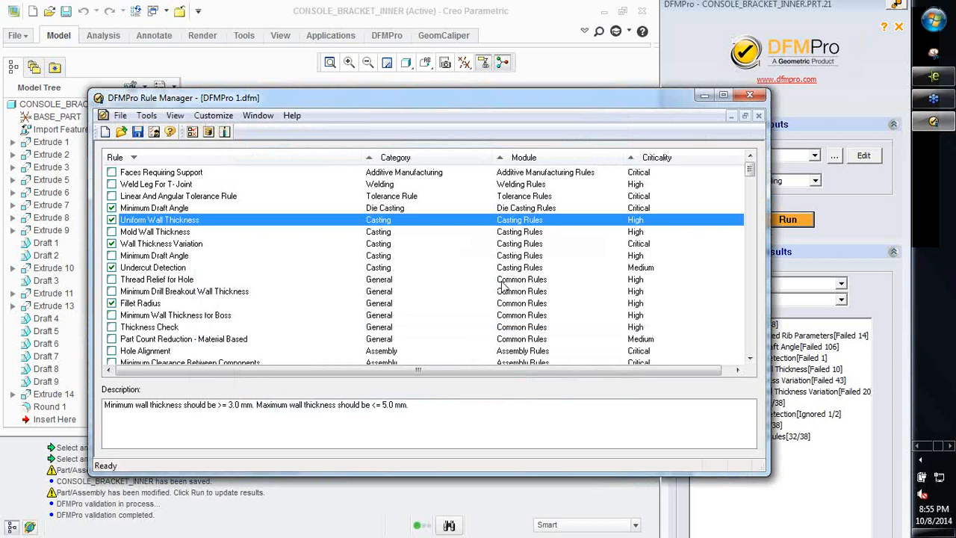
mouse_move(551, 136)
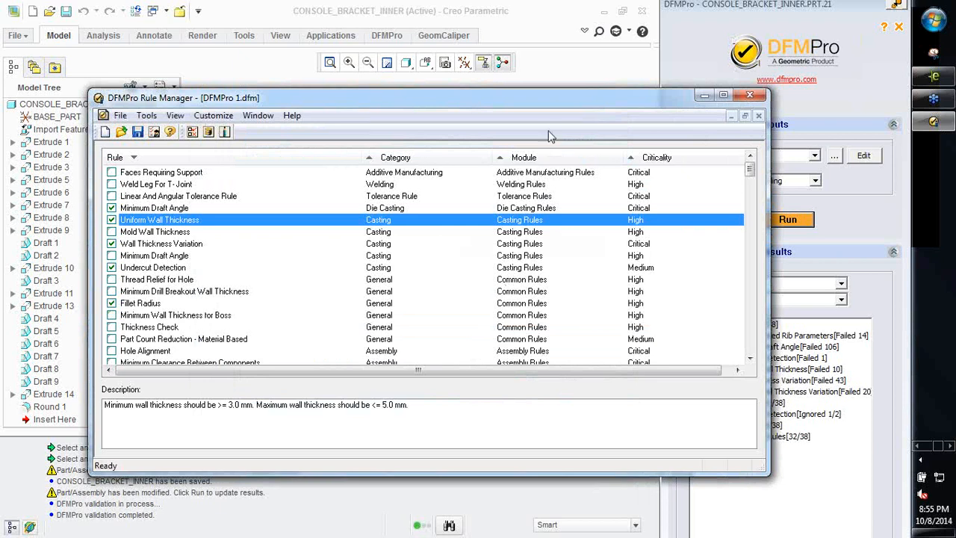
mouse_move(562, 83)
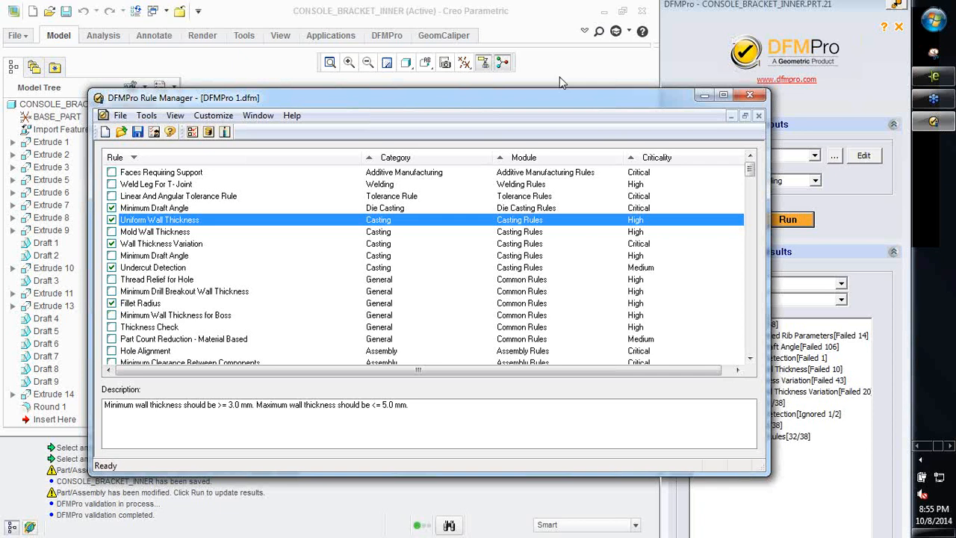
- Close Rule Manager and generate a DFMPro report with eDrawings, XML and Excel outputs
click(750, 94)
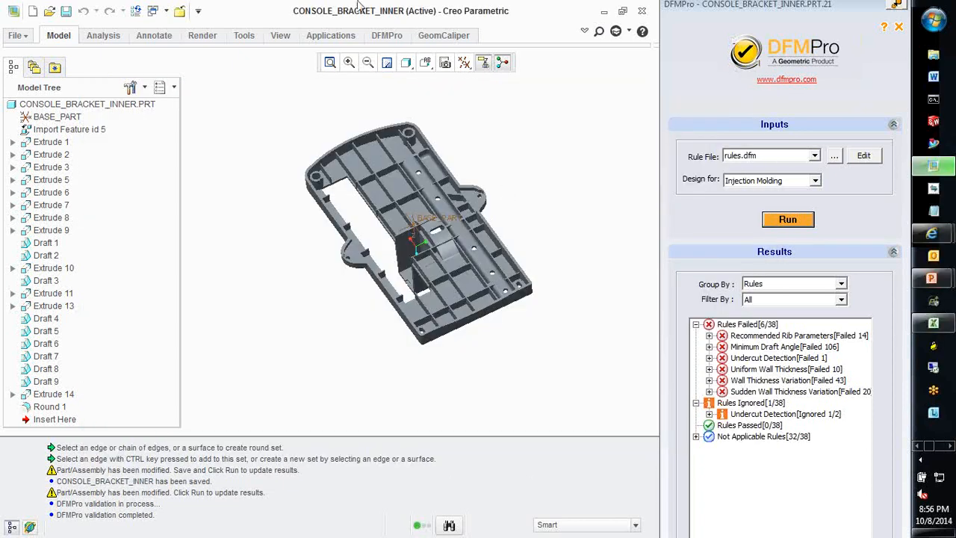
click(387, 35)
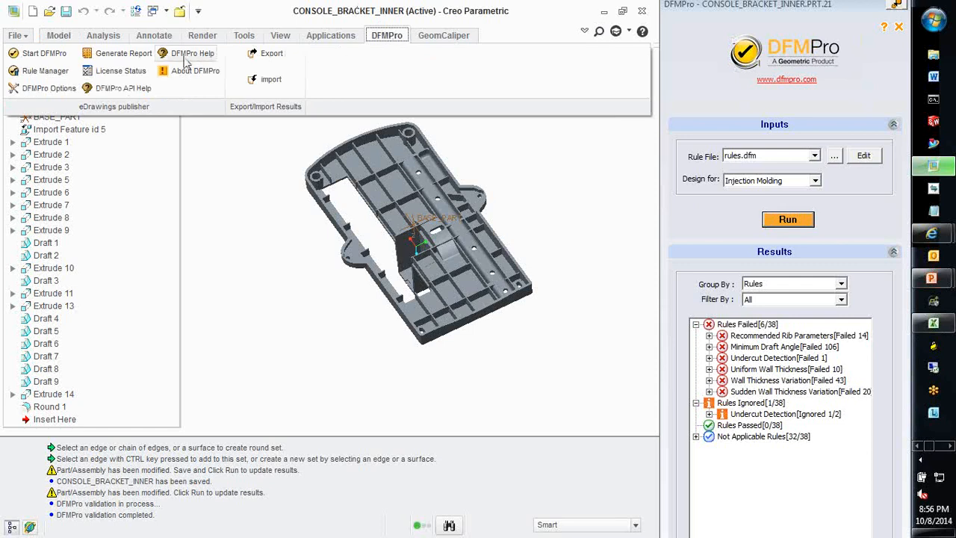
click(124, 53)
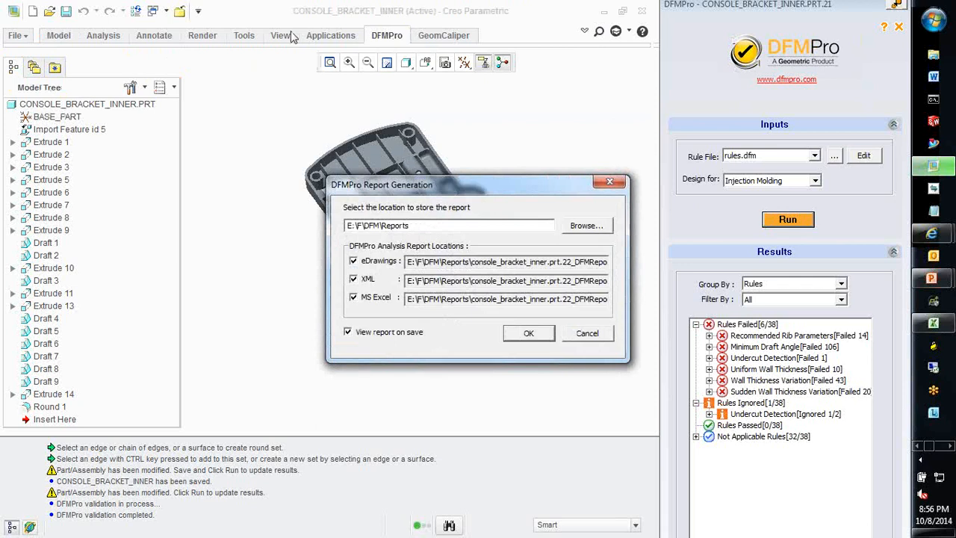
mouse_move(895, 146)
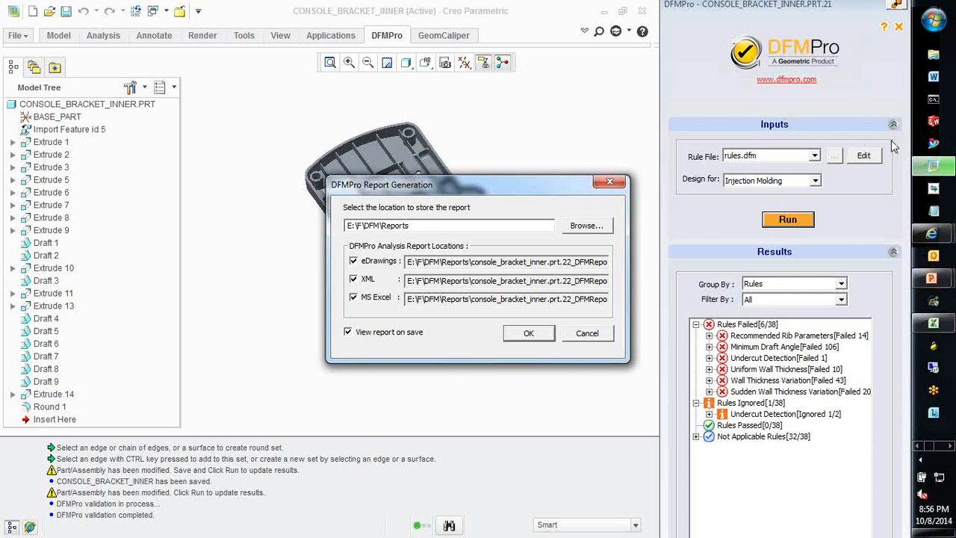
click(528, 333)
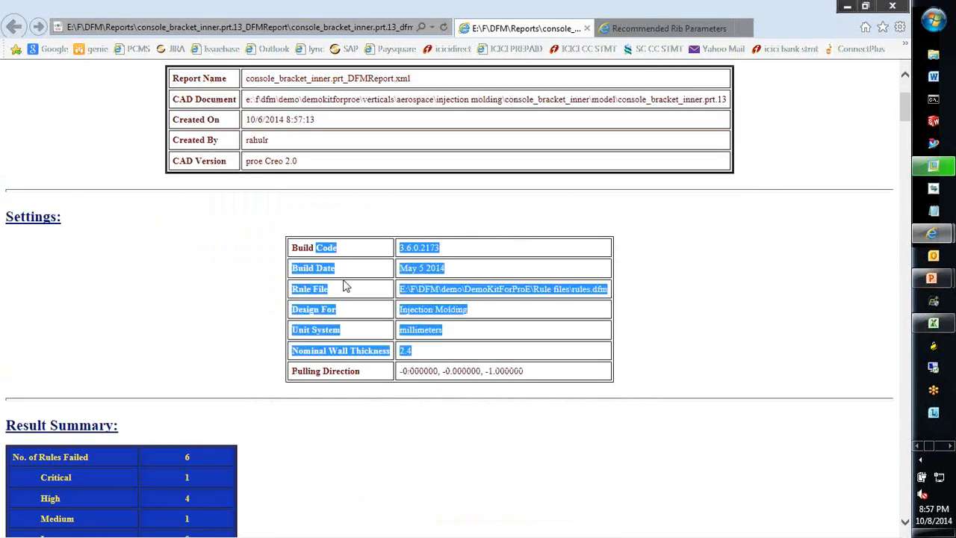
- Read down through the report's summary and rib failure tables to Ignored Warnings
scroll(down, 3)
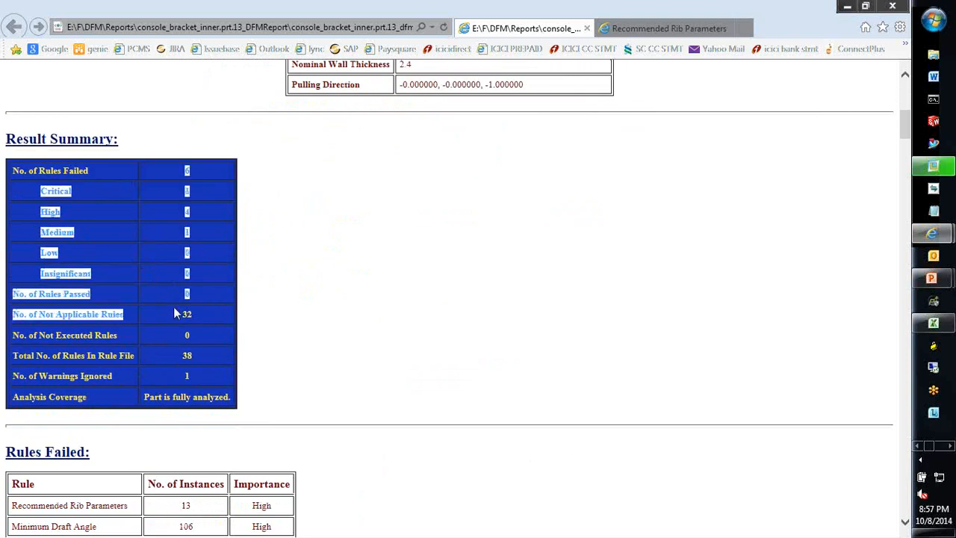
scroll(down, 3)
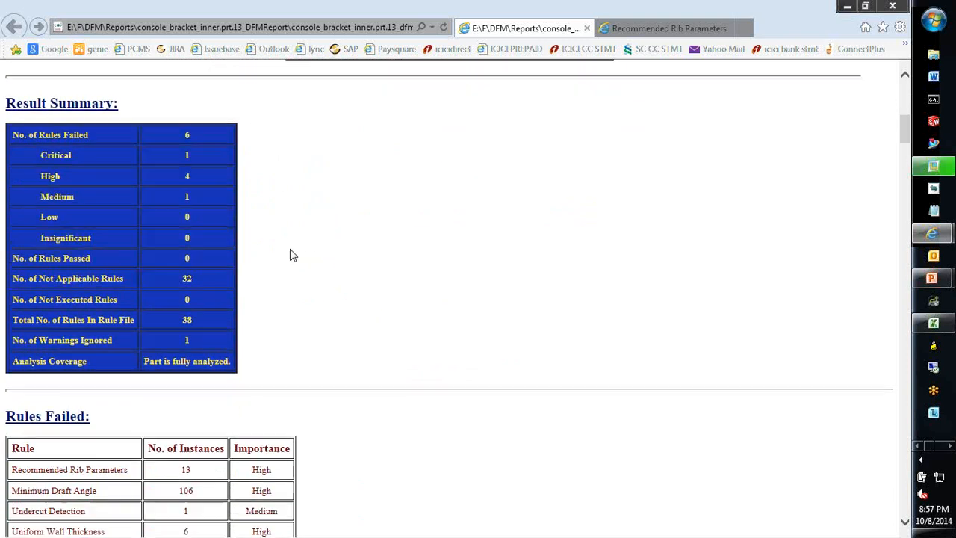
scroll(down, 3)
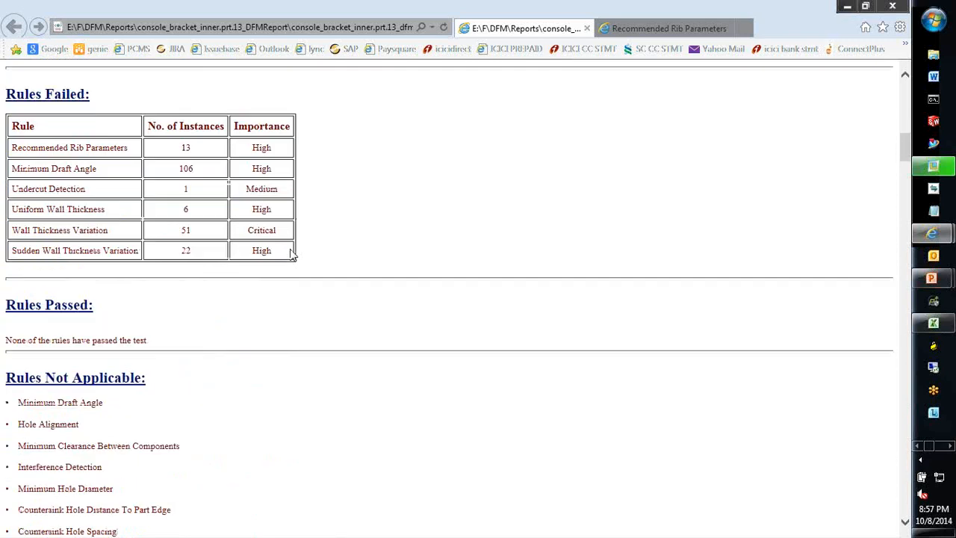
mouse_move(282, 250)
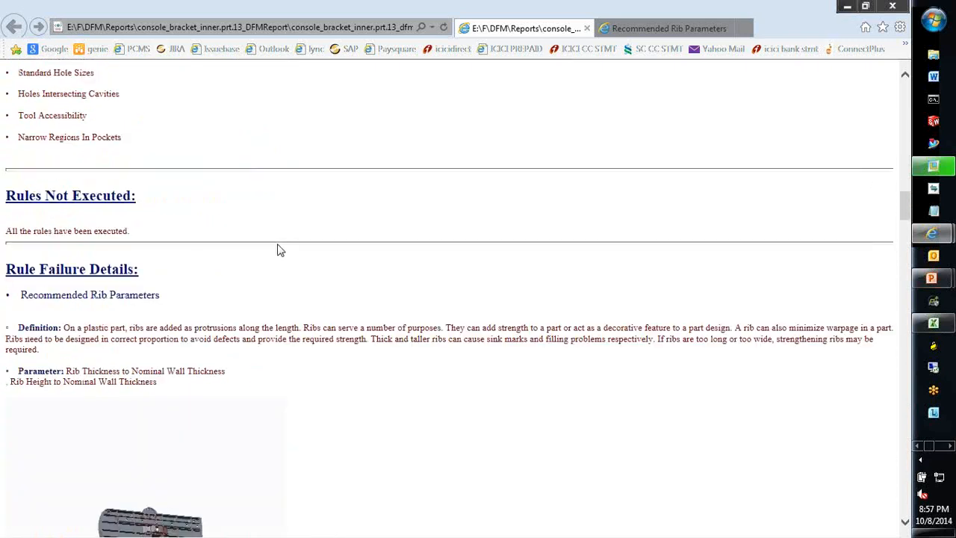
scroll(down, 3)
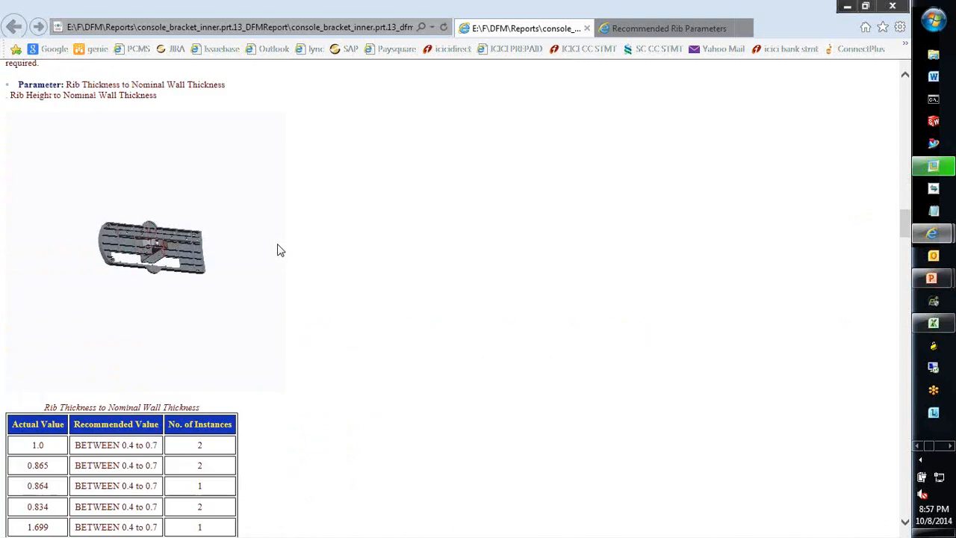
scroll(down, 3)
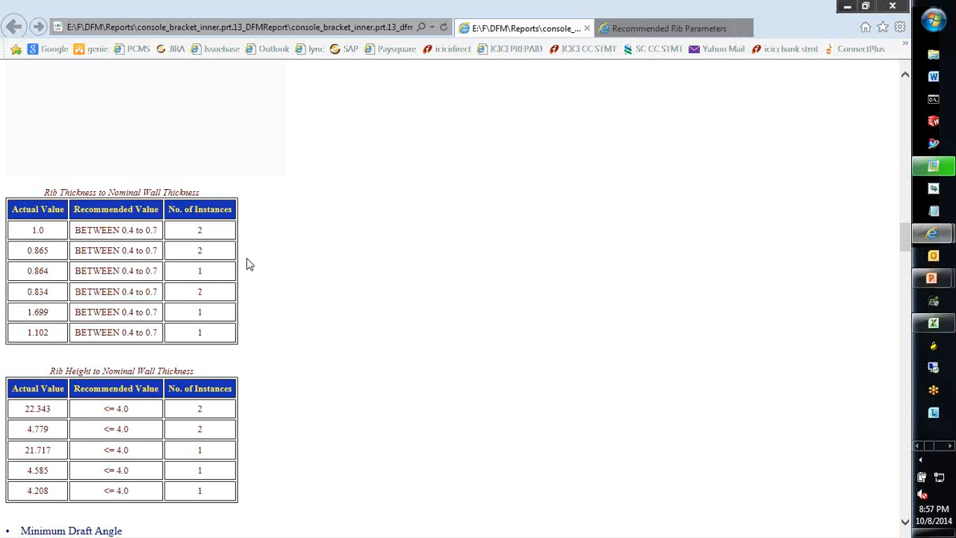
double_click(25, 209)
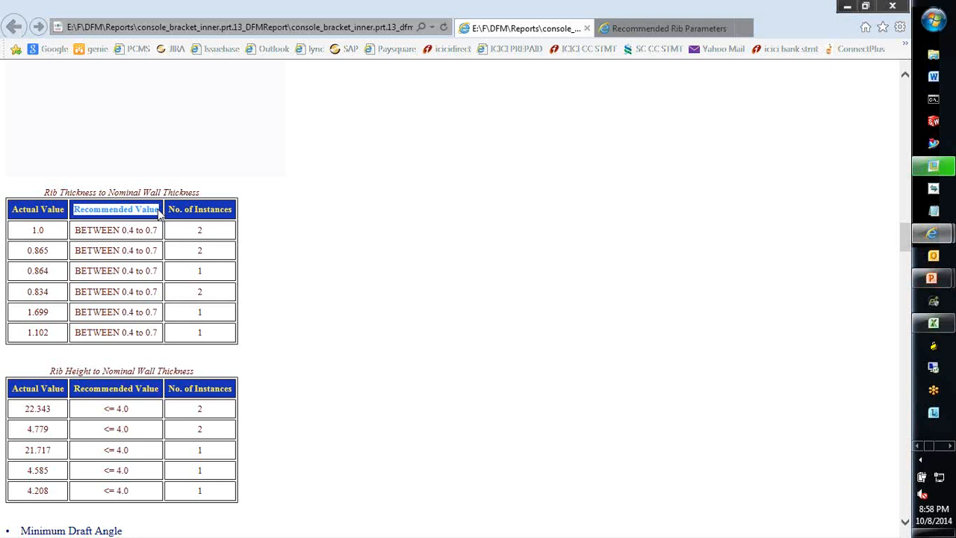
drag(115, 209, 206, 270)
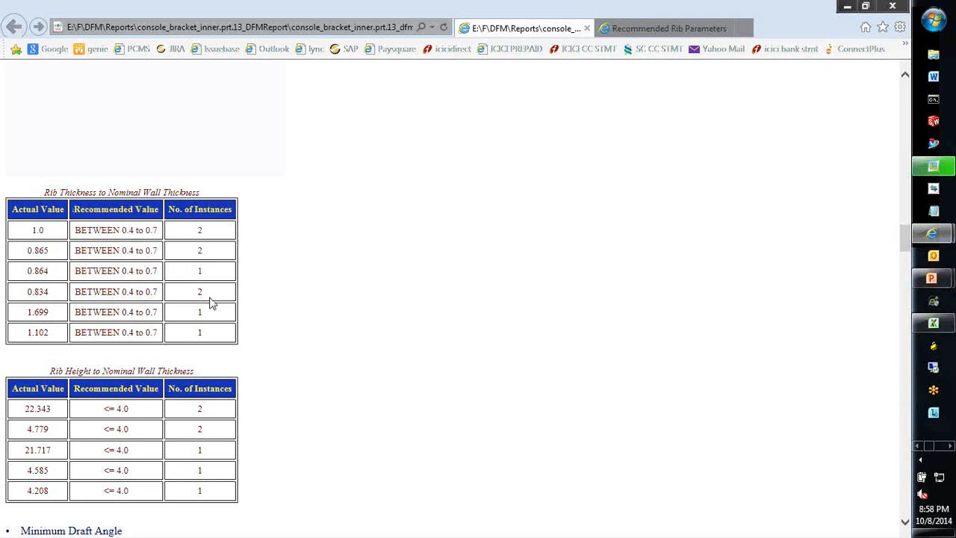
scroll(down, 3)
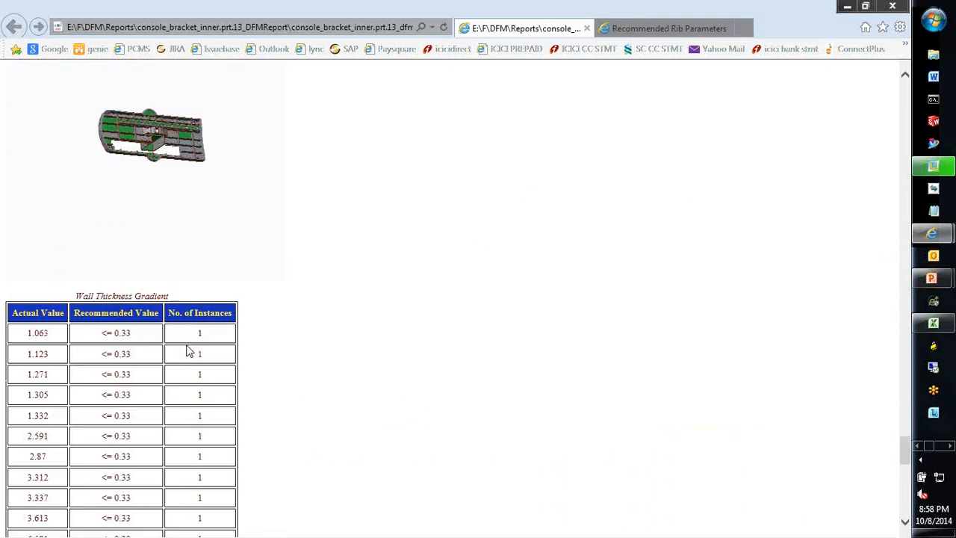
scroll(down, 3)
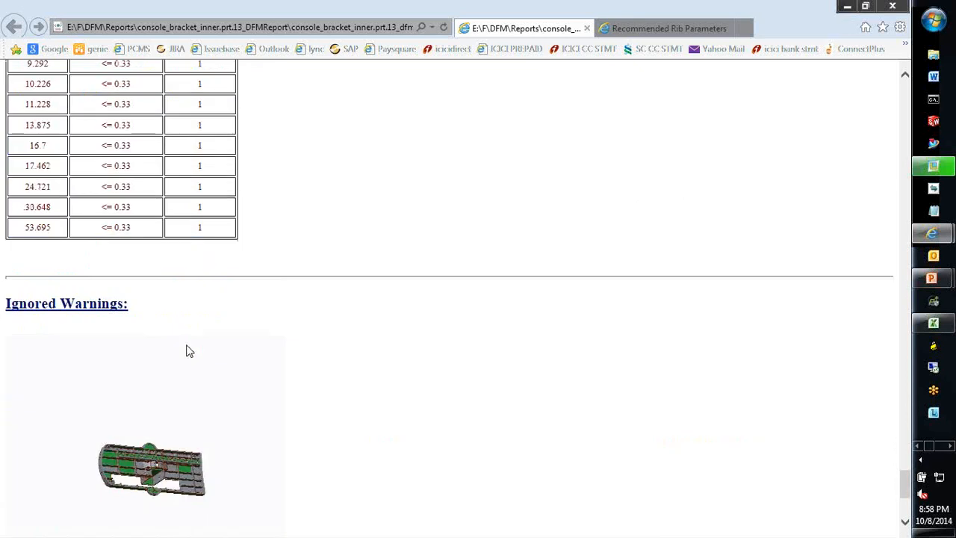
scroll(down, 3)
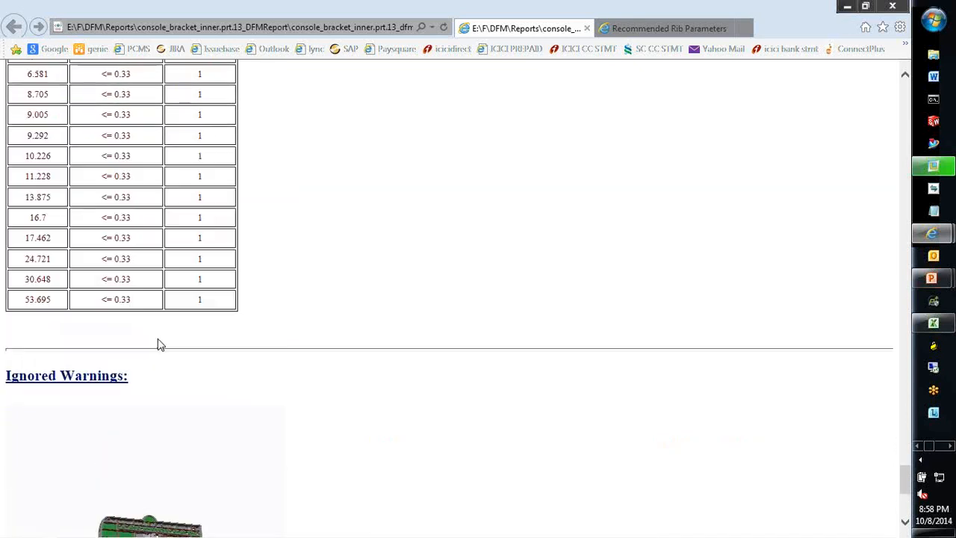
mouse_move(413, 366)
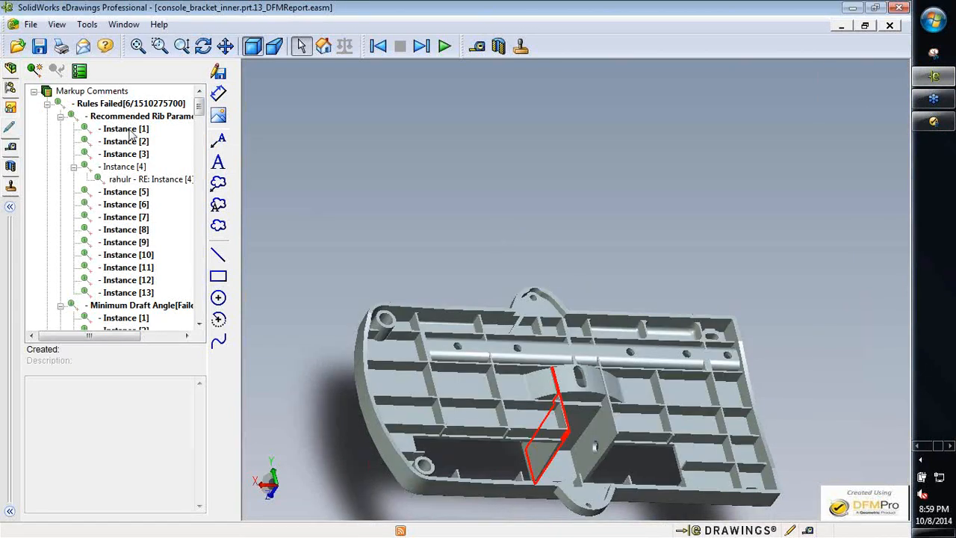
- Select rib failure Instance [1], showing thickness ratio 1.0 and height ratio 22.343
click(125, 129)
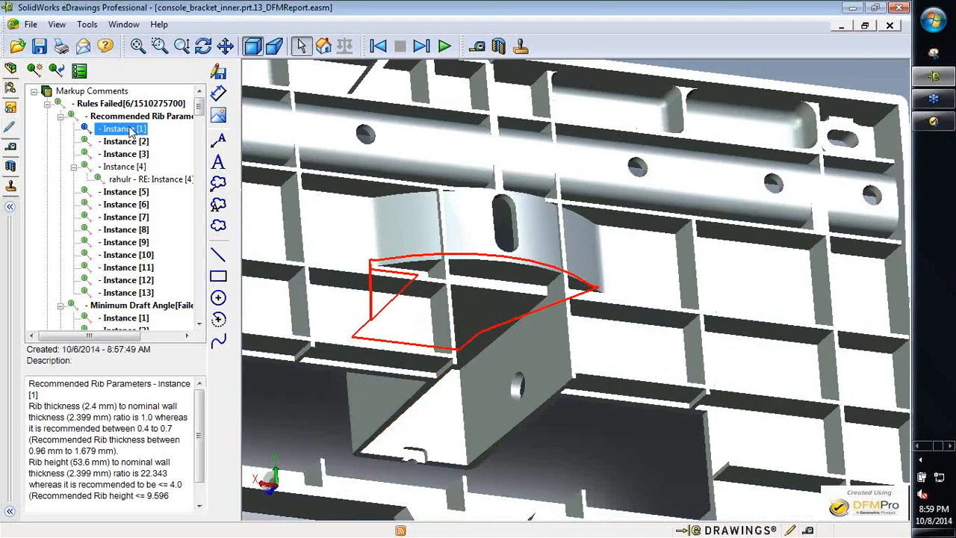
mouse_move(118, 381)
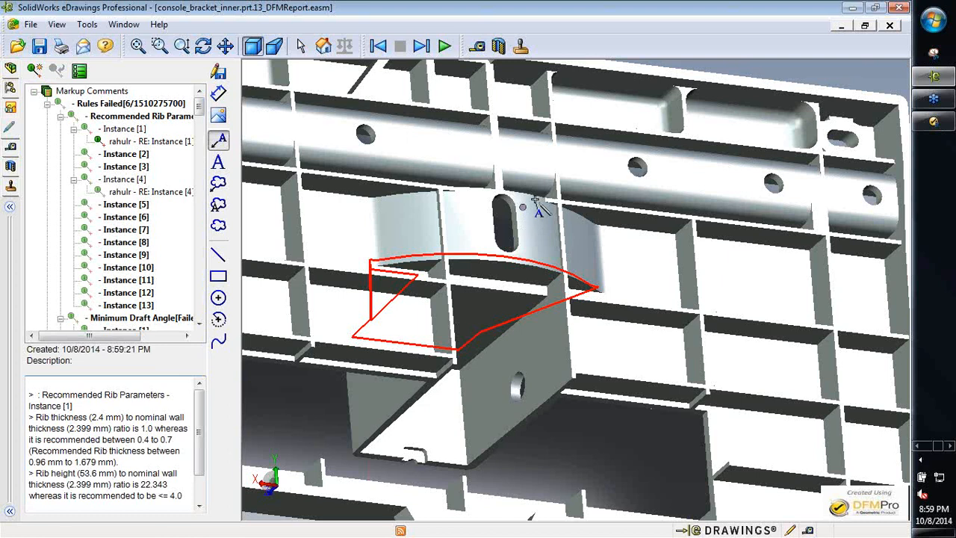
mouse_move(591, 153)
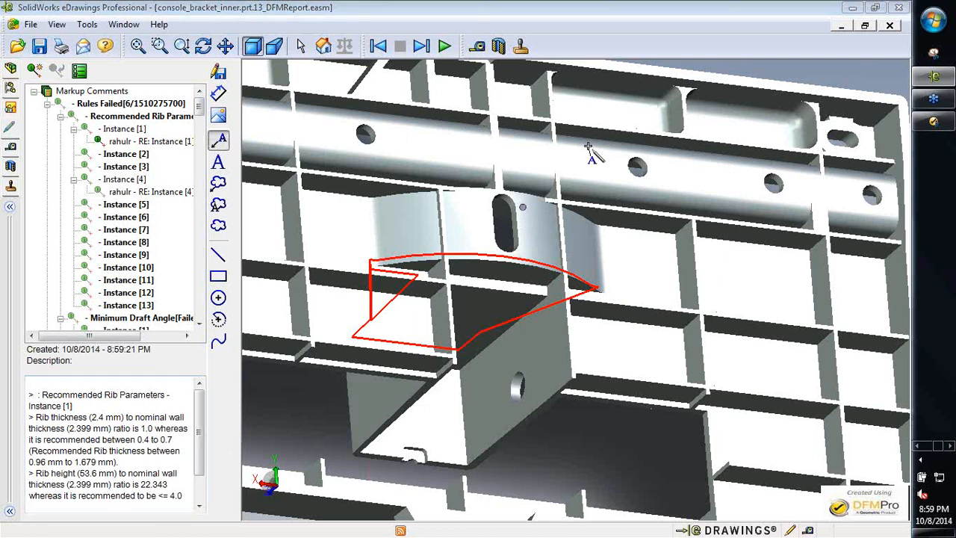
- Add the note 'please reduce thickness' to the rib Instance [1] markup
click(590, 149)
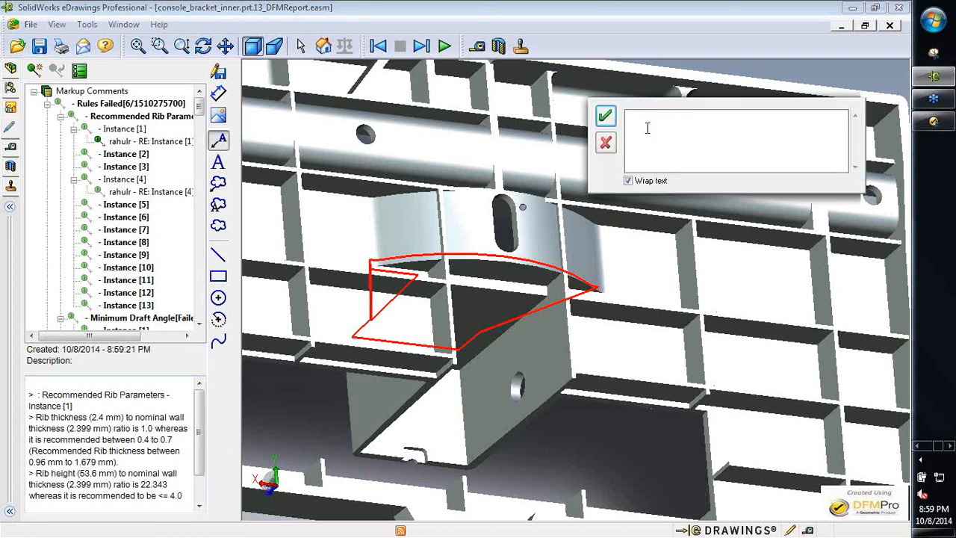
text(please)
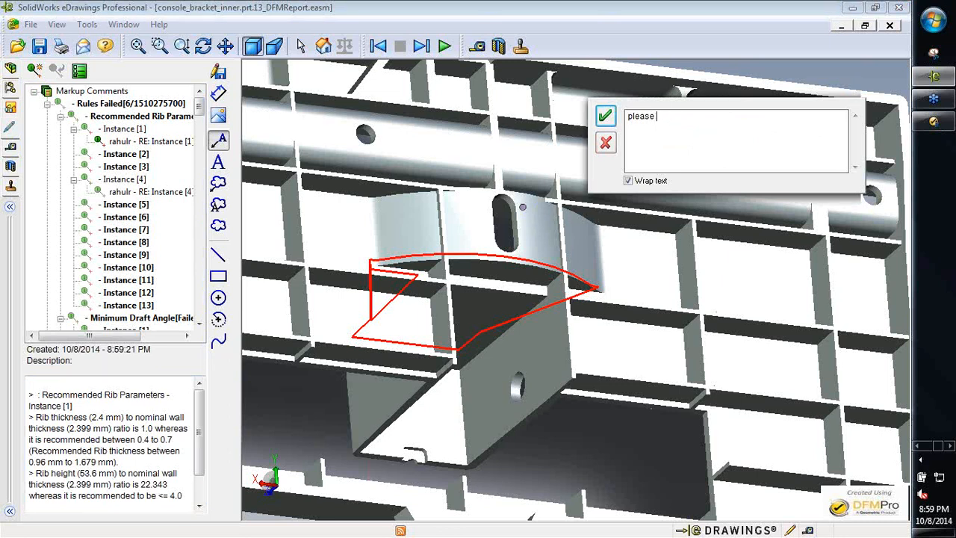
text(reduce)
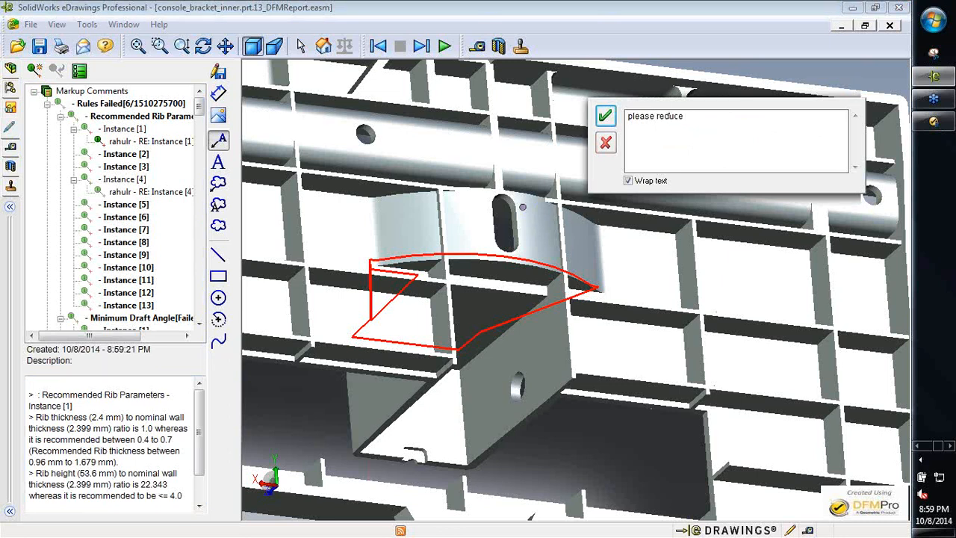
text(thickness)
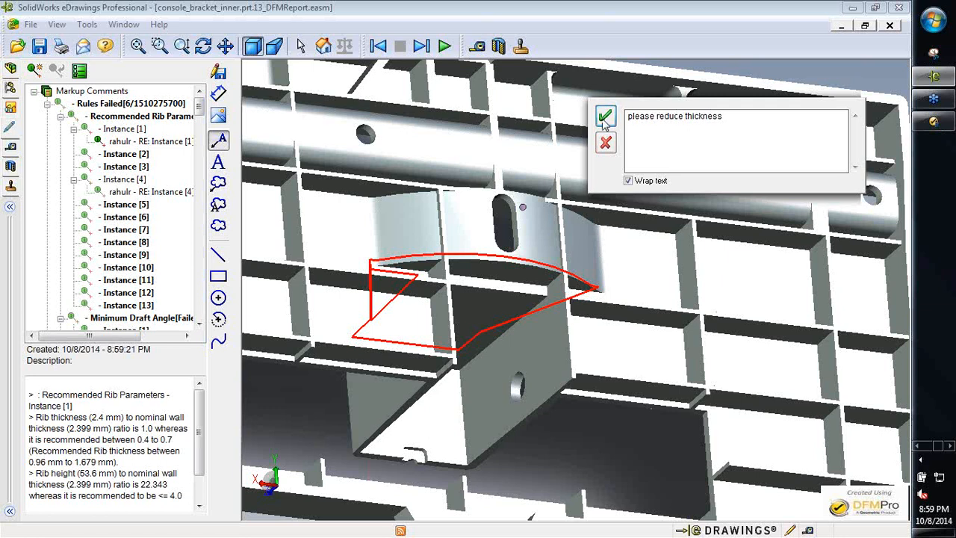
click(605, 117)
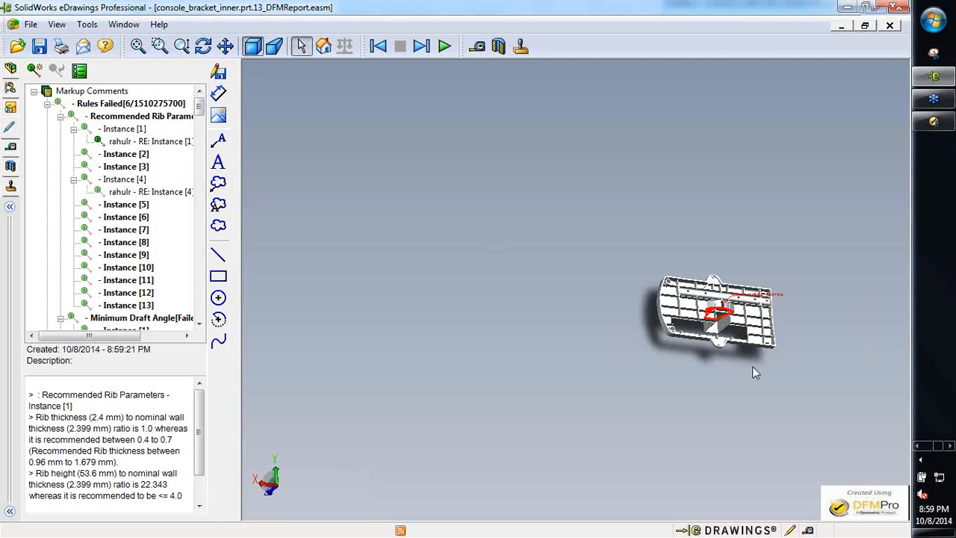
mouse_move(762, 379)
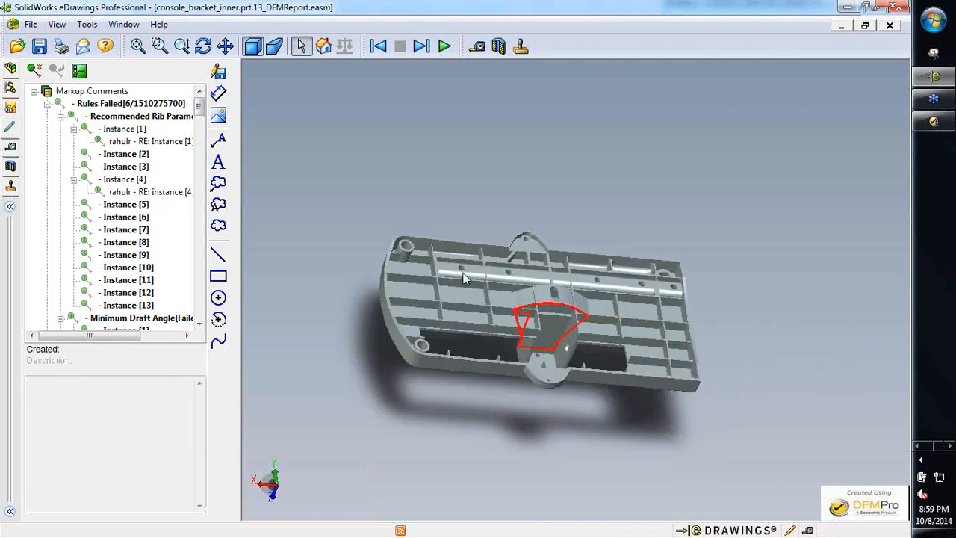
- Open the 'RE: Instance [4]' reply to view its red sketch and rib height details
click(142, 142)
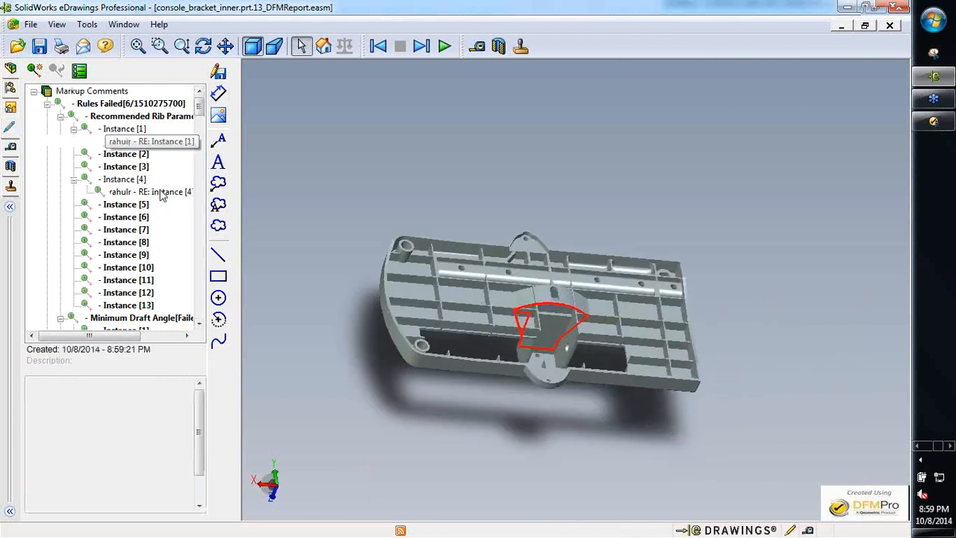
click(149, 141)
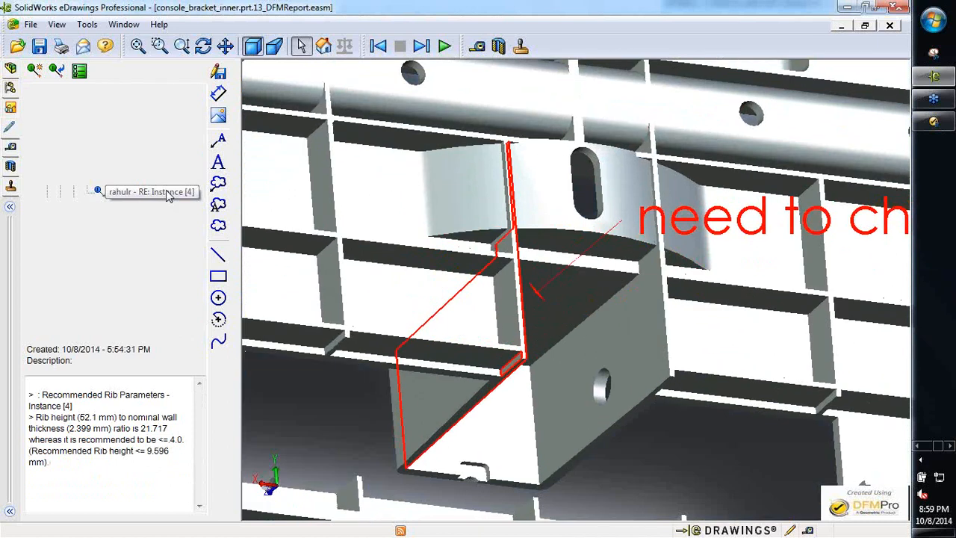
click(151, 192)
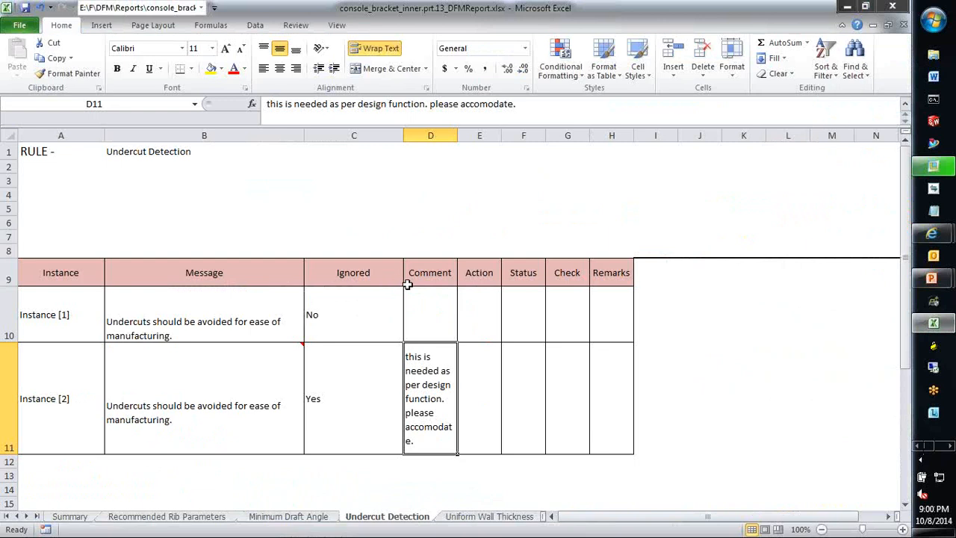
click(69, 516)
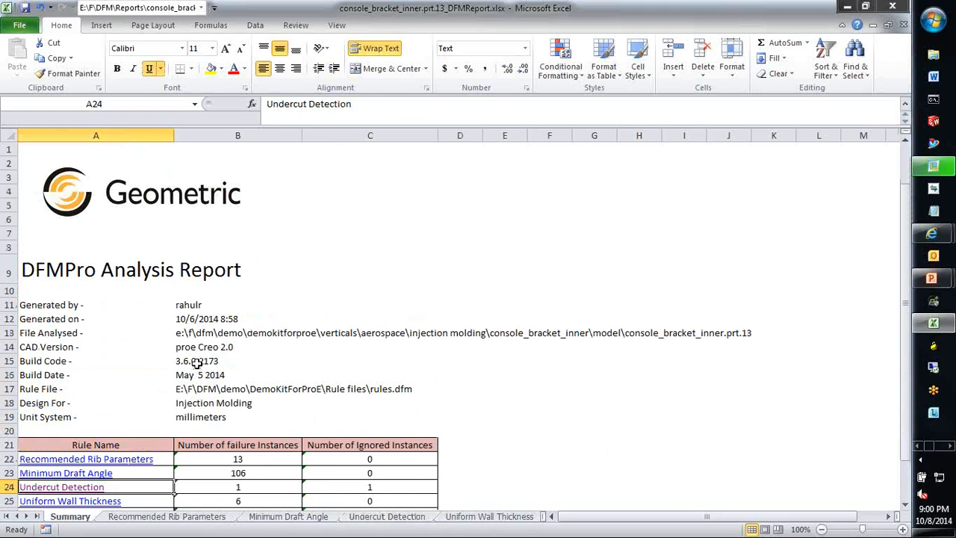
scroll(down, 3)
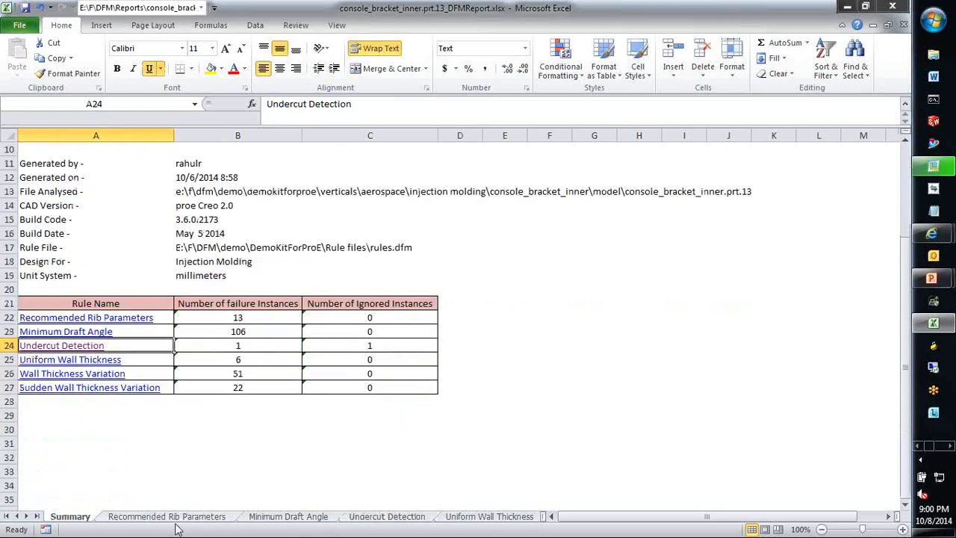
click(287, 516)
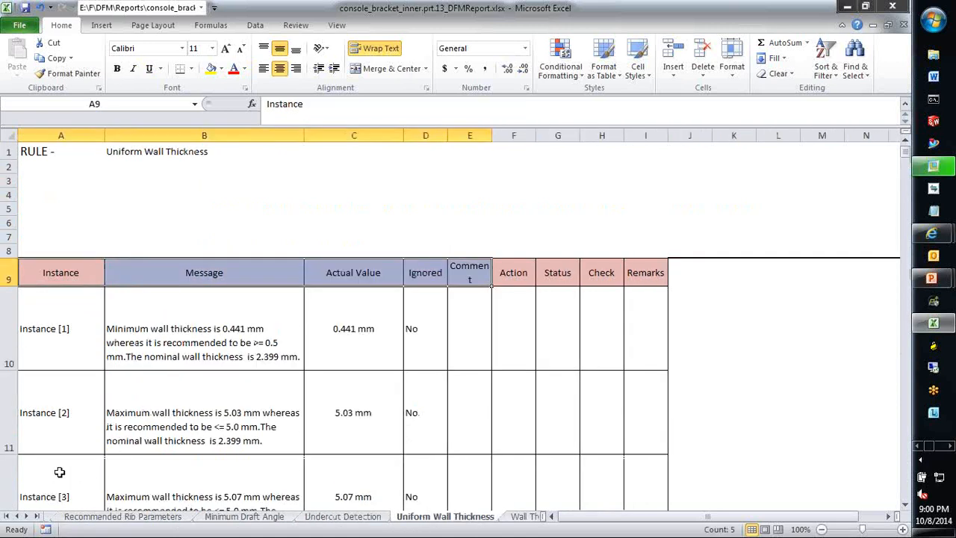
click(166, 516)
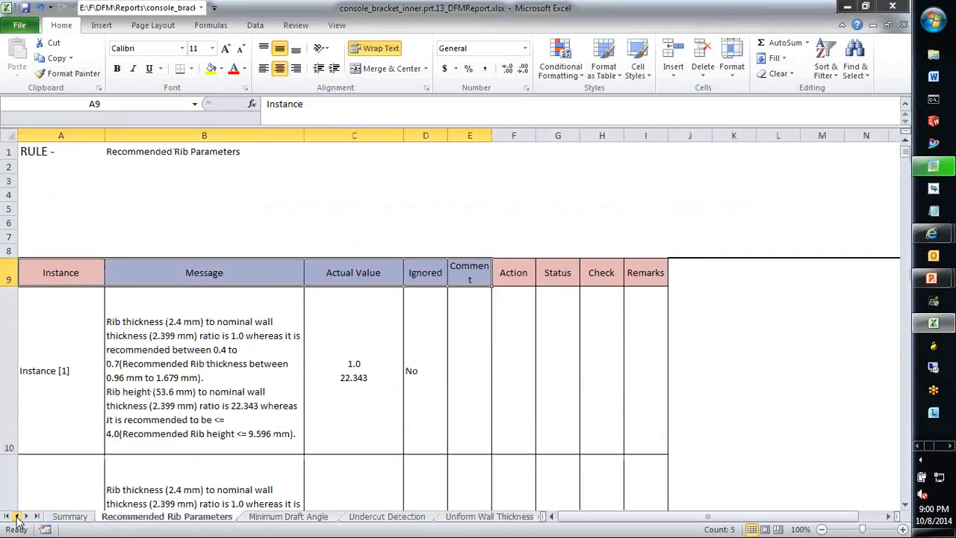
click(69, 516)
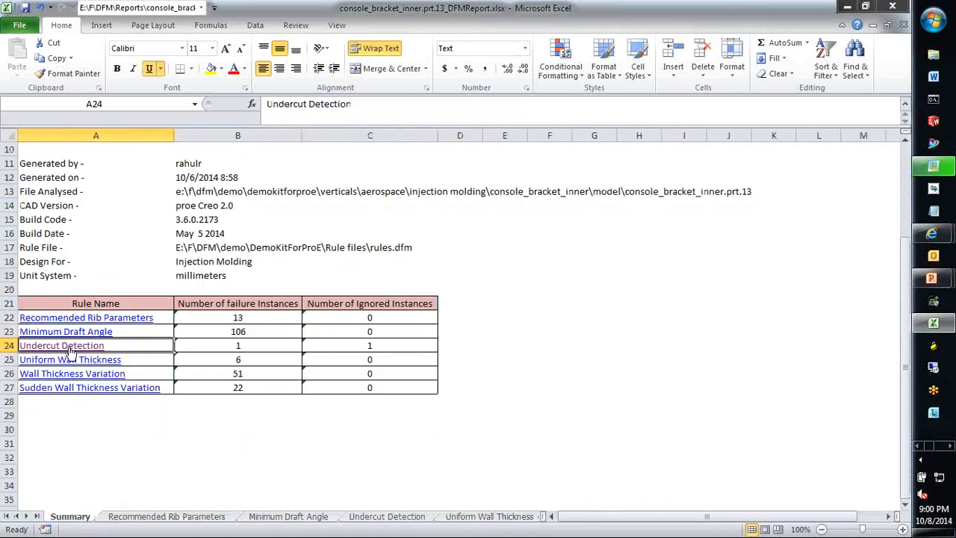
click(387, 516)
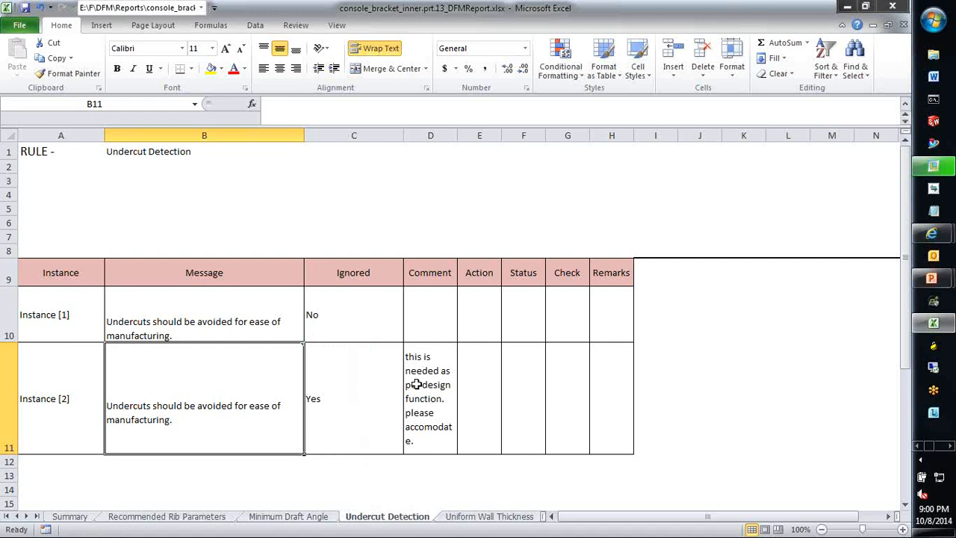
click(429, 396)
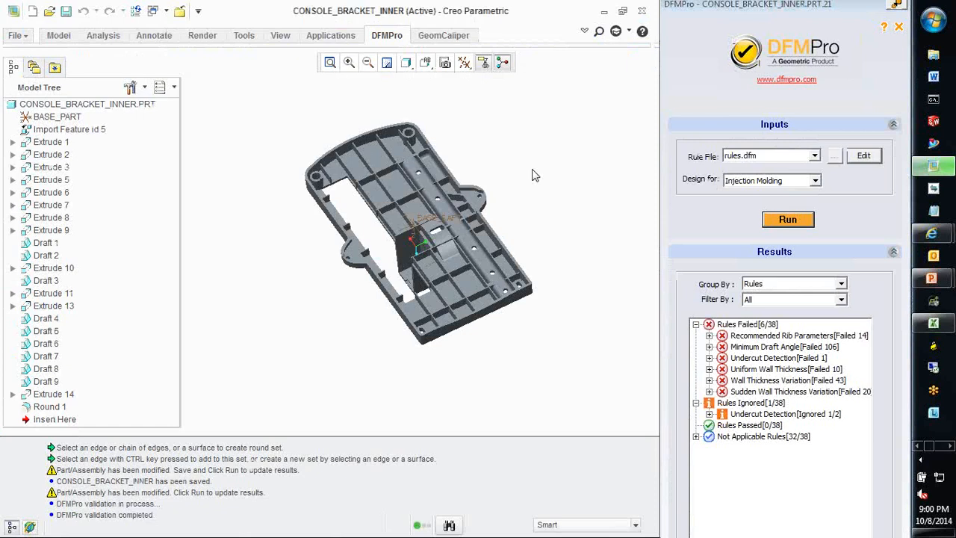
mouse_move(28, 96)
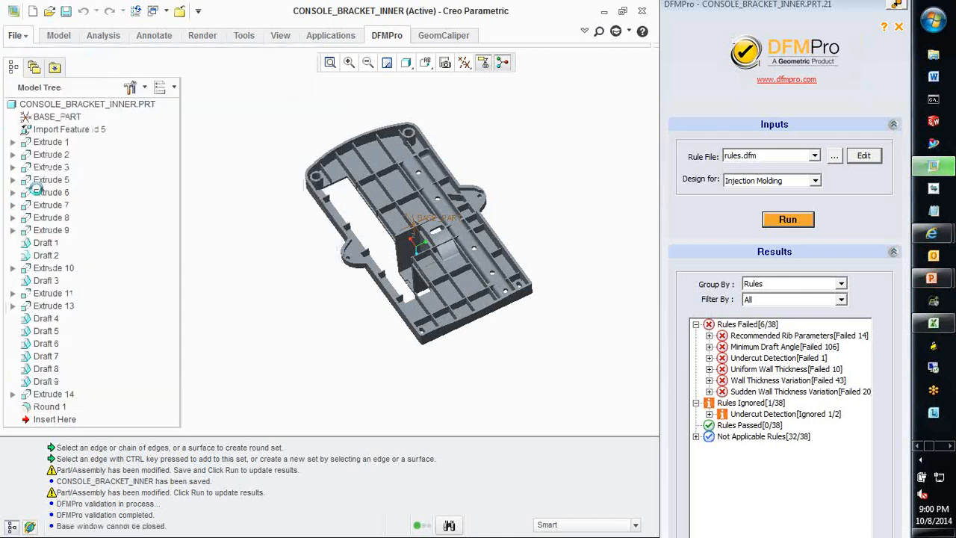
- Switch to the MILL8A milling part with its color-coded machined faces
click(15, 35)
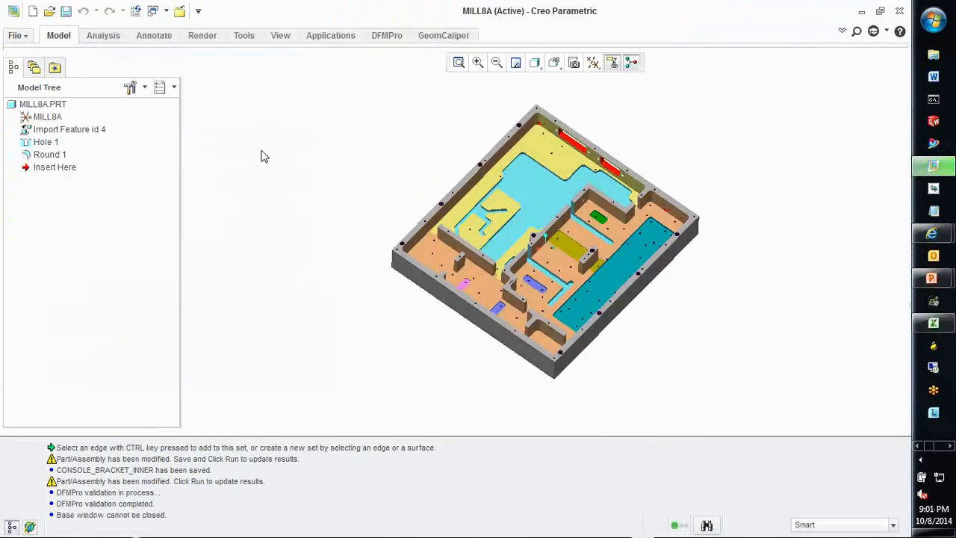
- Open DFMPro on MILL8A and set Design for to Prismatic Mill
click(387, 35)
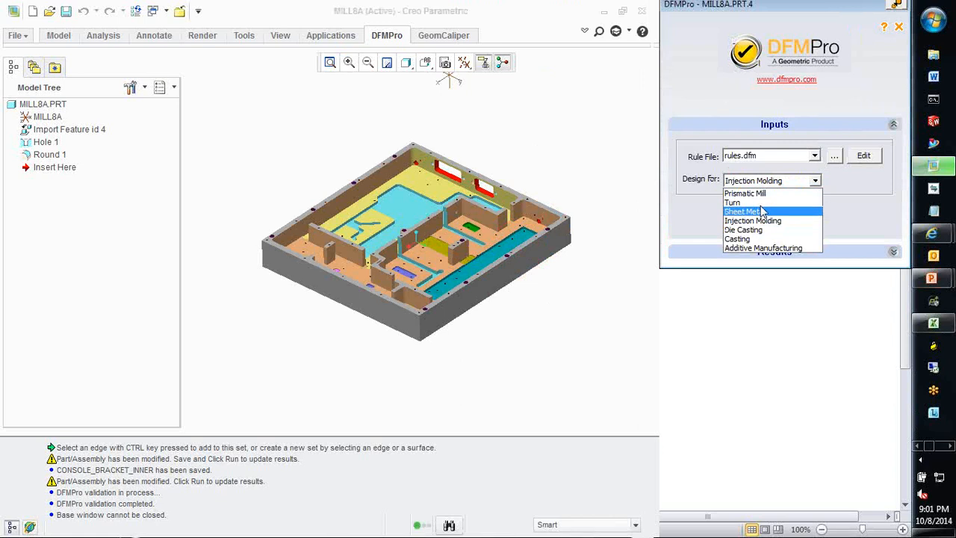
click(744, 193)
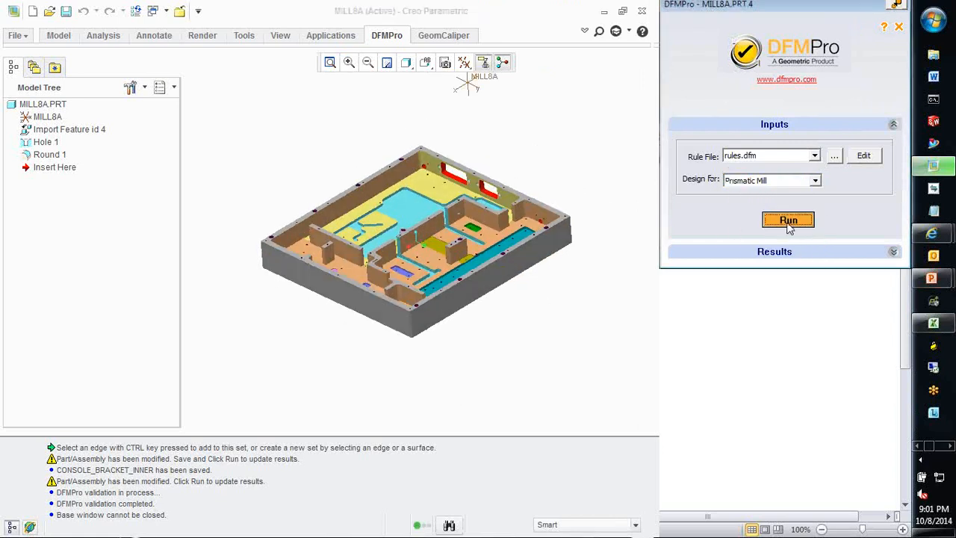
- Run the DFMPro Prismatic Mill analysis on MILL8A
click(788, 220)
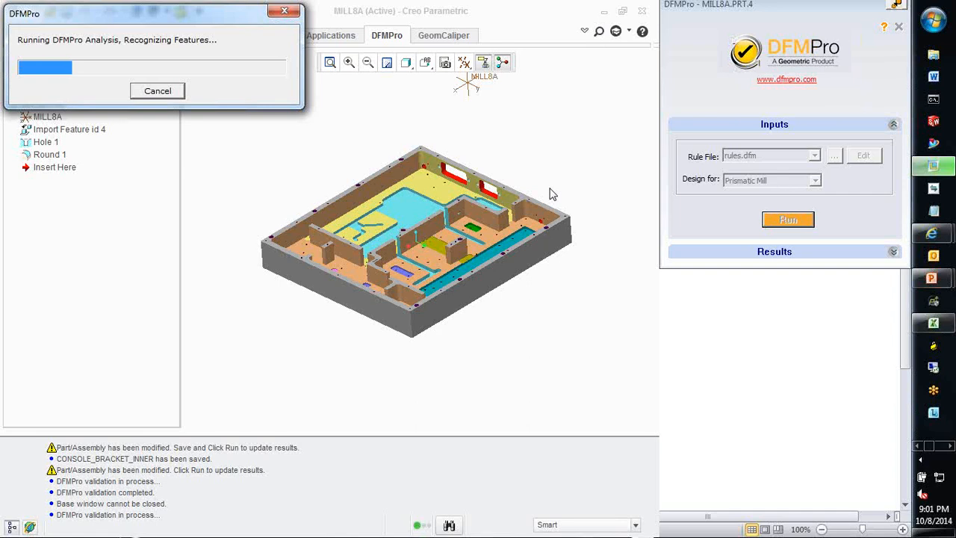
mouse_move(541, 178)
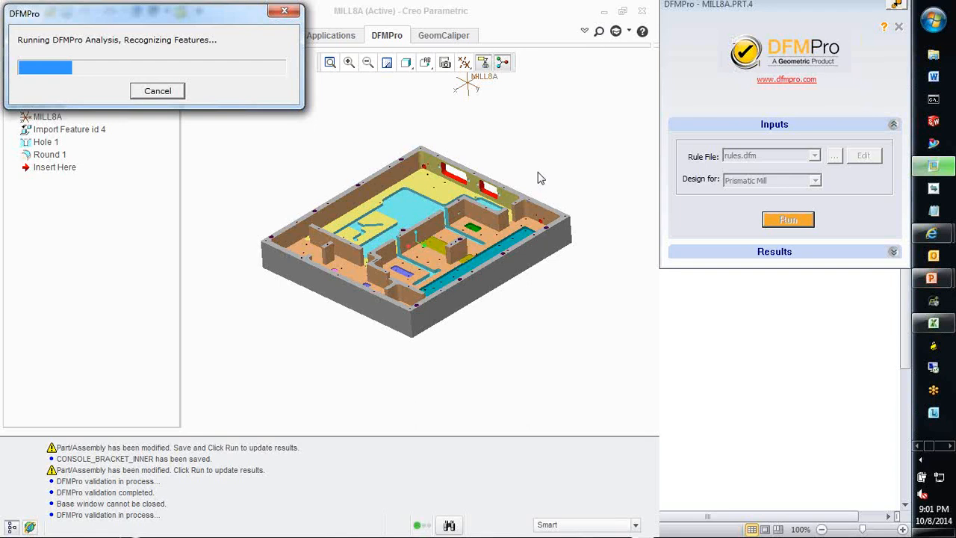
mouse_move(103, 137)
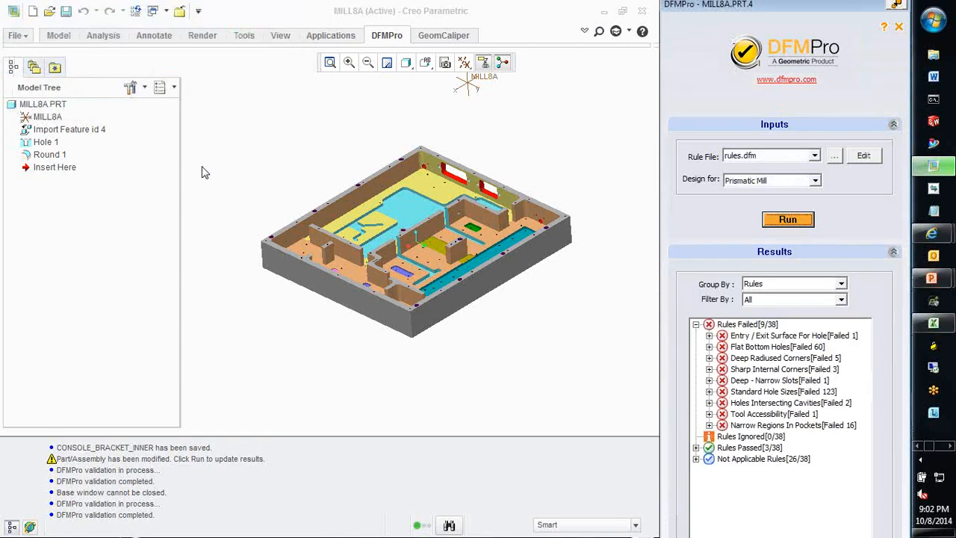
- Show the Deep - Narrow Slots description and expand the Entry / Exit Surface For Hole failures
click(747, 323)
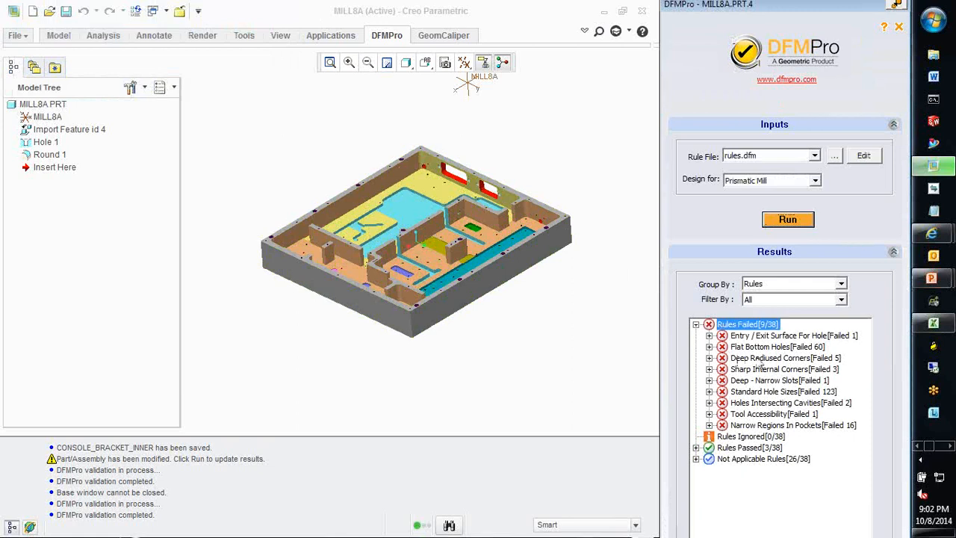
click(779, 380)
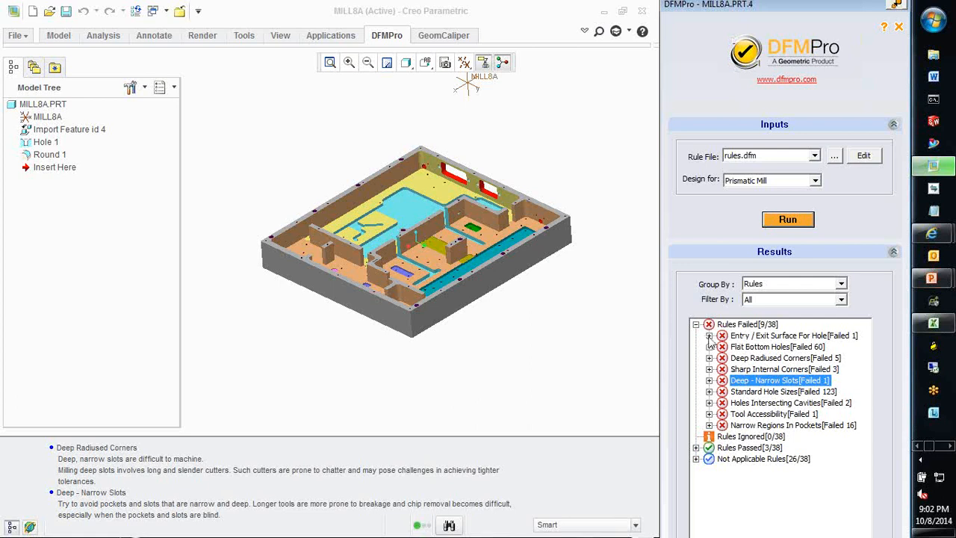
click(709, 335)
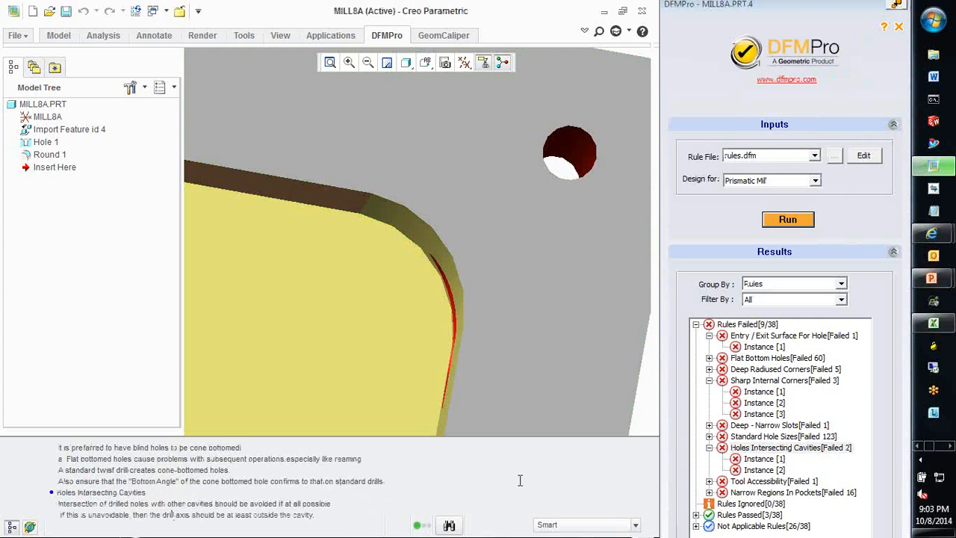
- Expand Narrow Regions In Pockets and view Instance [1] (0.003 m vs 0.006 m minimum)
click(791, 448)
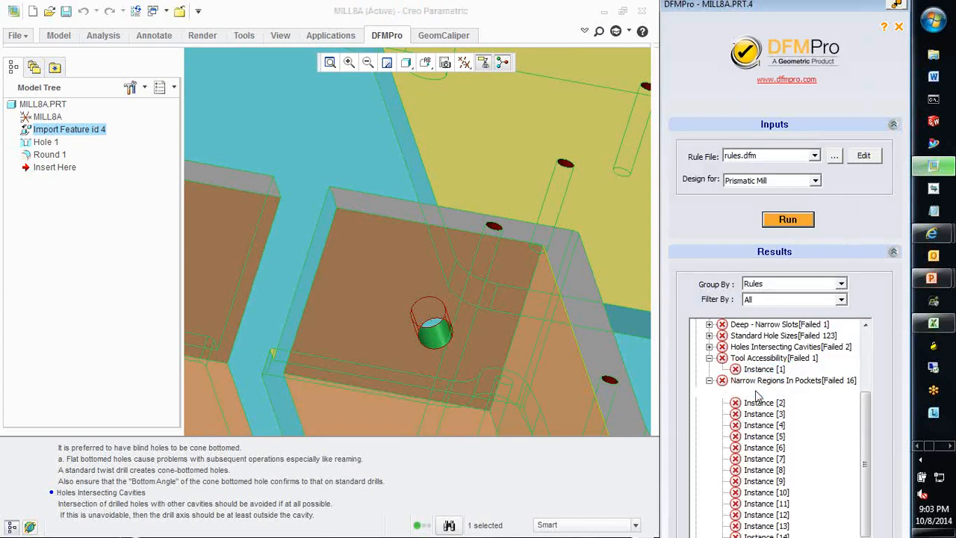
click(764, 392)
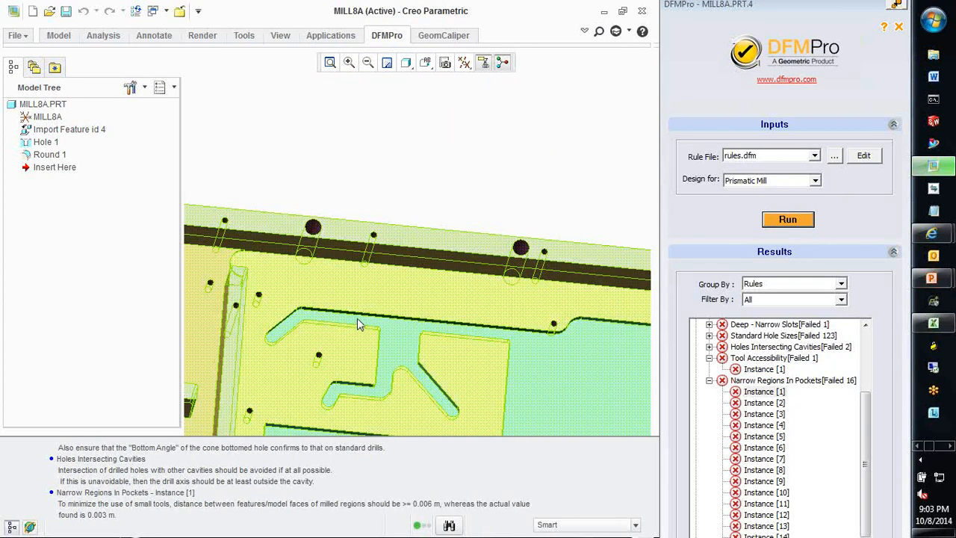
mouse_move(388, 333)
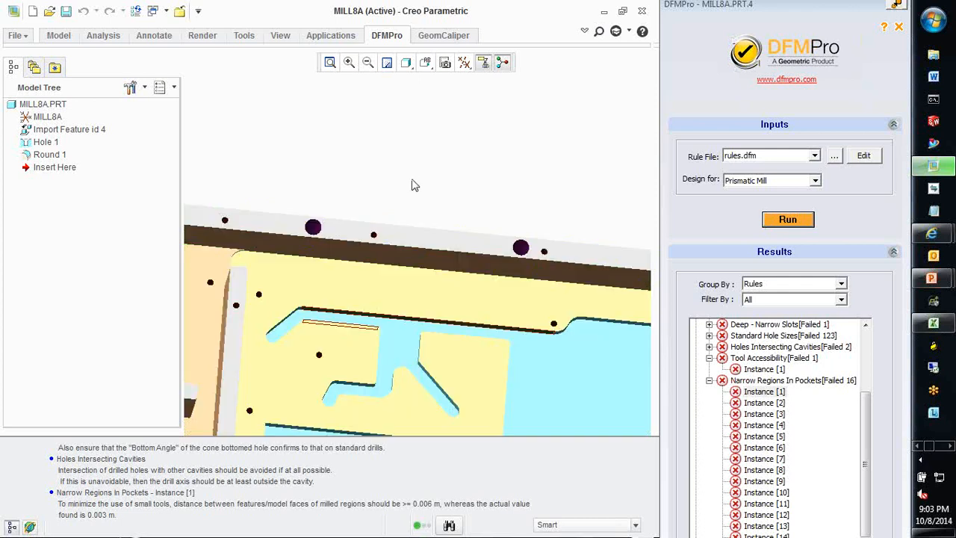
mouse_move(301, 327)
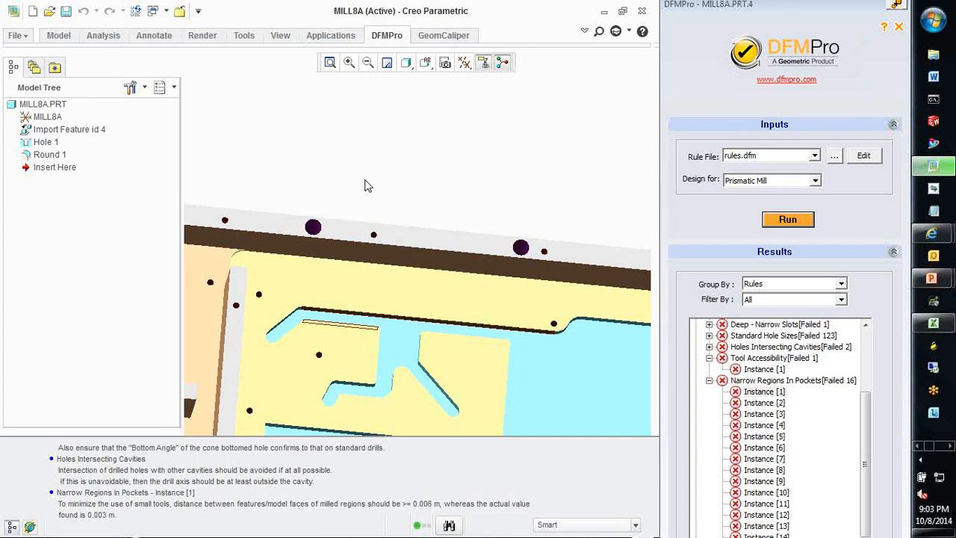
mouse_move(15, 36)
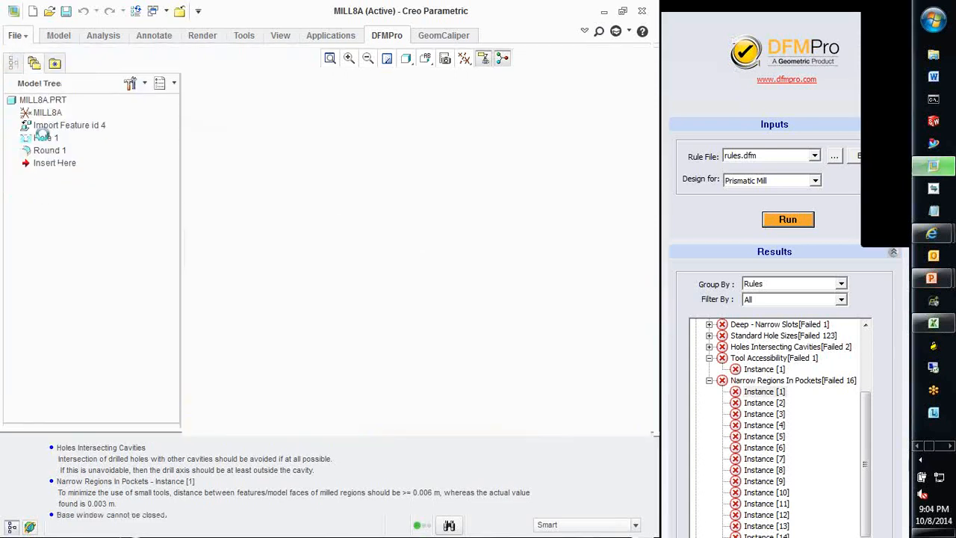
- Open sm_bracket.prt from Recent Files and start DFMPro on it
click(13, 35)
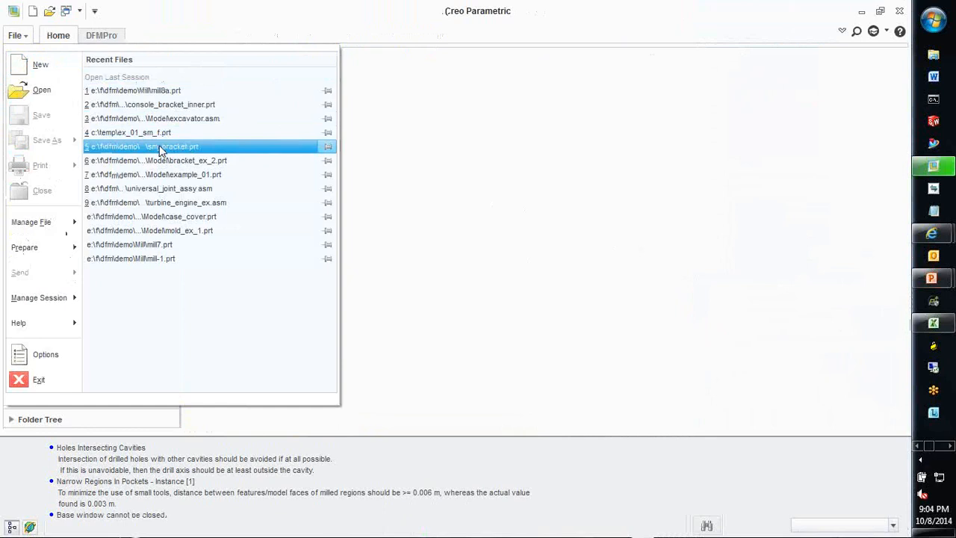
double_click(142, 146)
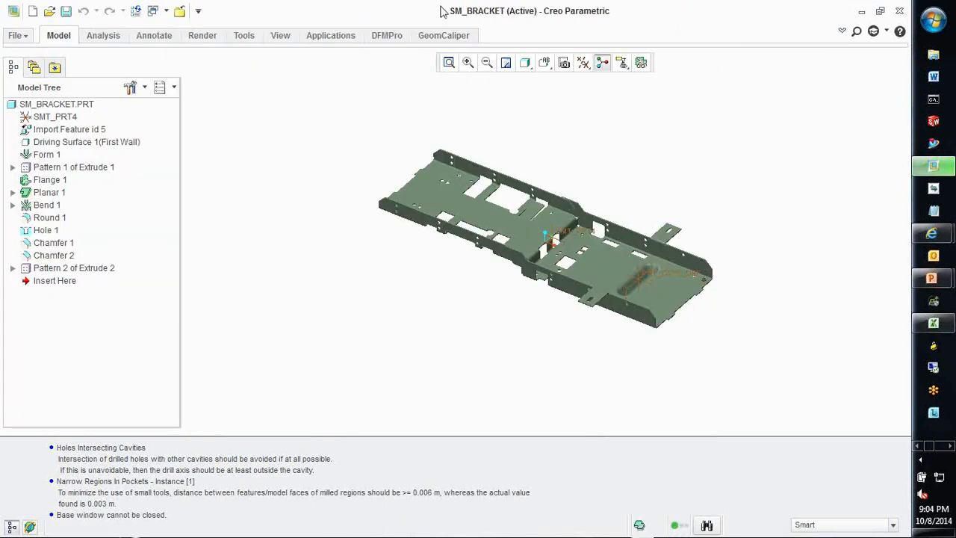
click(387, 35)
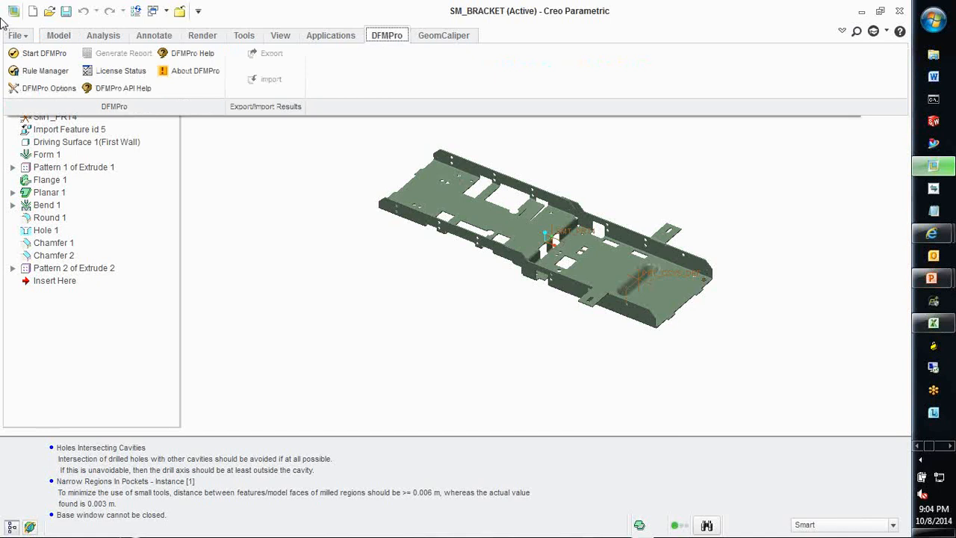
click(44, 53)
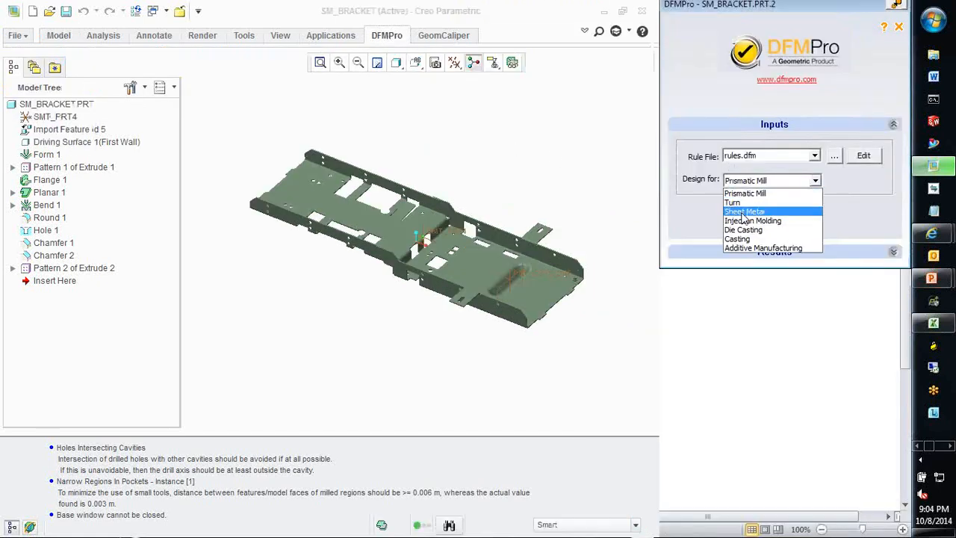
- Run a Sheet Metal check on SM_BRACKET, accepting the planar reference face
click(744, 211)
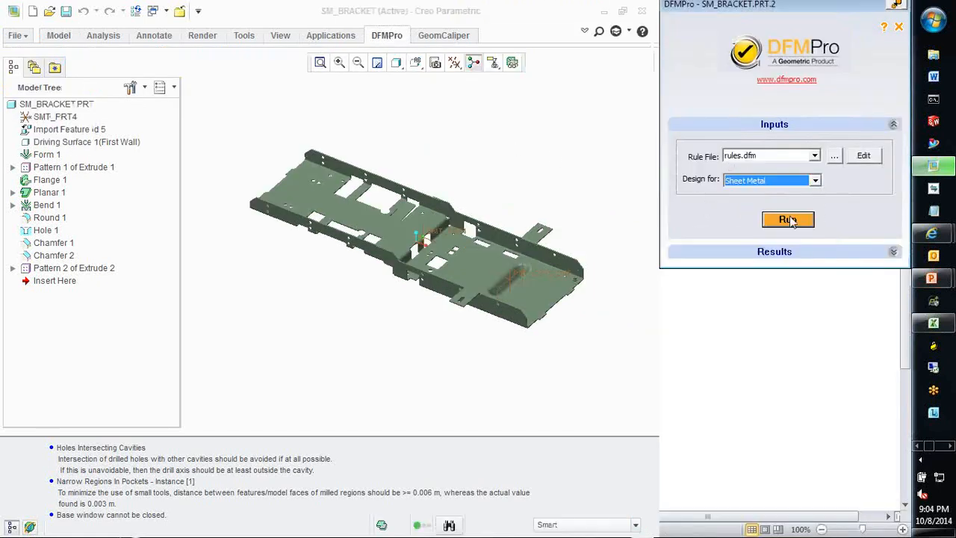
click(788, 220)
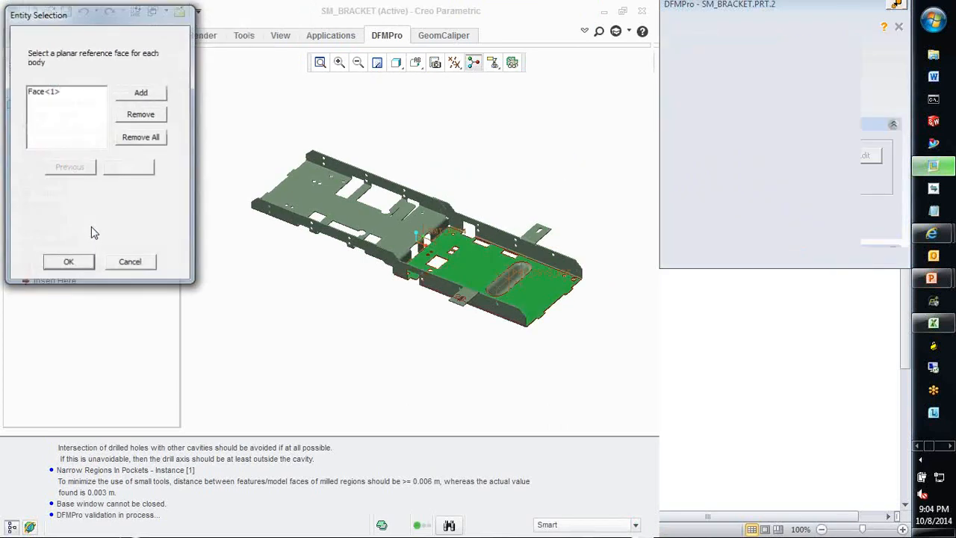
click(68, 261)
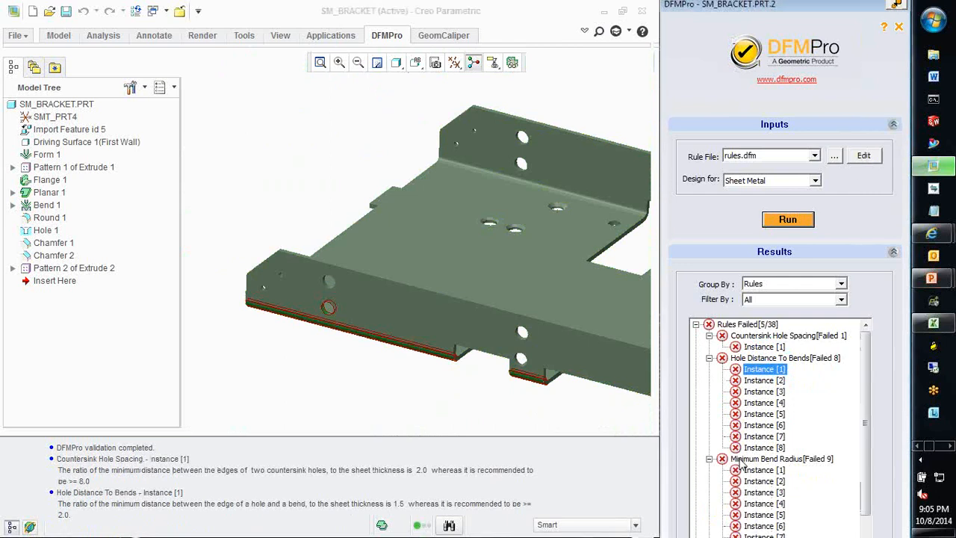
- Zoom in on Minimum Bend Radius Instance [1], then expand Minimum Distance Between Cutouts
click(764, 470)
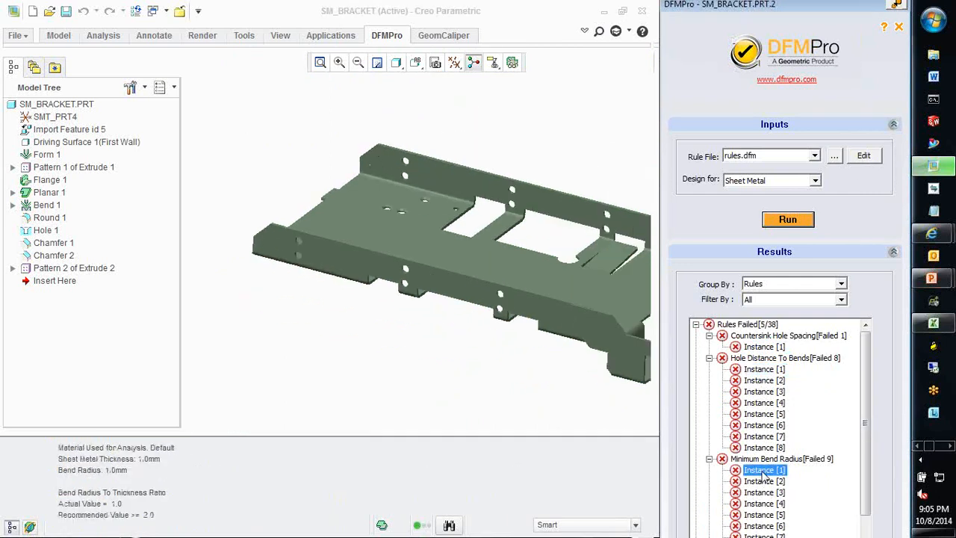
drag(448, 261, 571, 365)
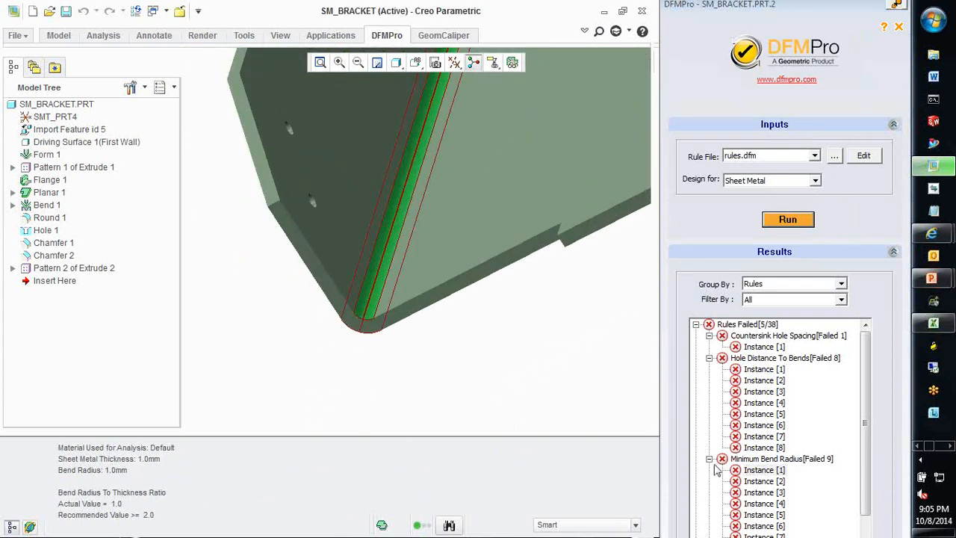
click(781, 369)
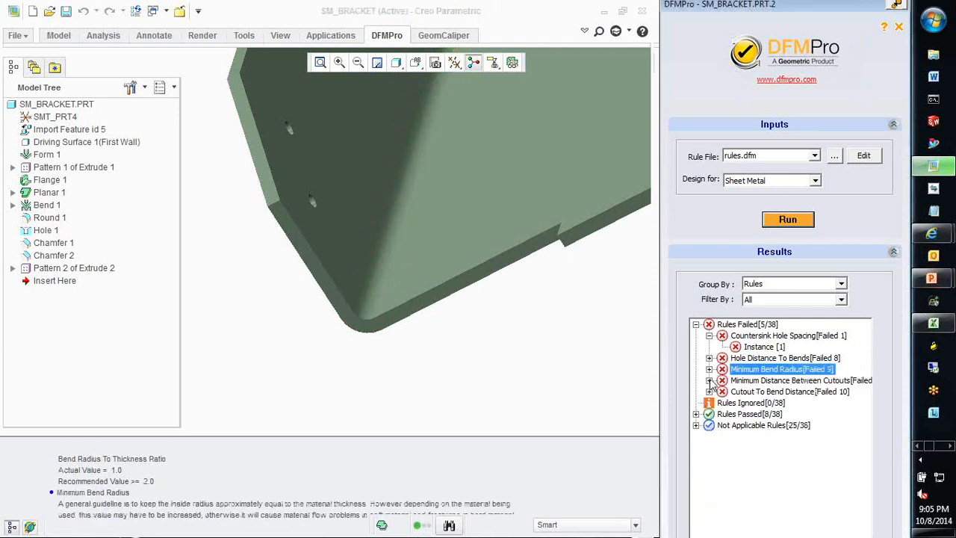
click(709, 380)
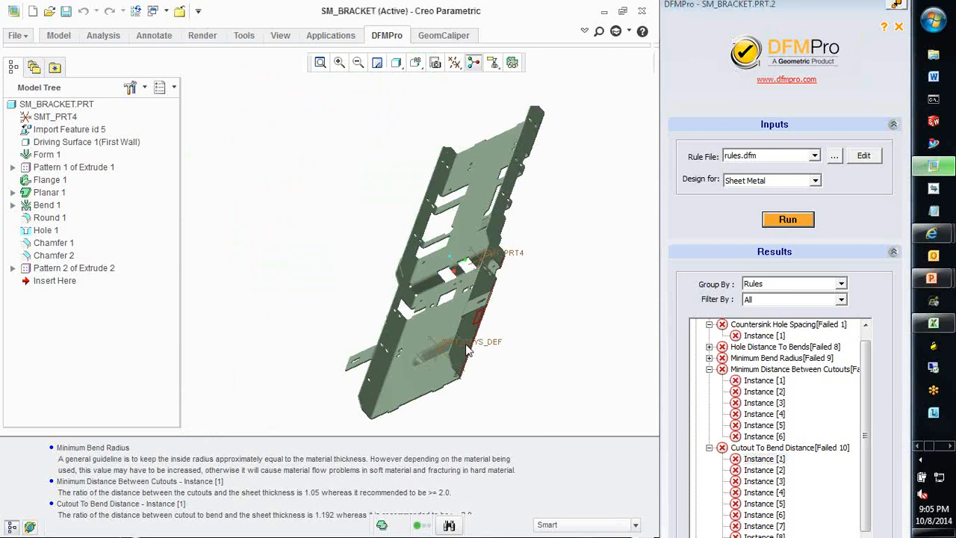
- Close SM_BRACKET and open excavator.asm from Recent Files
click(15, 35)
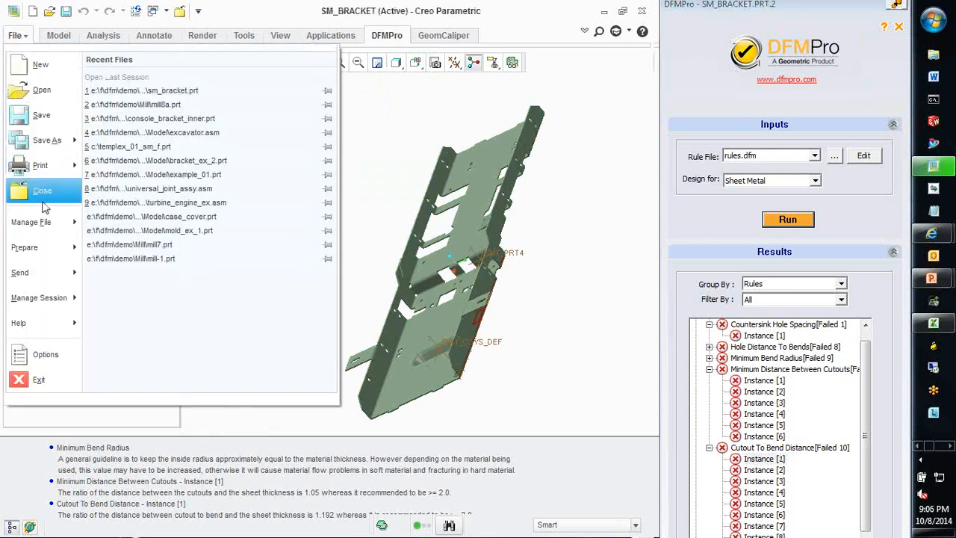
click(41, 190)
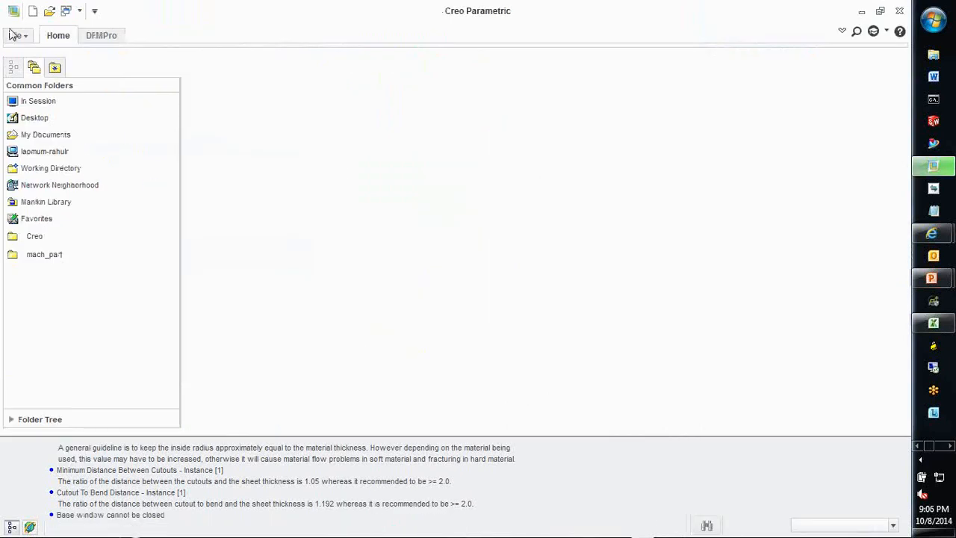
click(14, 35)
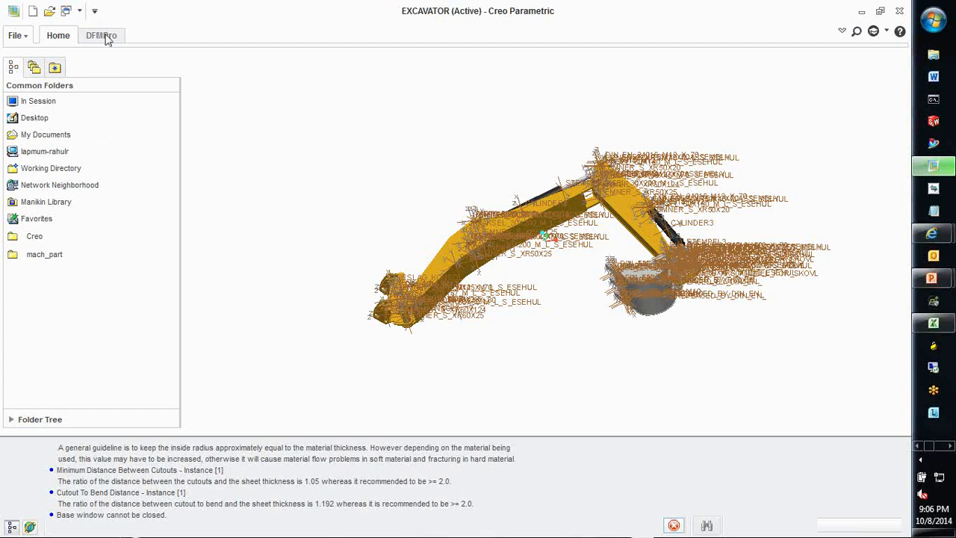
click(101, 36)
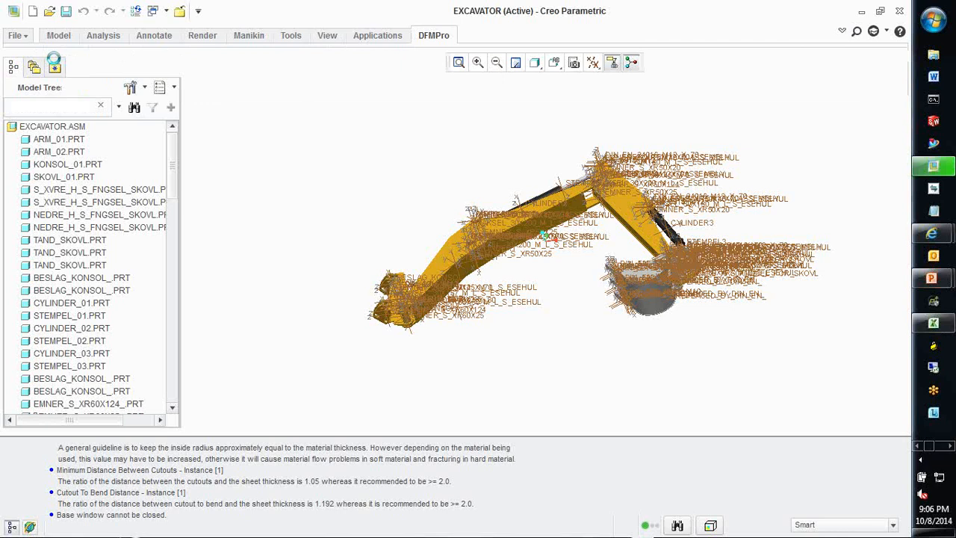
- Run a DFMPro Assembly check on EXCAVATOR with the Excavator.dfm rule file
click(814, 155)
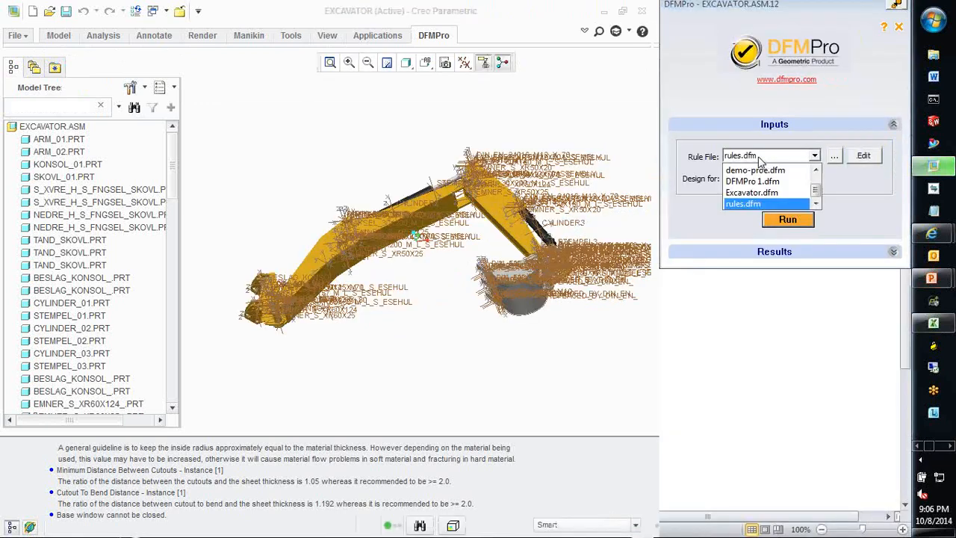
click(750, 193)
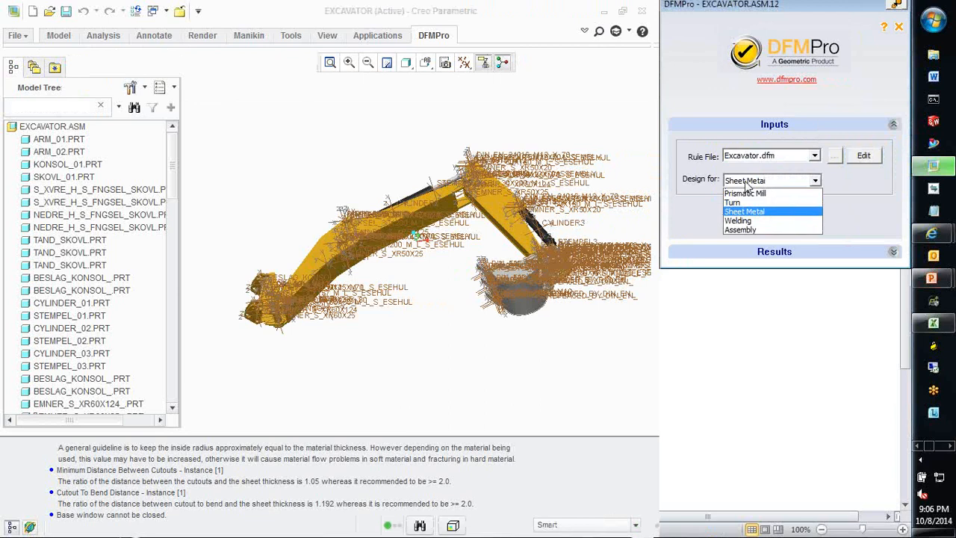
mouse_move(747, 230)
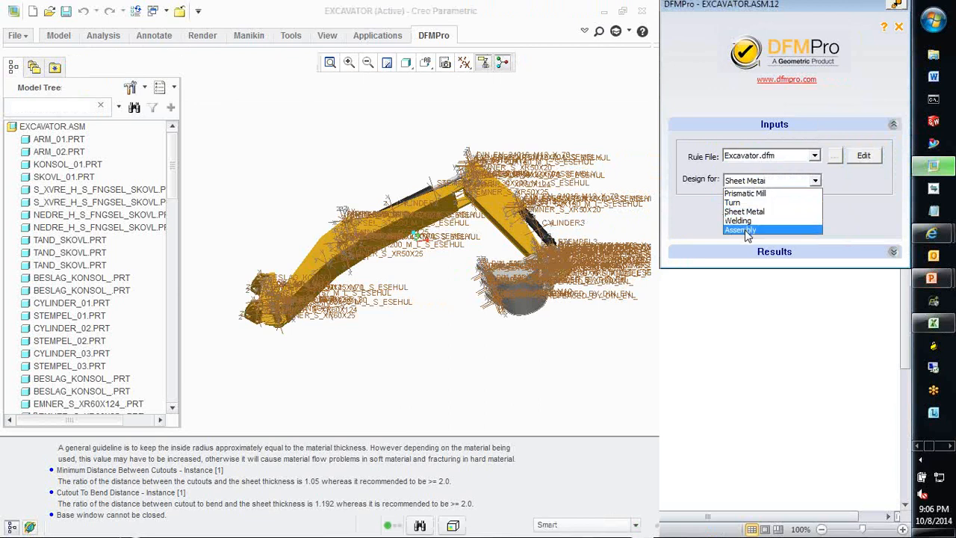
click(740, 230)
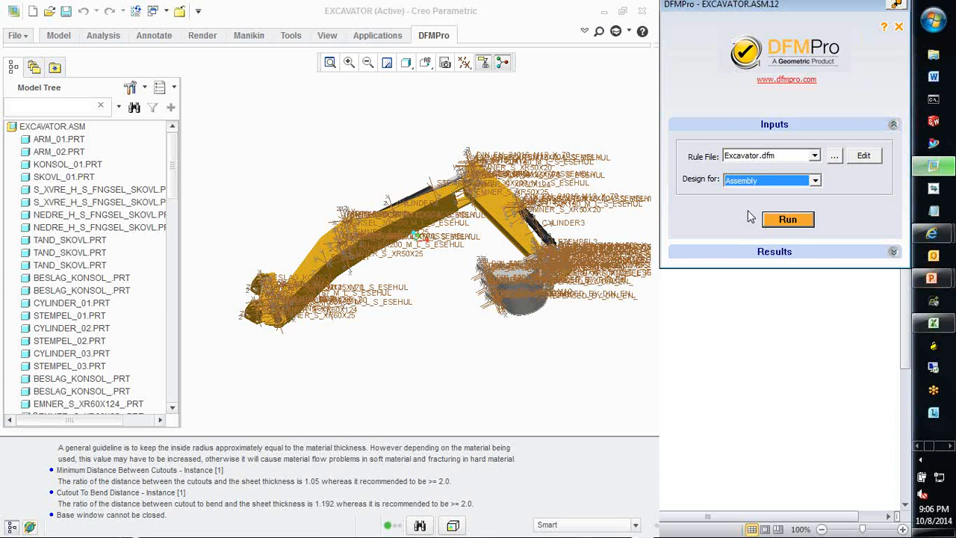
click(788, 219)
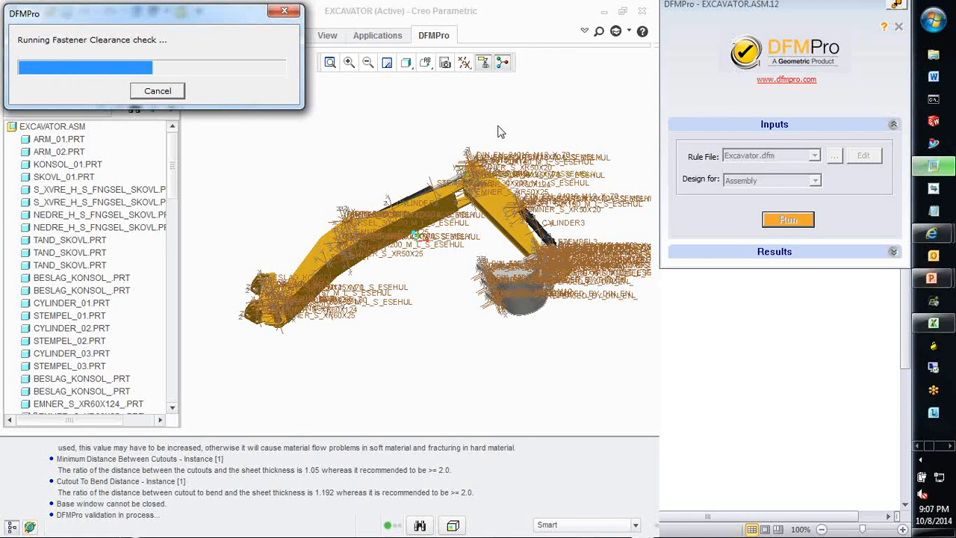
mouse_move(497, 127)
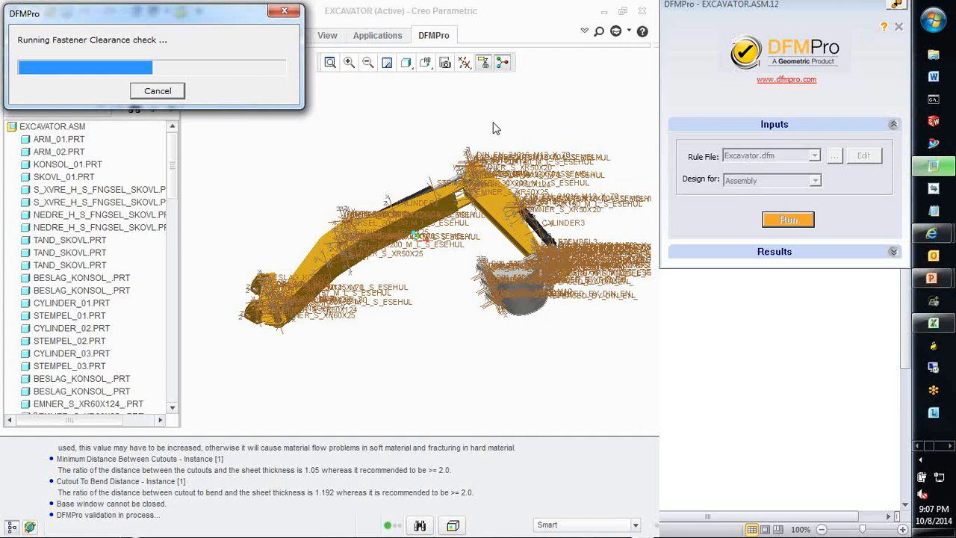
mouse_move(521, 136)
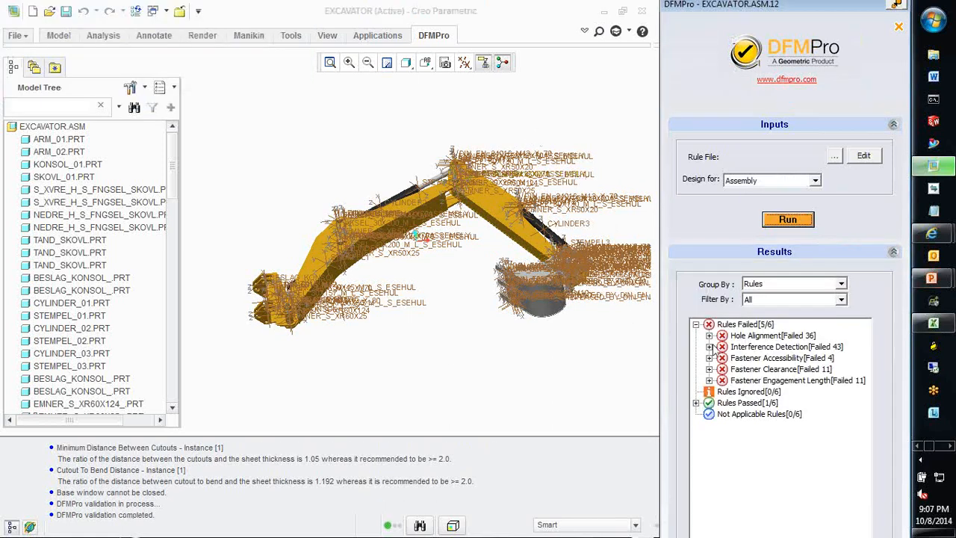
- Show details for Interference Detection, Fastener Accessibility, Clearance and Engagement Length failures
click(709, 324)
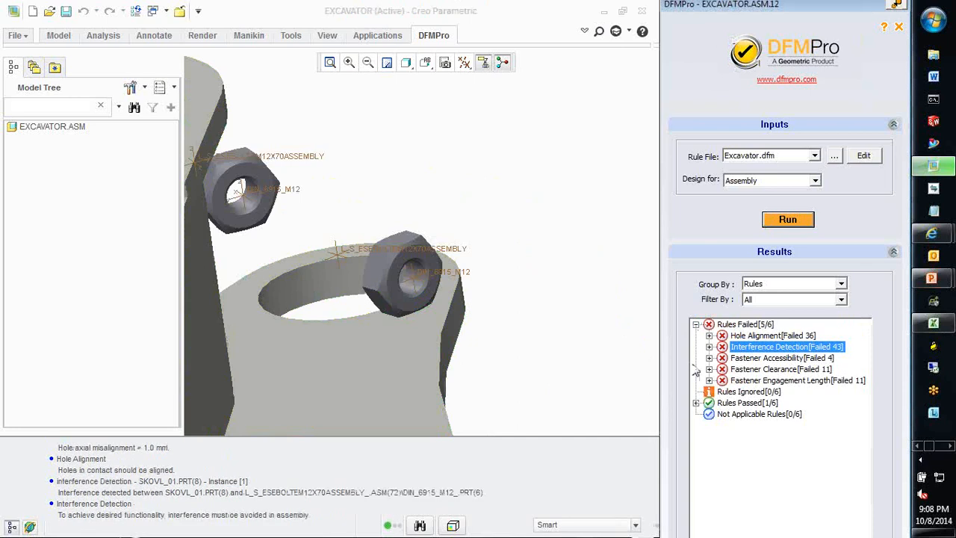
click(781, 358)
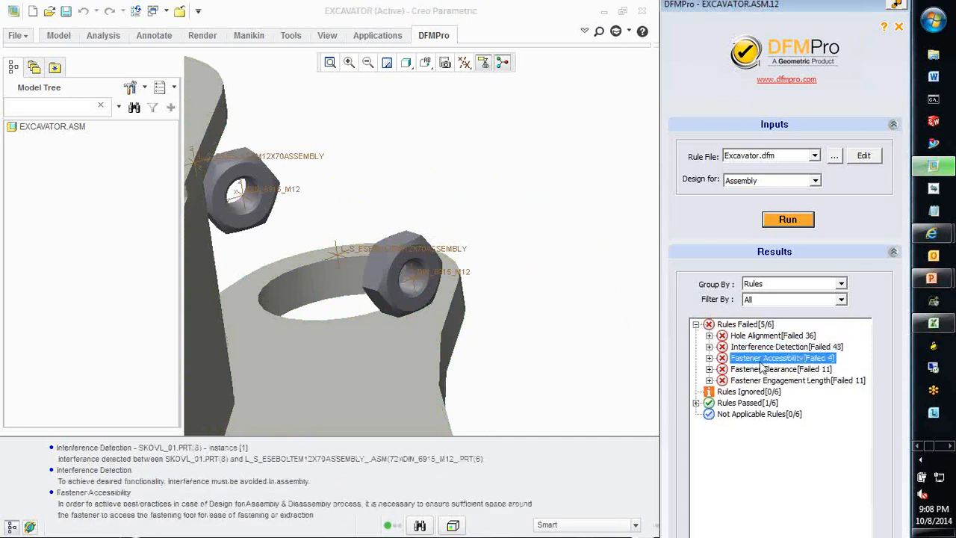
click(781, 369)
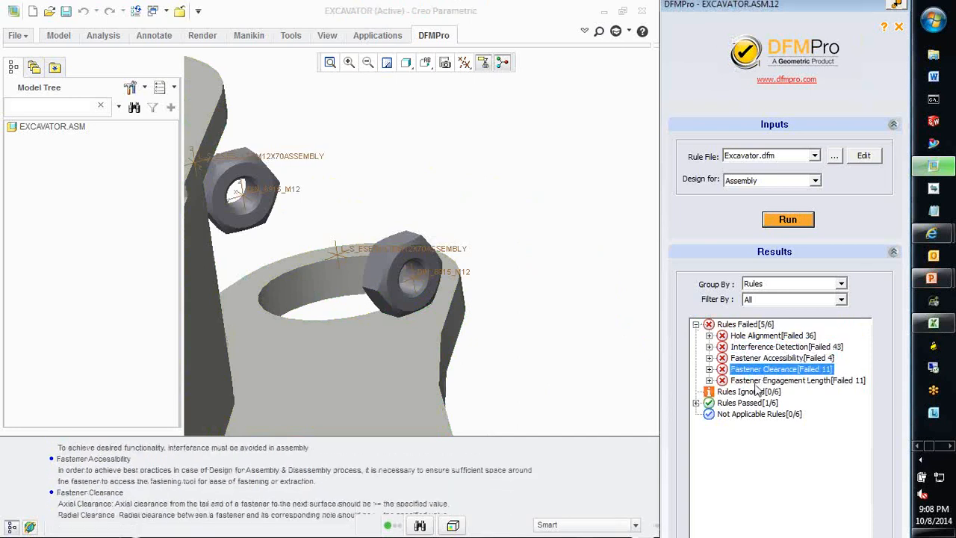
click(797, 380)
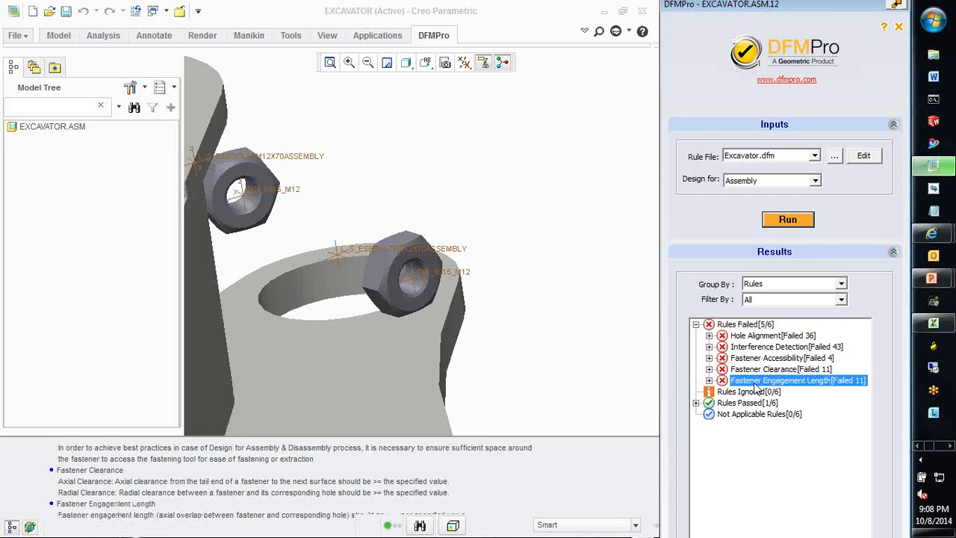
mouse_move(884, 28)
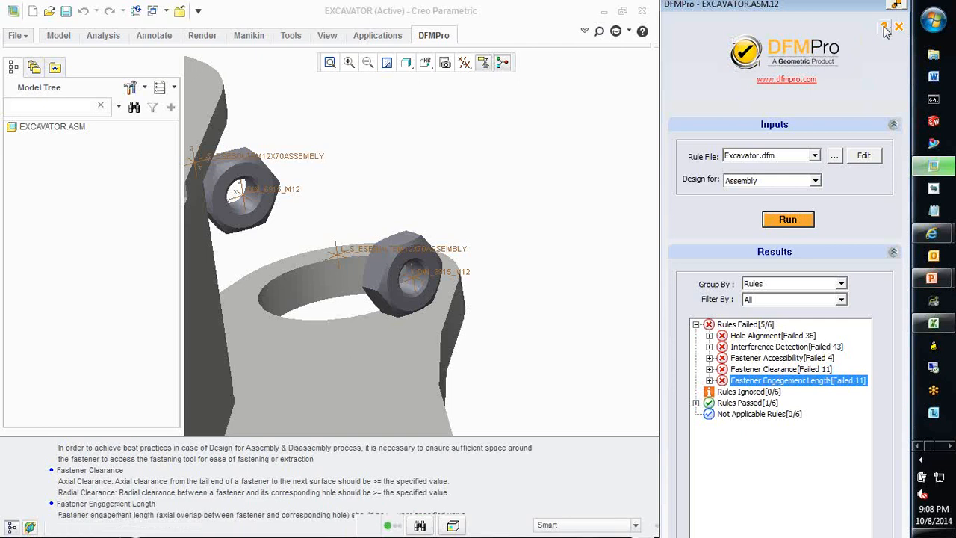
- Open DFMPro Help and read the DFMPro Rules overview and Deep Holes rule page
click(884, 26)
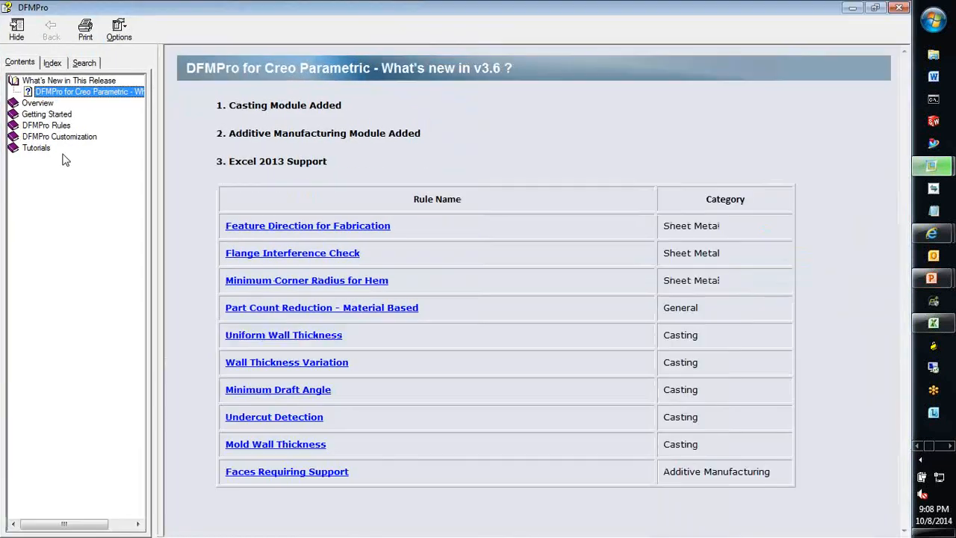
click(46, 125)
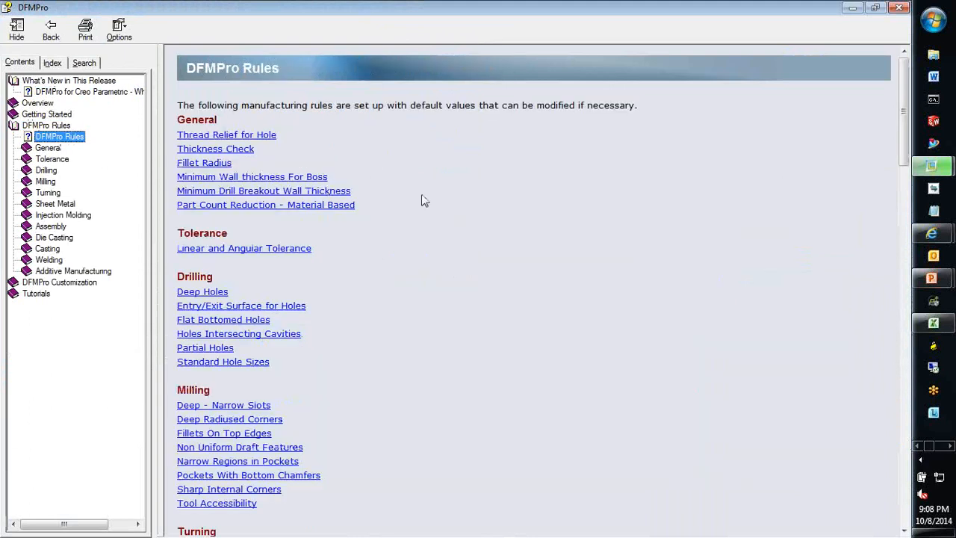
scroll(down, 3)
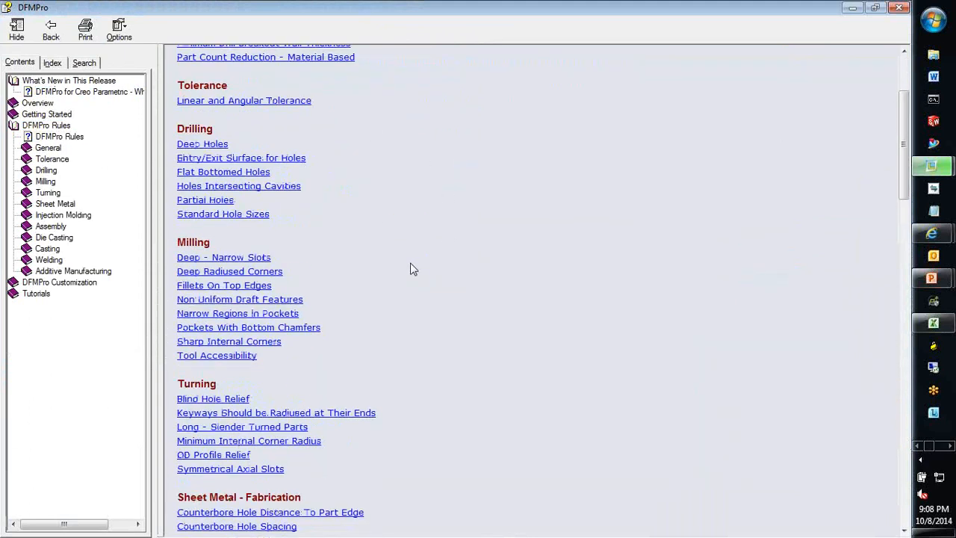
click(201, 144)
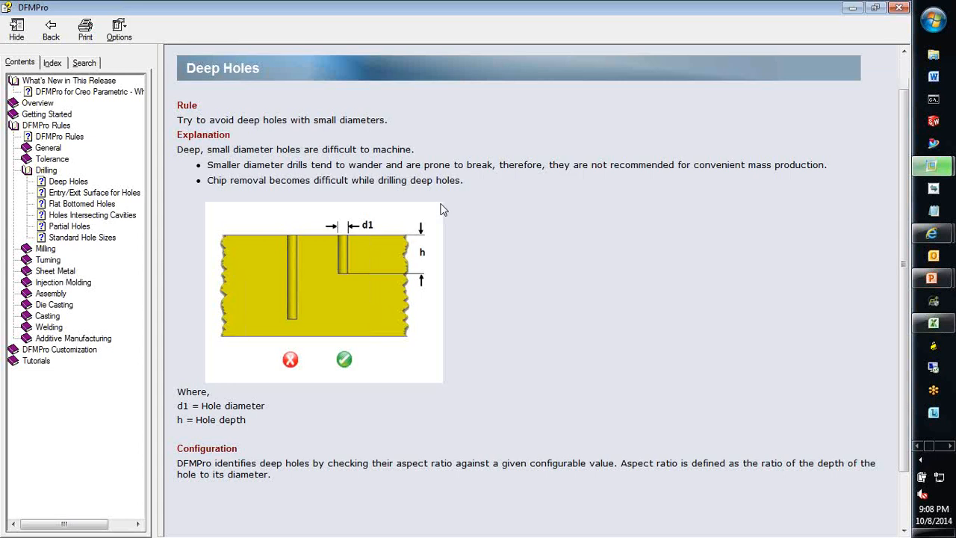
scroll(down, 3)
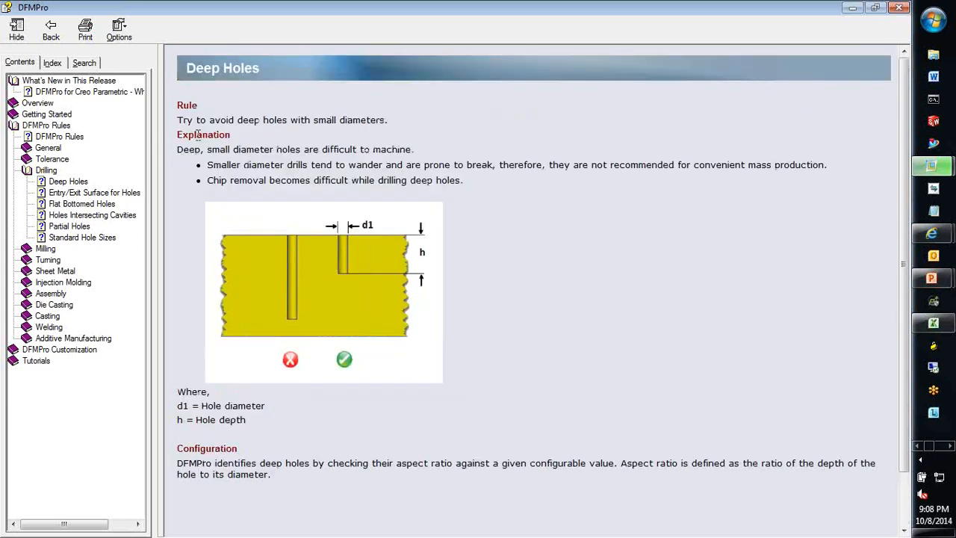
double_click(203, 135)
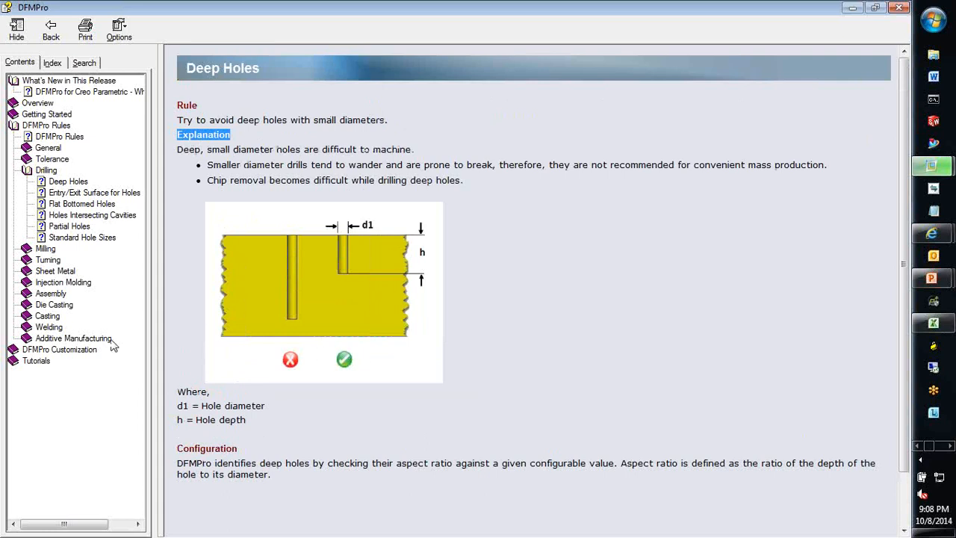
- Expand Assembly topics and read the Fastener Clearance and Fastener Engagement Length pages
click(50, 293)
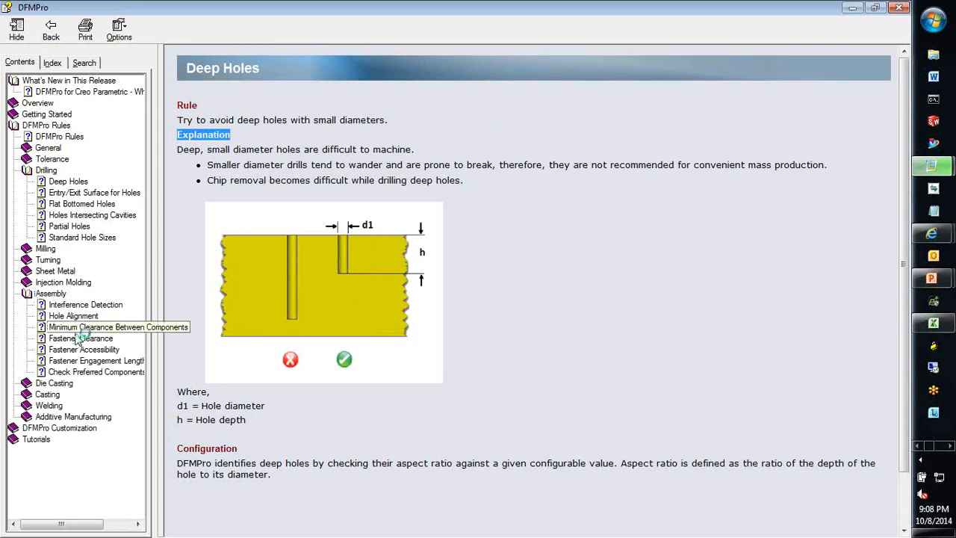
click(81, 338)
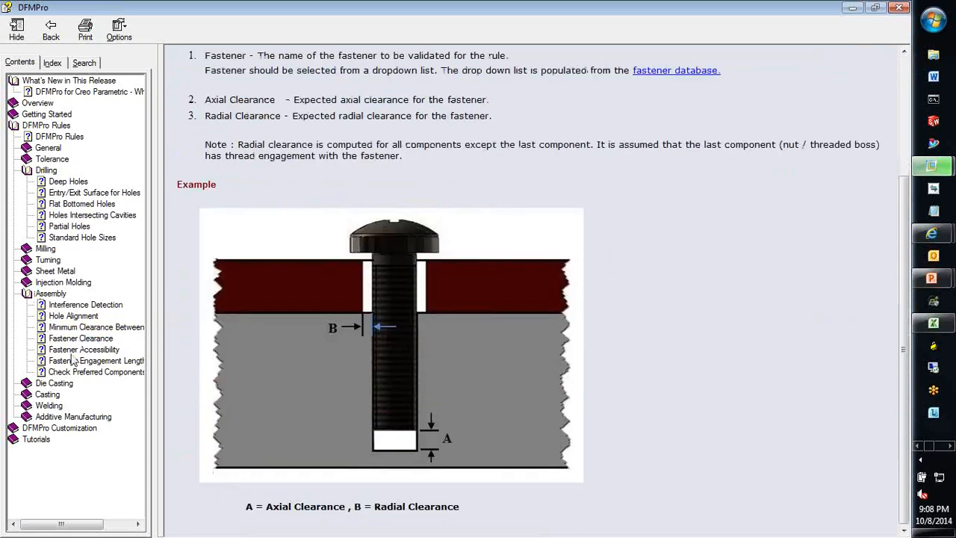
click(96, 360)
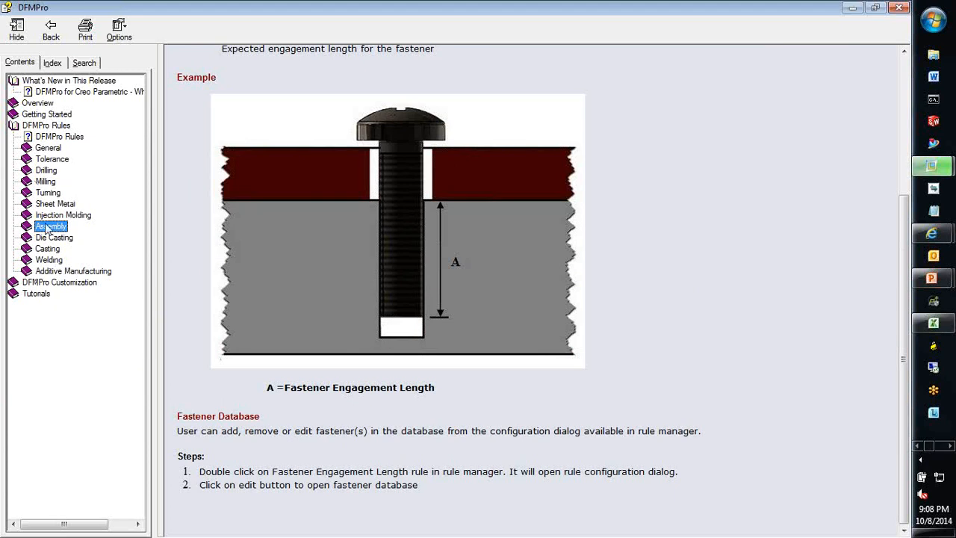
click(45, 181)
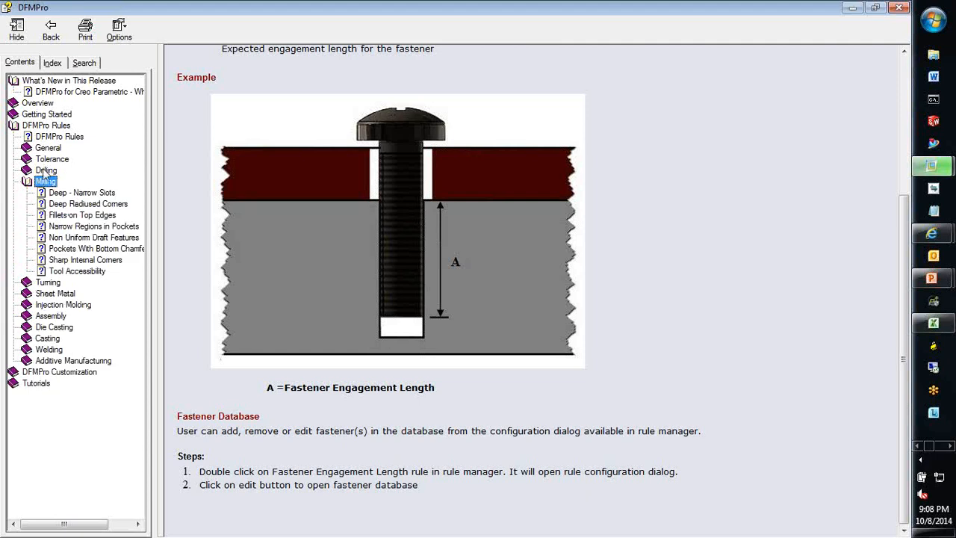
click(46, 170)
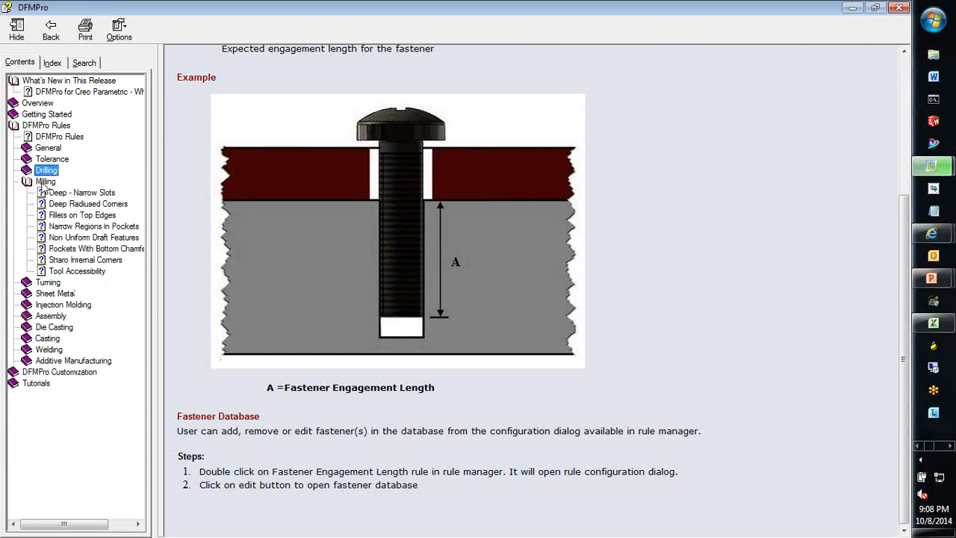
- Collapse the Milling book in the Help Contents tree
click(26, 181)
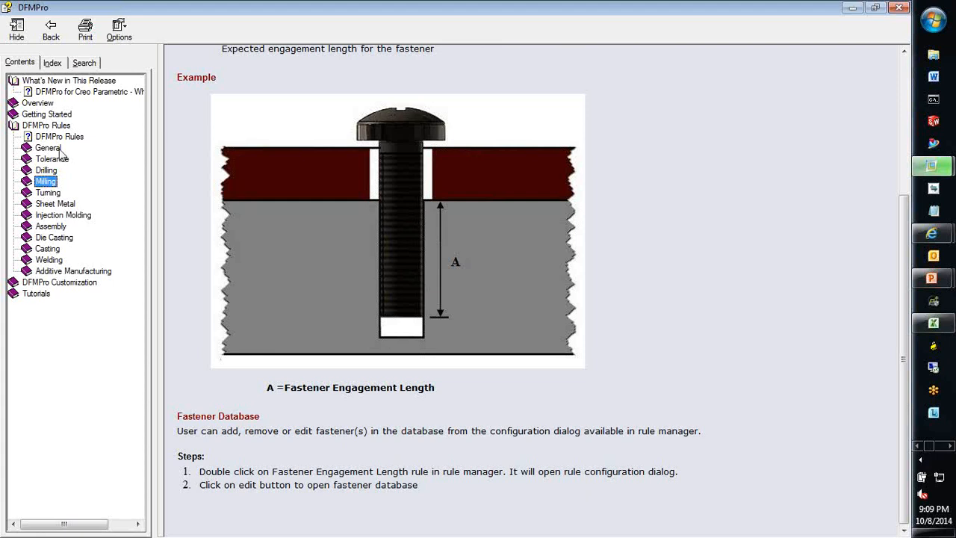
mouse_move(347, 121)
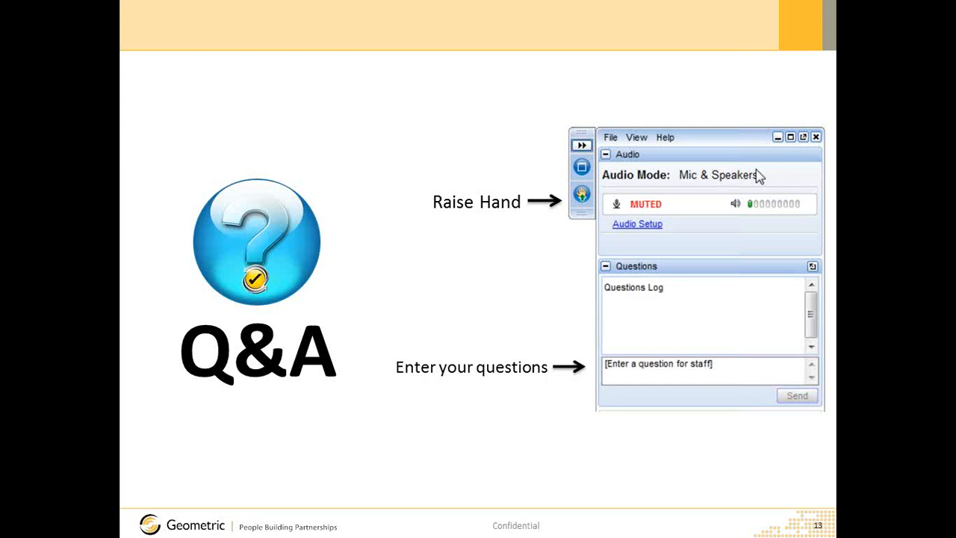
mouse_move(895, 142)
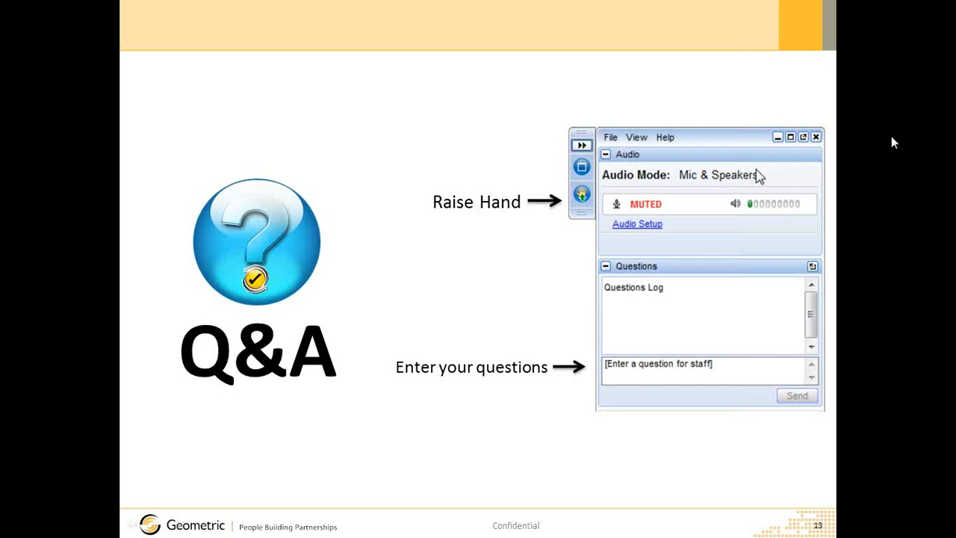
mouse_move(902, 138)
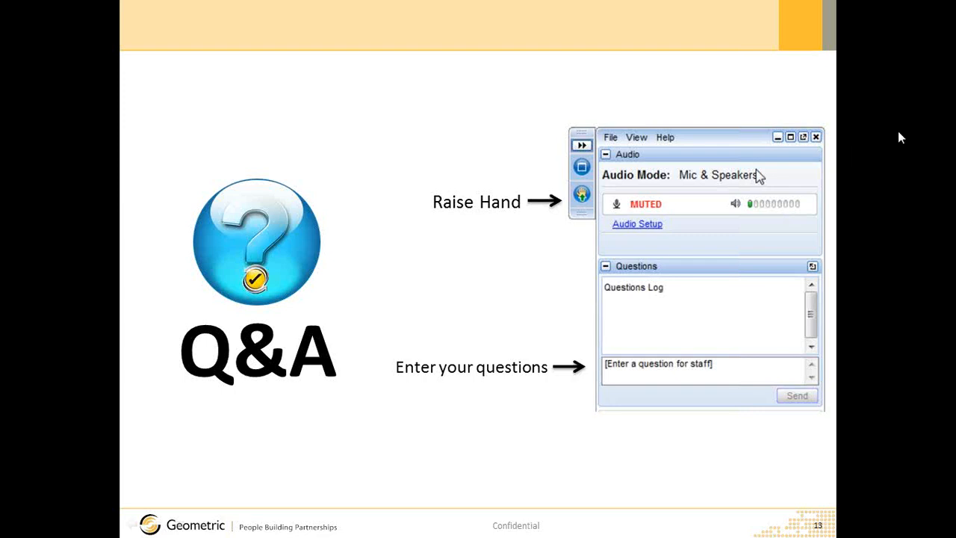